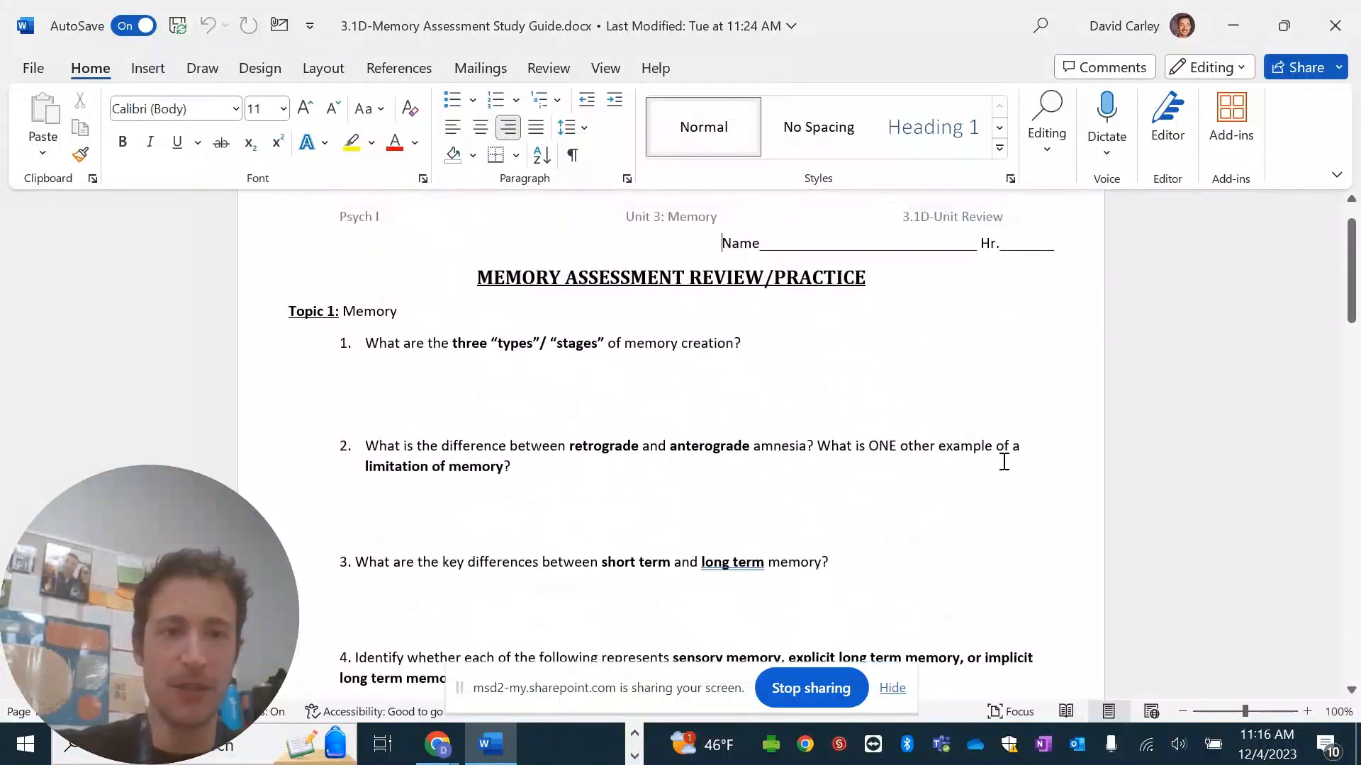
{"action": "mouse_move", "coordinate": [650, 421]}
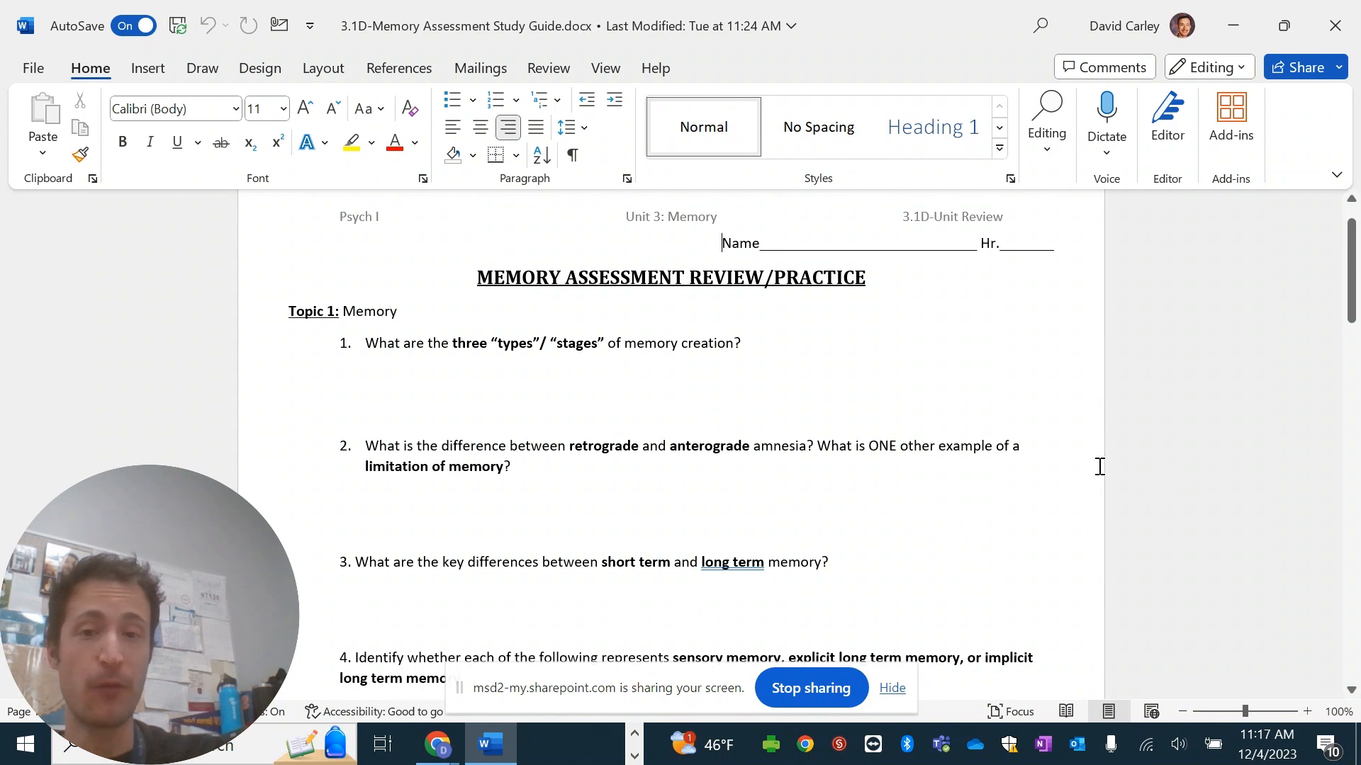
Give the blank answer line under question 1 a 16-point font size.
{"action": "left_click", "coordinate": [366, 404]}
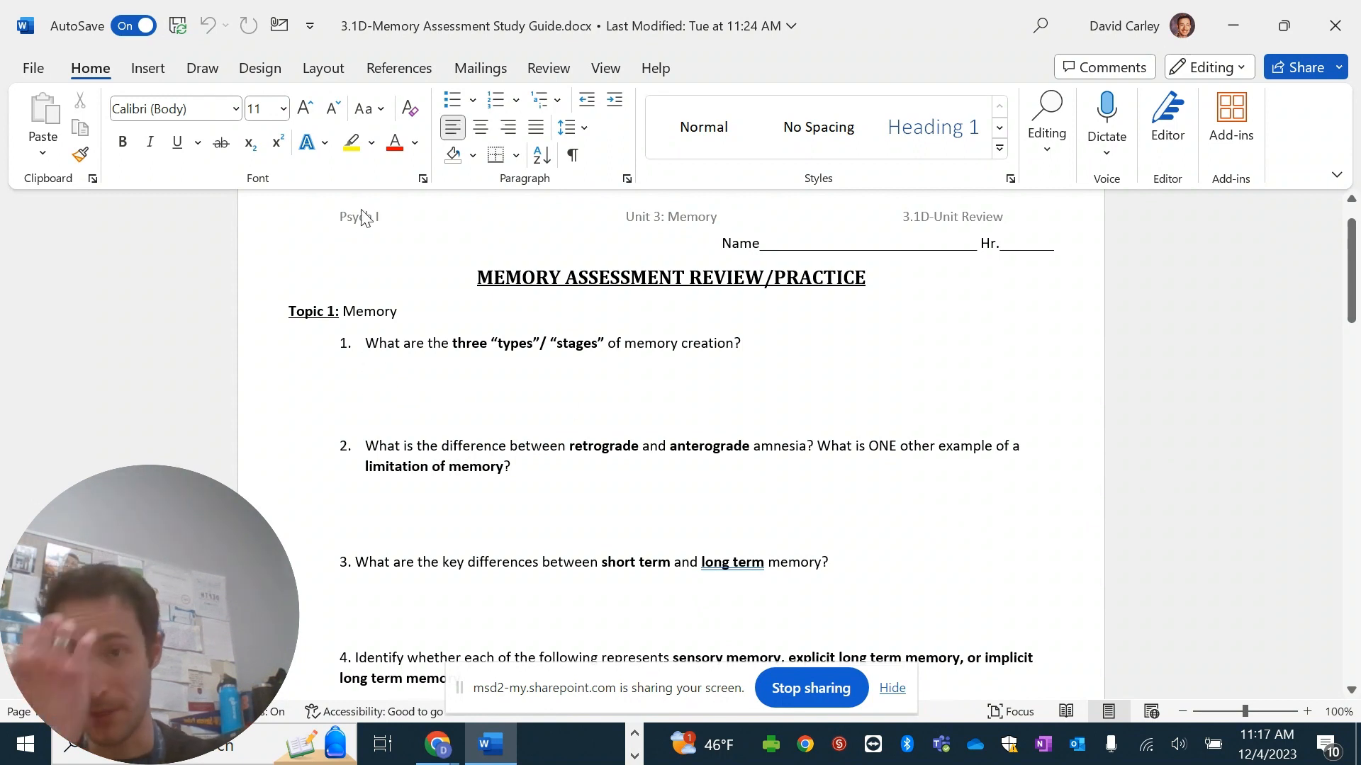
{"action": "mouse_move", "coordinate": [389, 231]}
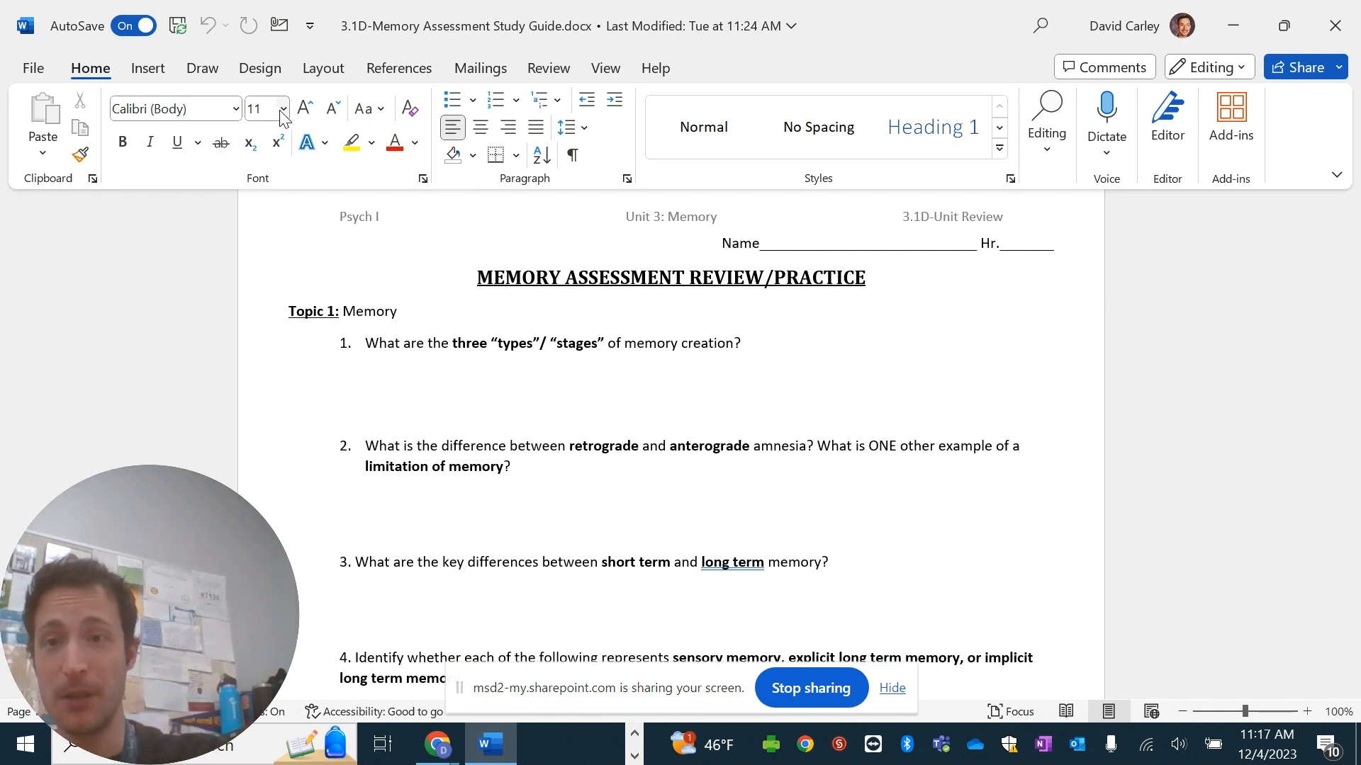
{"action": "left_click", "coordinate": [261, 108]}
{"action": "type", "text": "16"}
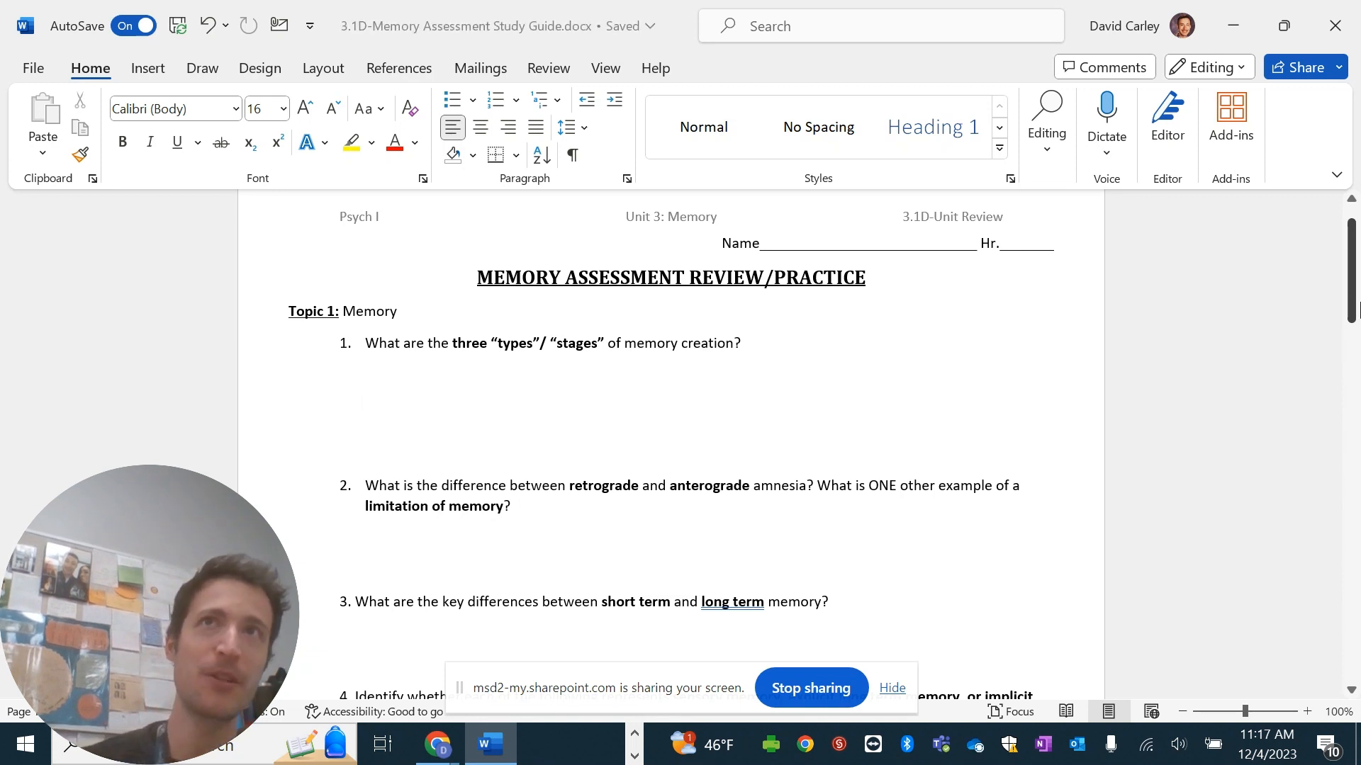
{"action": "left_click", "coordinate": [366, 398]}
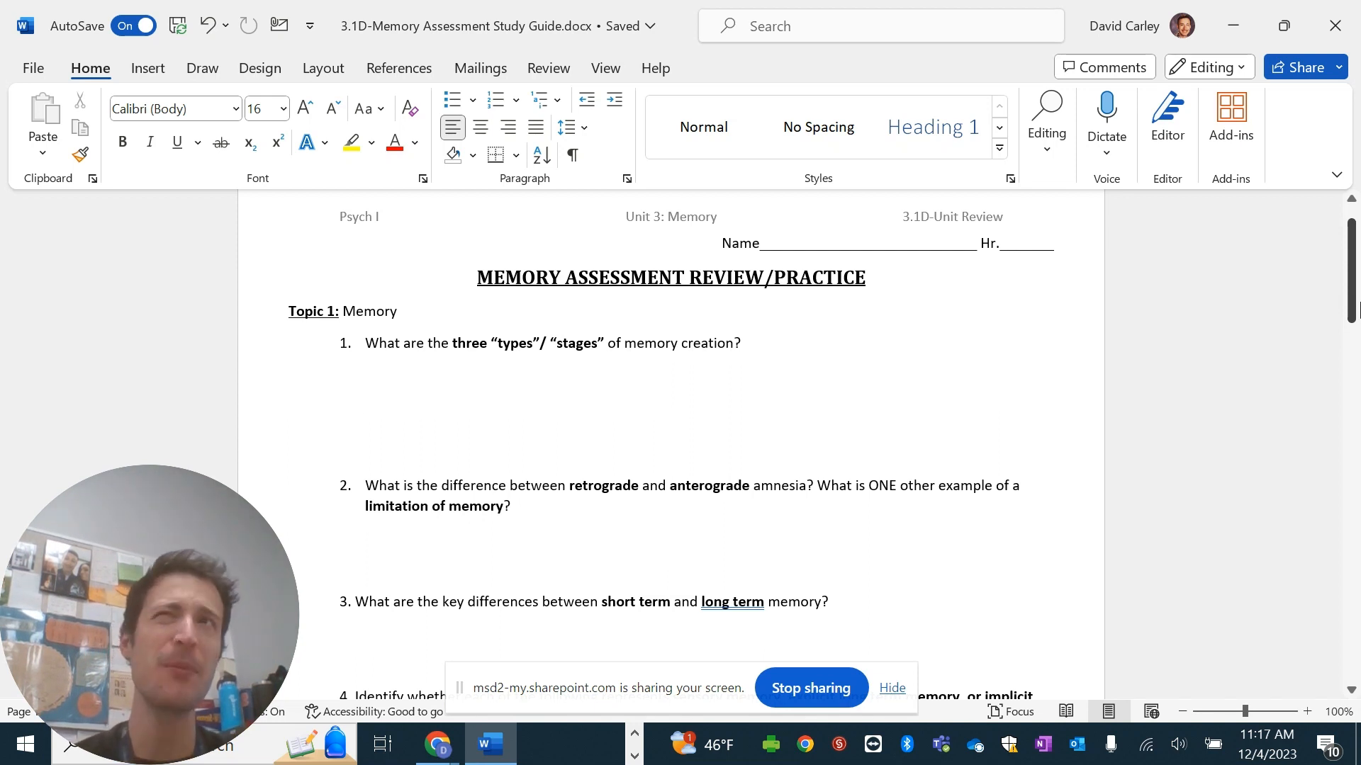
{"action": "left_click", "coordinate": [365, 398]}
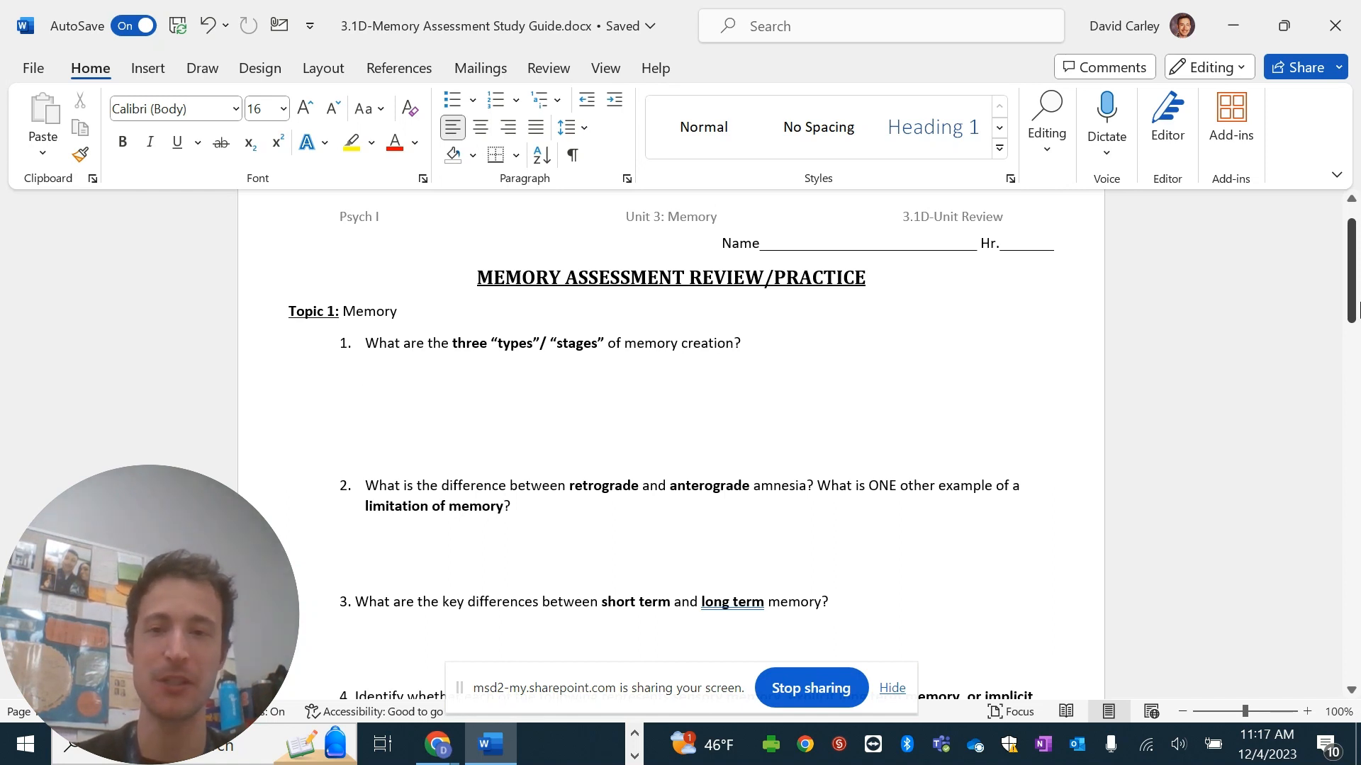
Write the stage chain Sensory Memory → Working/Short Term → Long Term under question 1.
{"action": "left_click", "coordinate": [364, 400]}
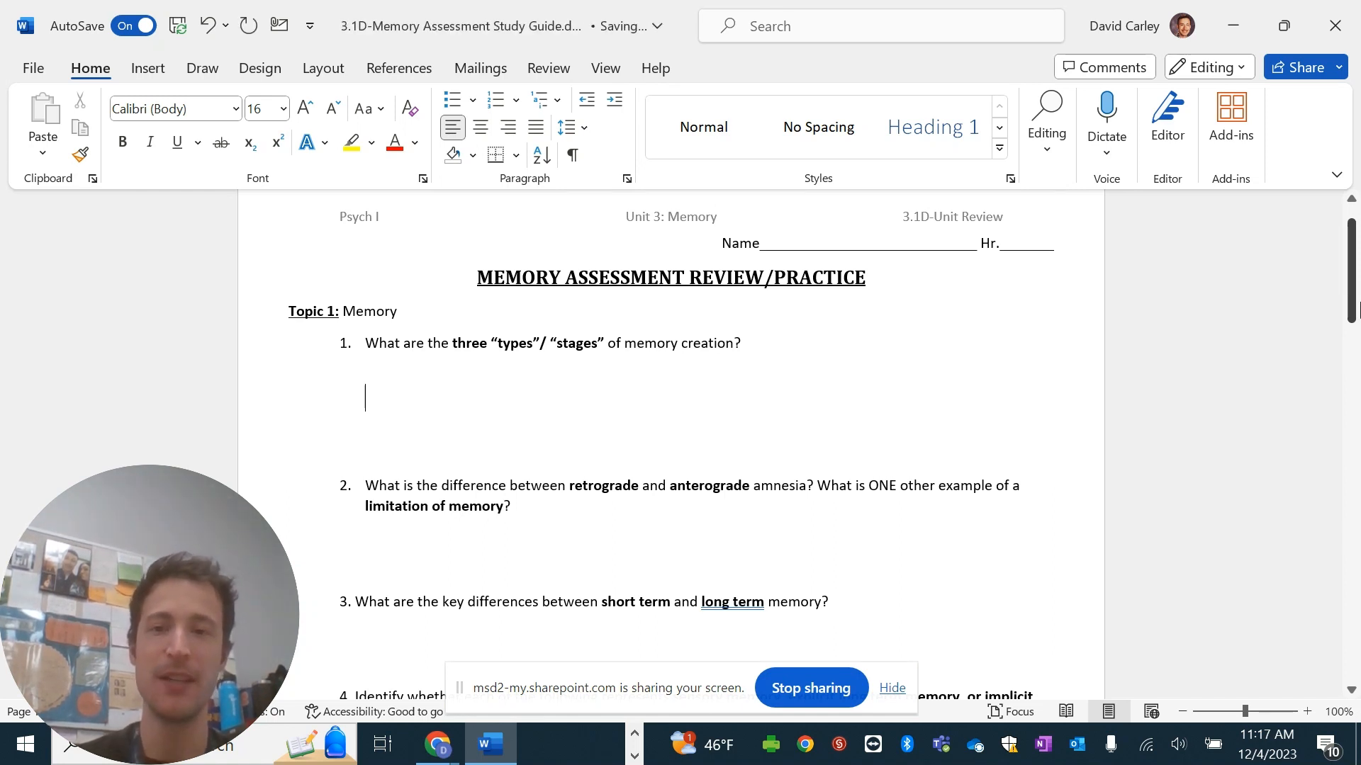
{"action": "type", "text": "Sensory Memory"}
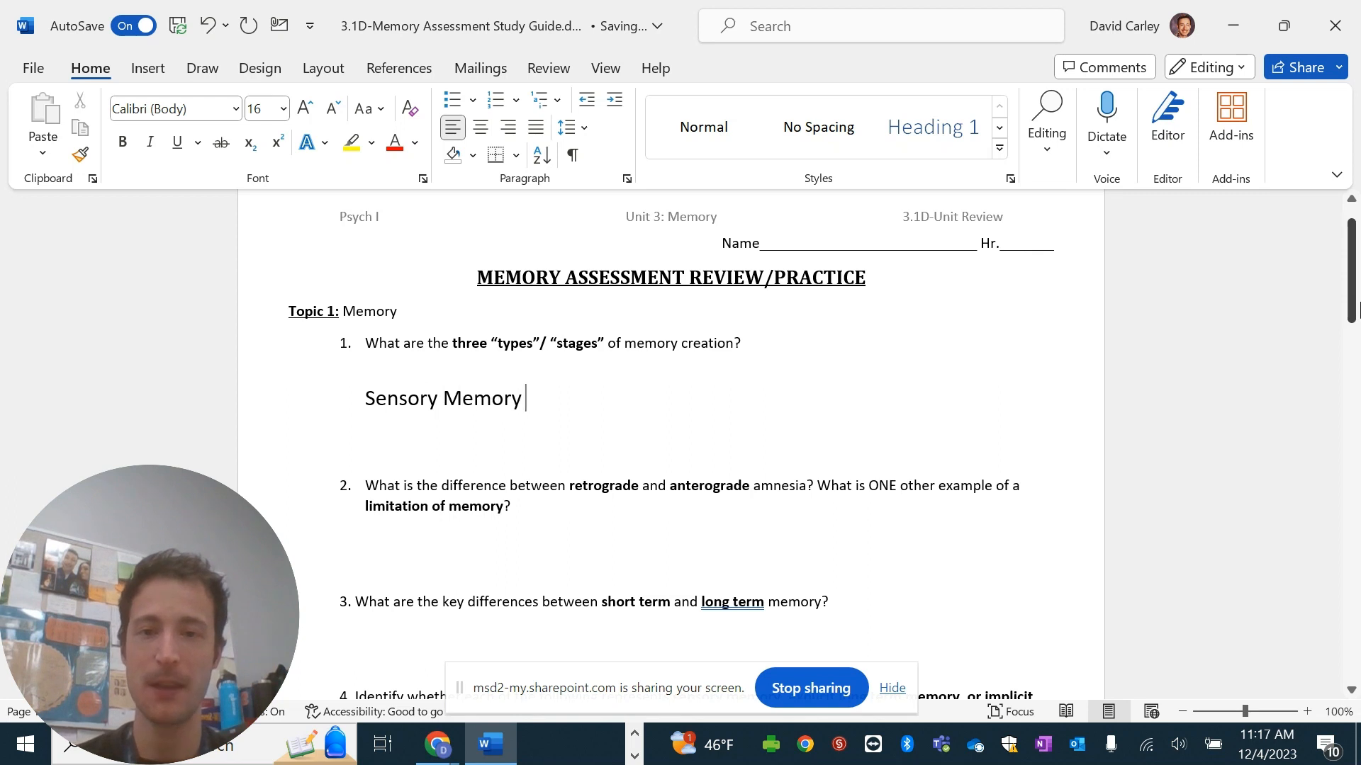
{"action": "type", "text": "→"}
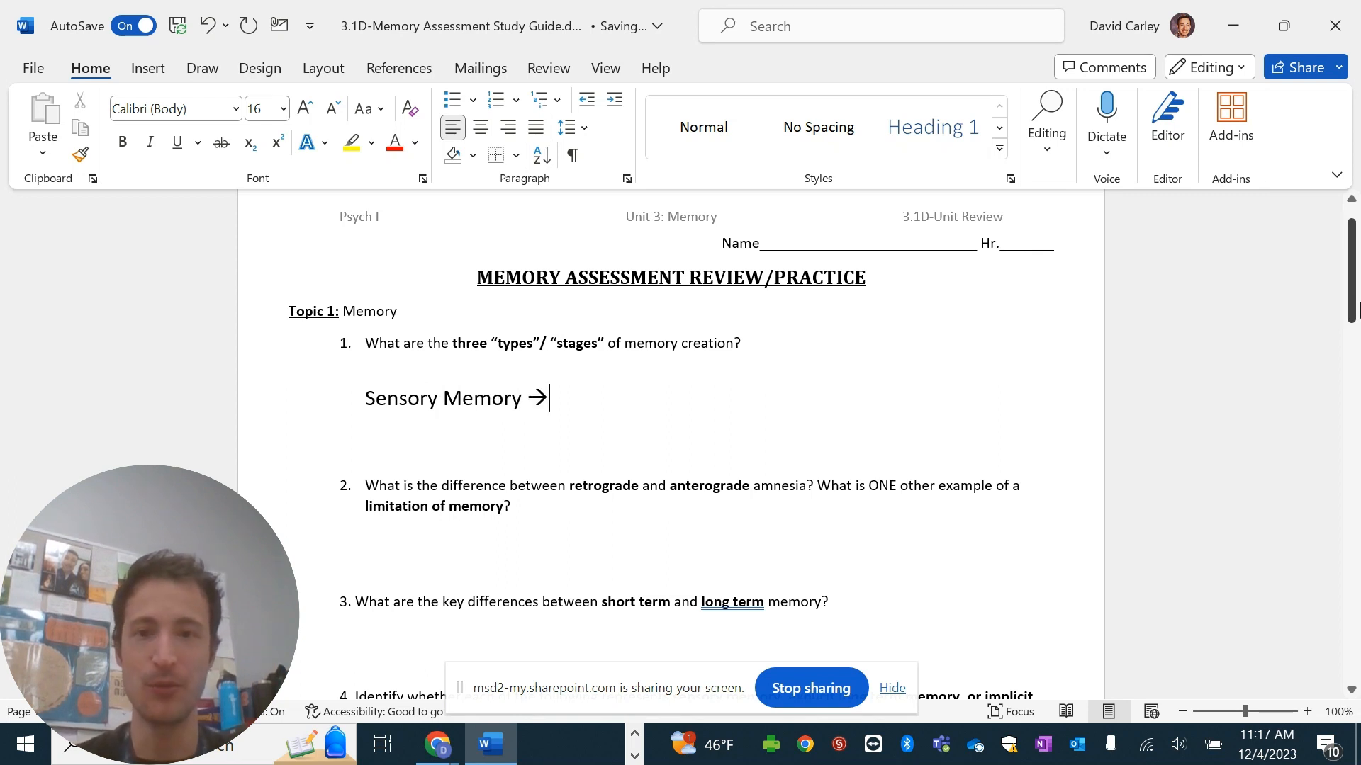
{"action": "type", "text": "Working/Short Term"}
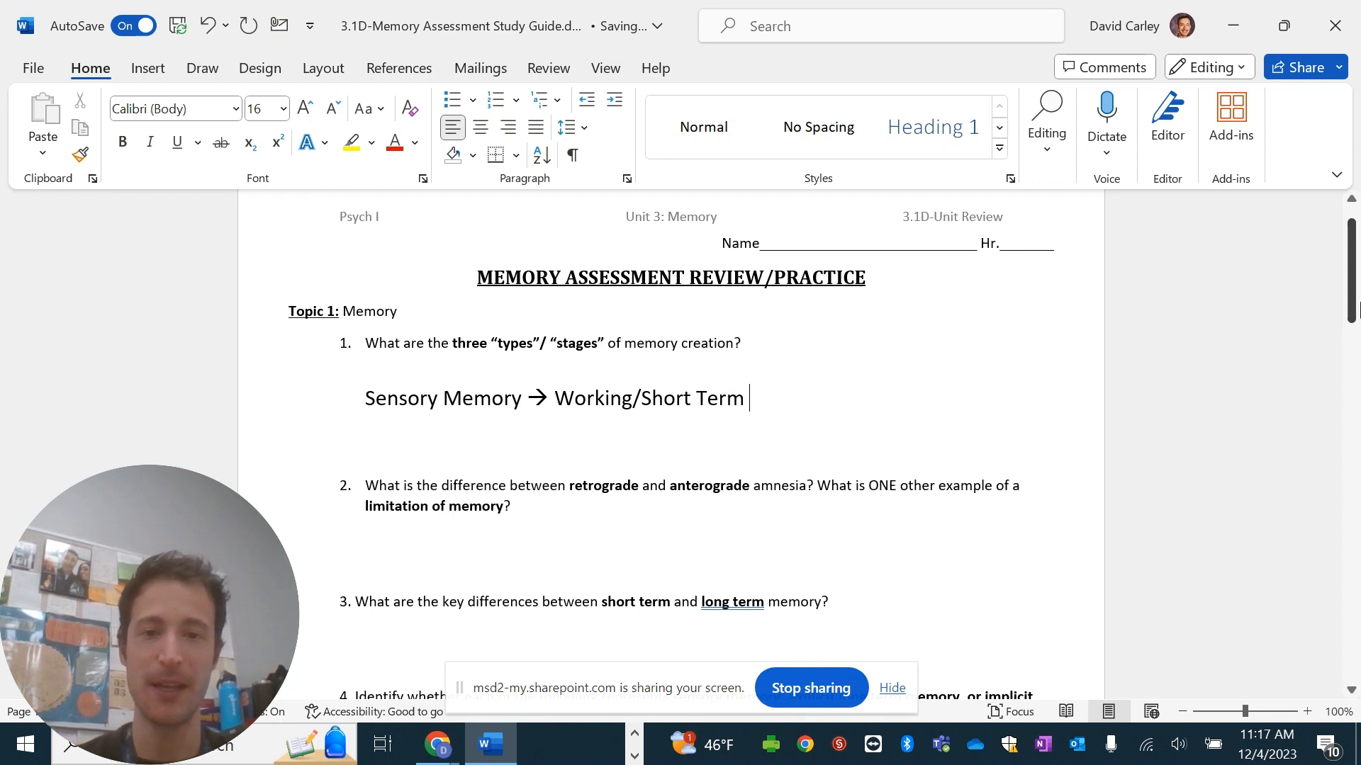
{"action": "type", "text": "→"}
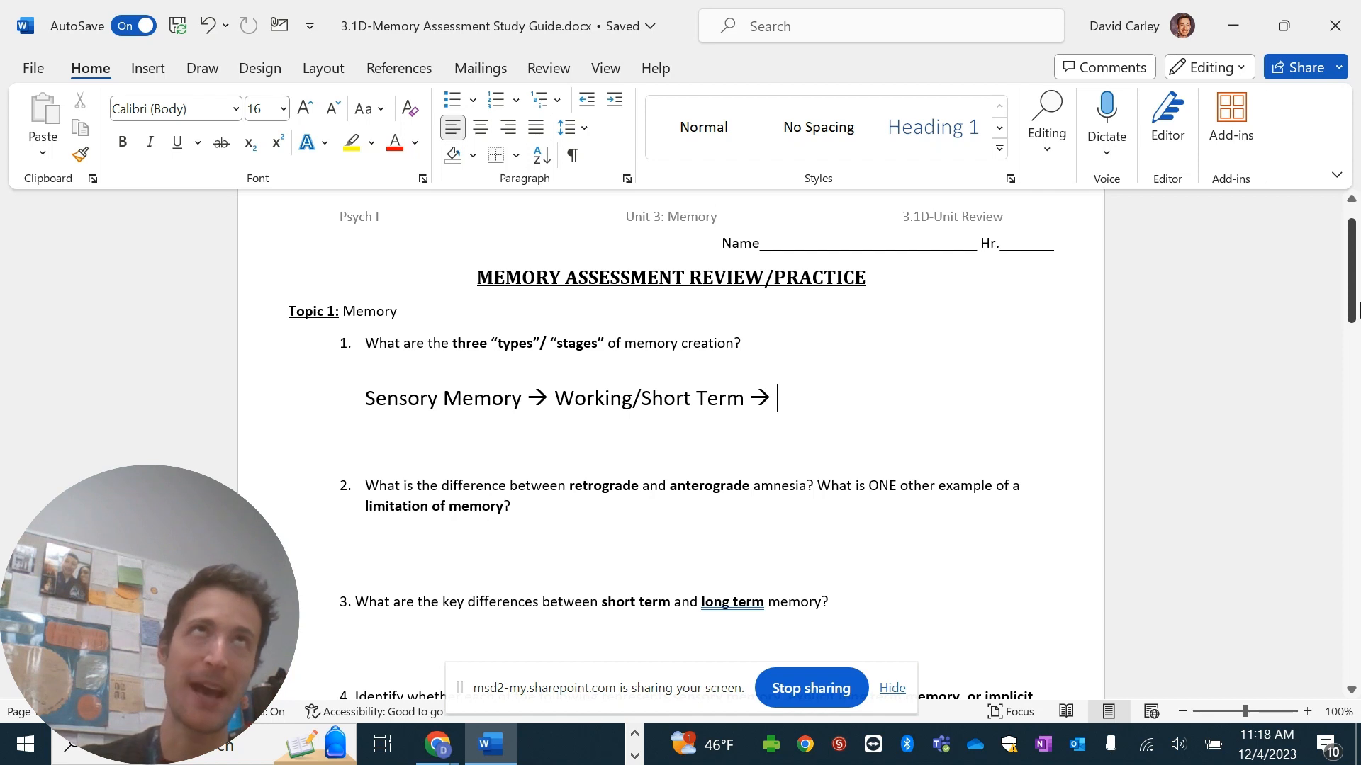
{"action": "type", "text": "Long Term"}
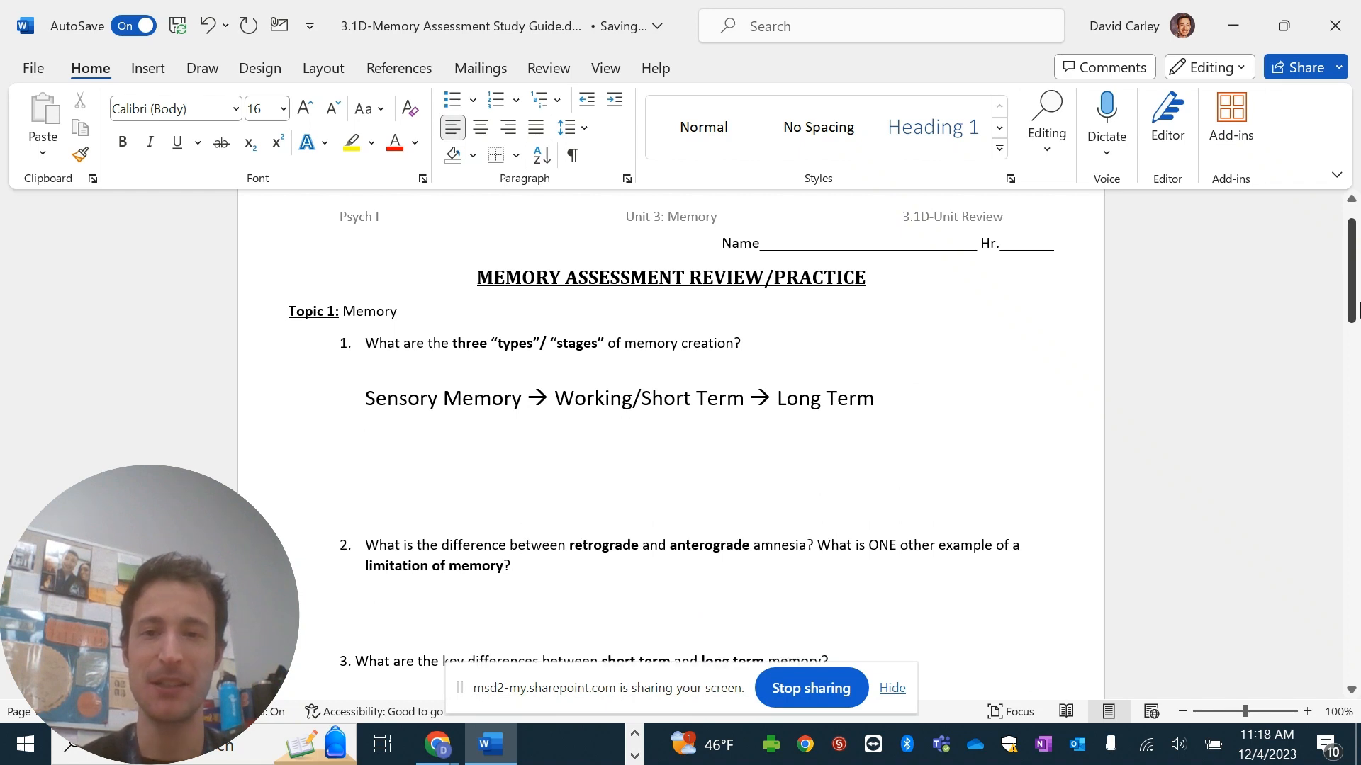
Add the process chain “Encoding” → “Storage” → “Retrieval” to question 1's answer.
{"action": "type", "text": "\""}
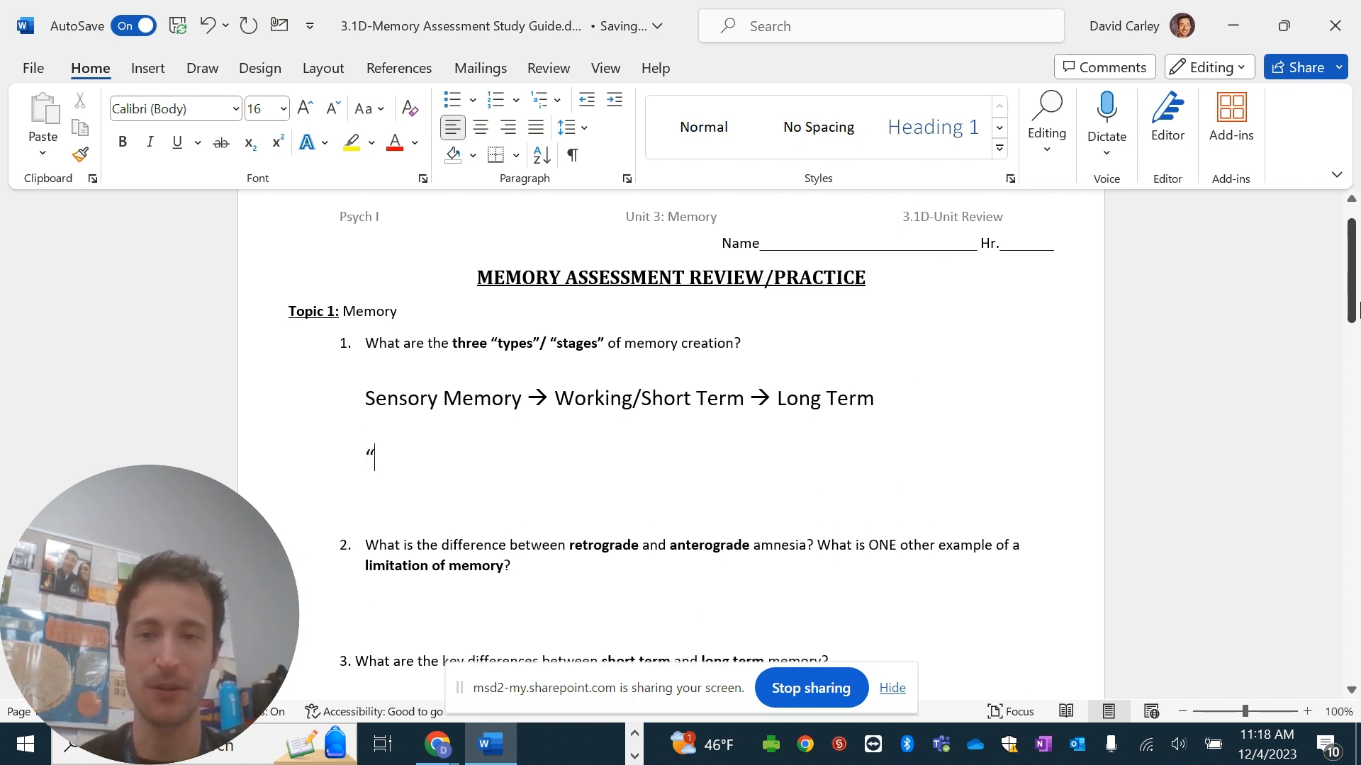
{"action": "type", "text": "Encoding\" --"}
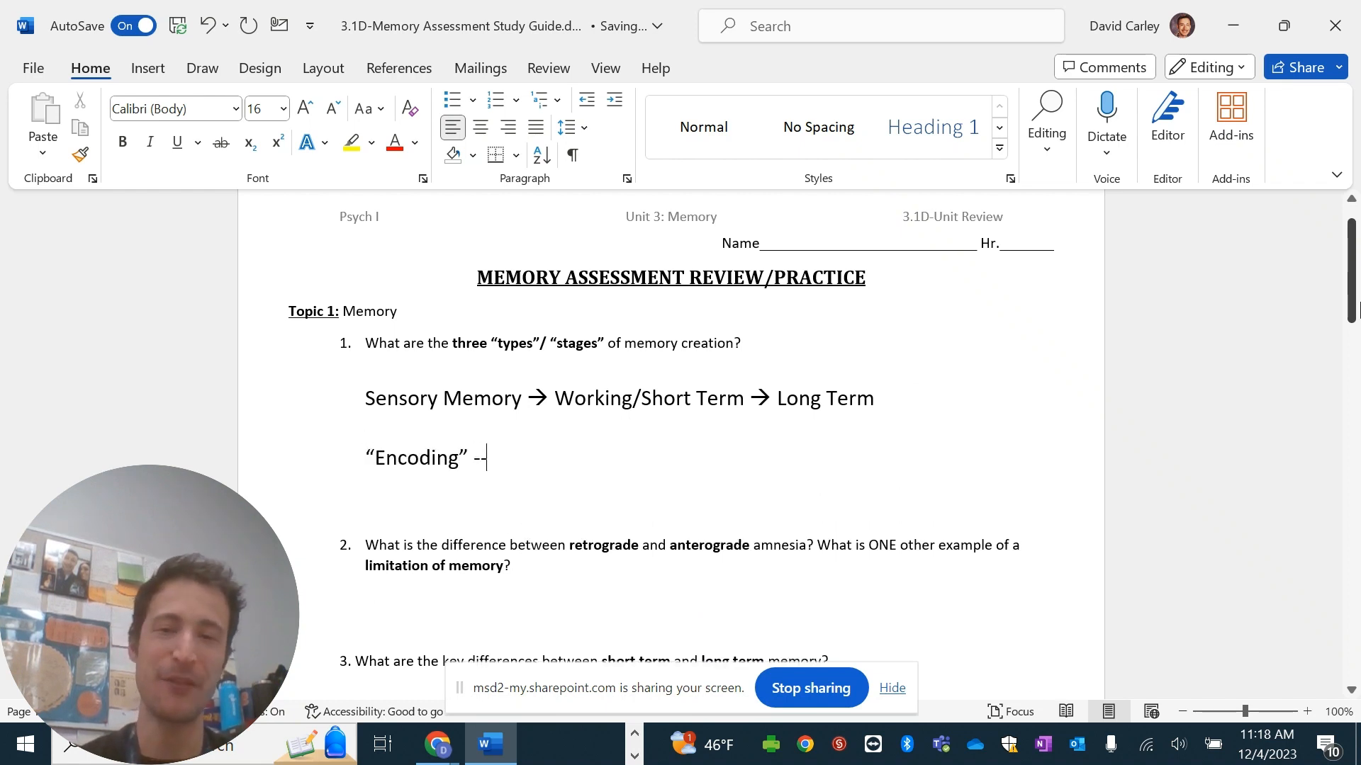
{"action": "type", "text": "→ “"}
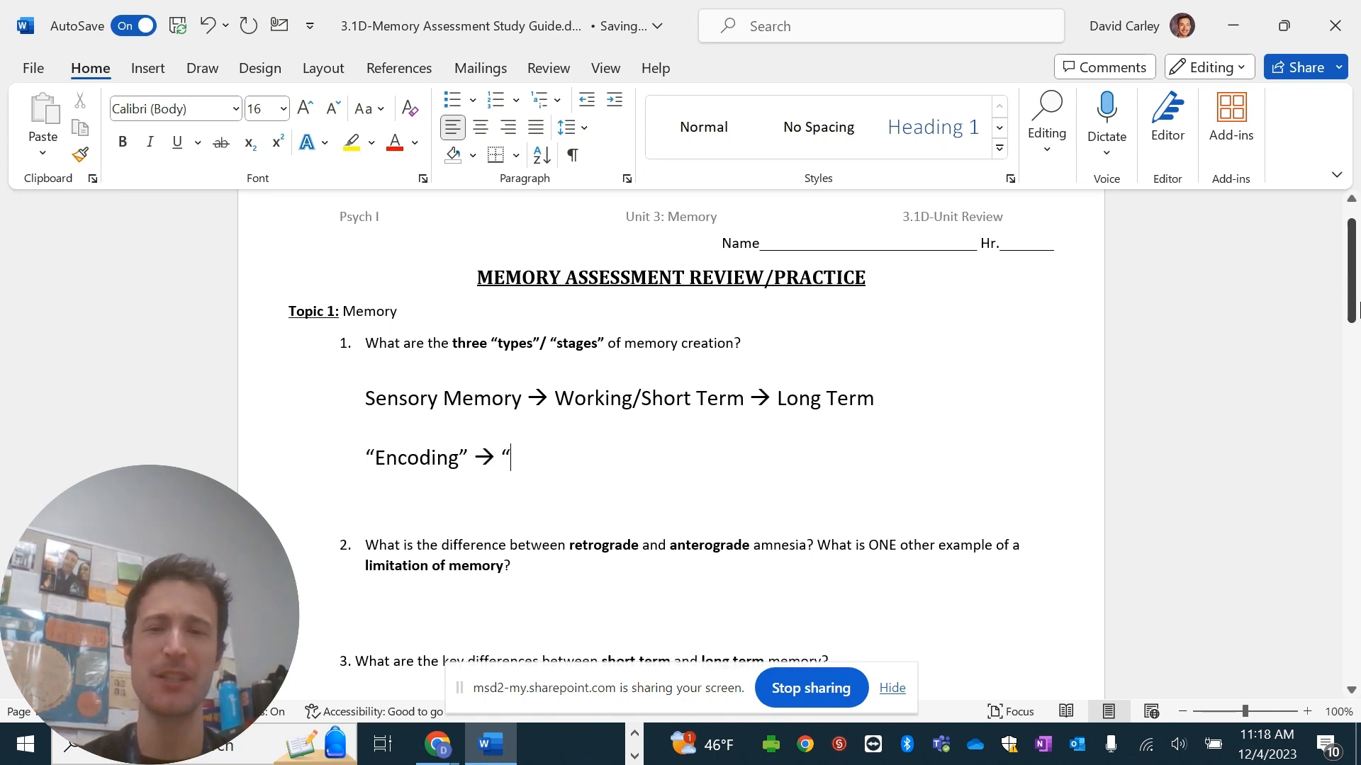
{"action": "type", "text": "Storage”"}
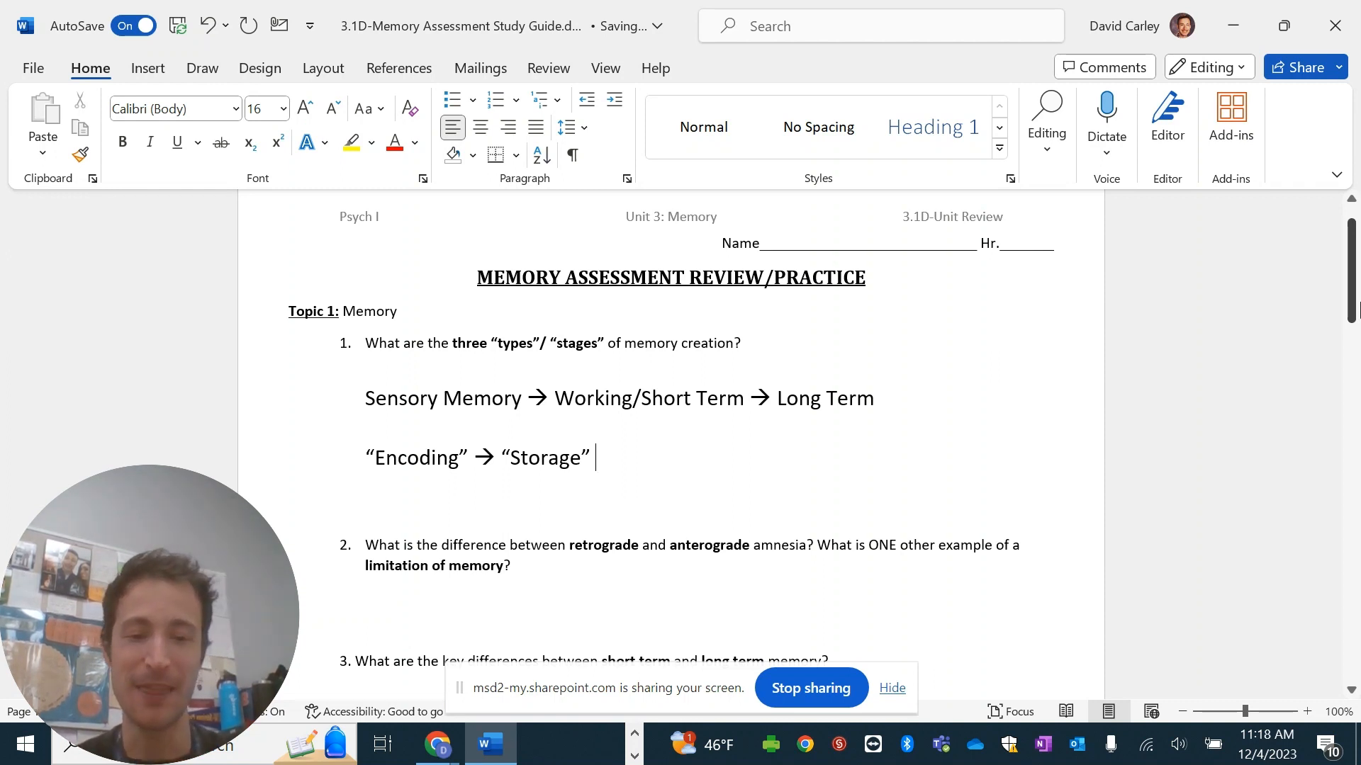
{"action": "type", "text": "→ \""}
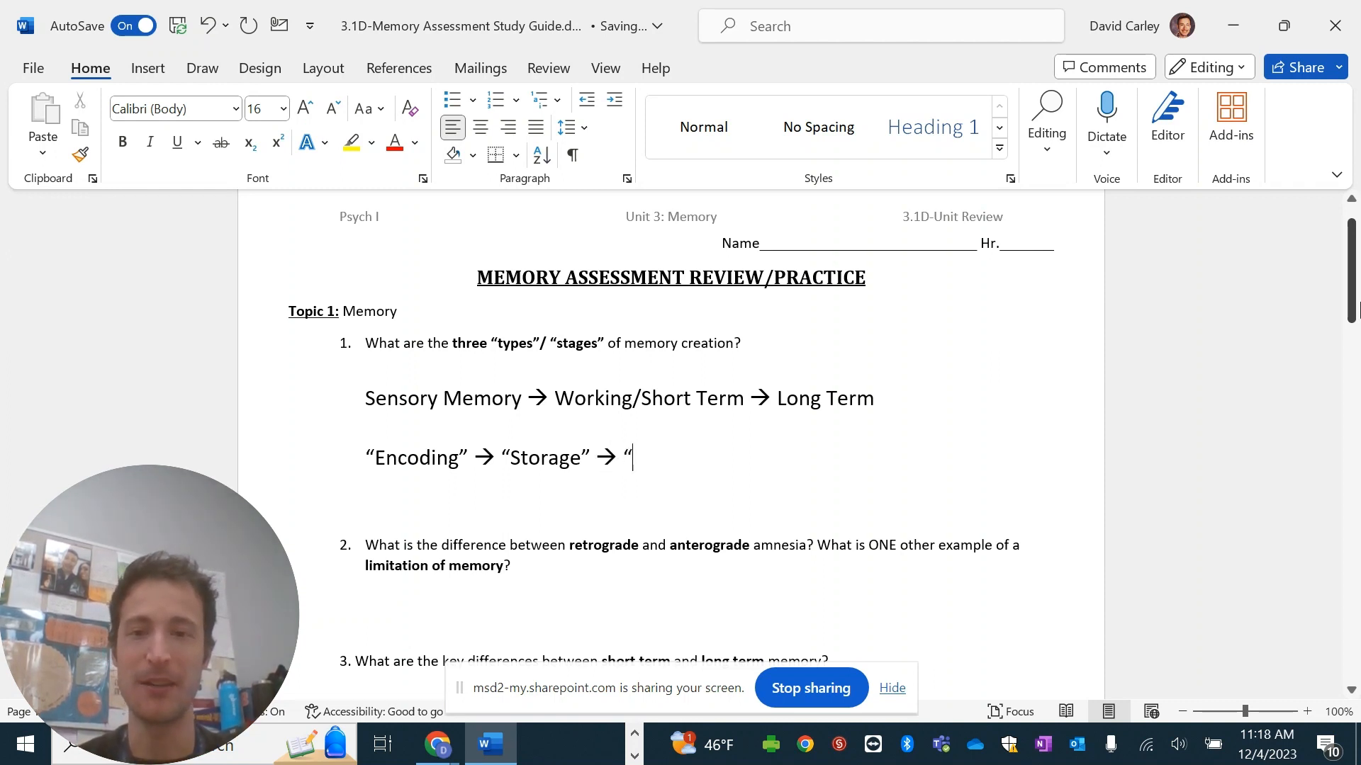
{"action": "type", "text": "Retri"}
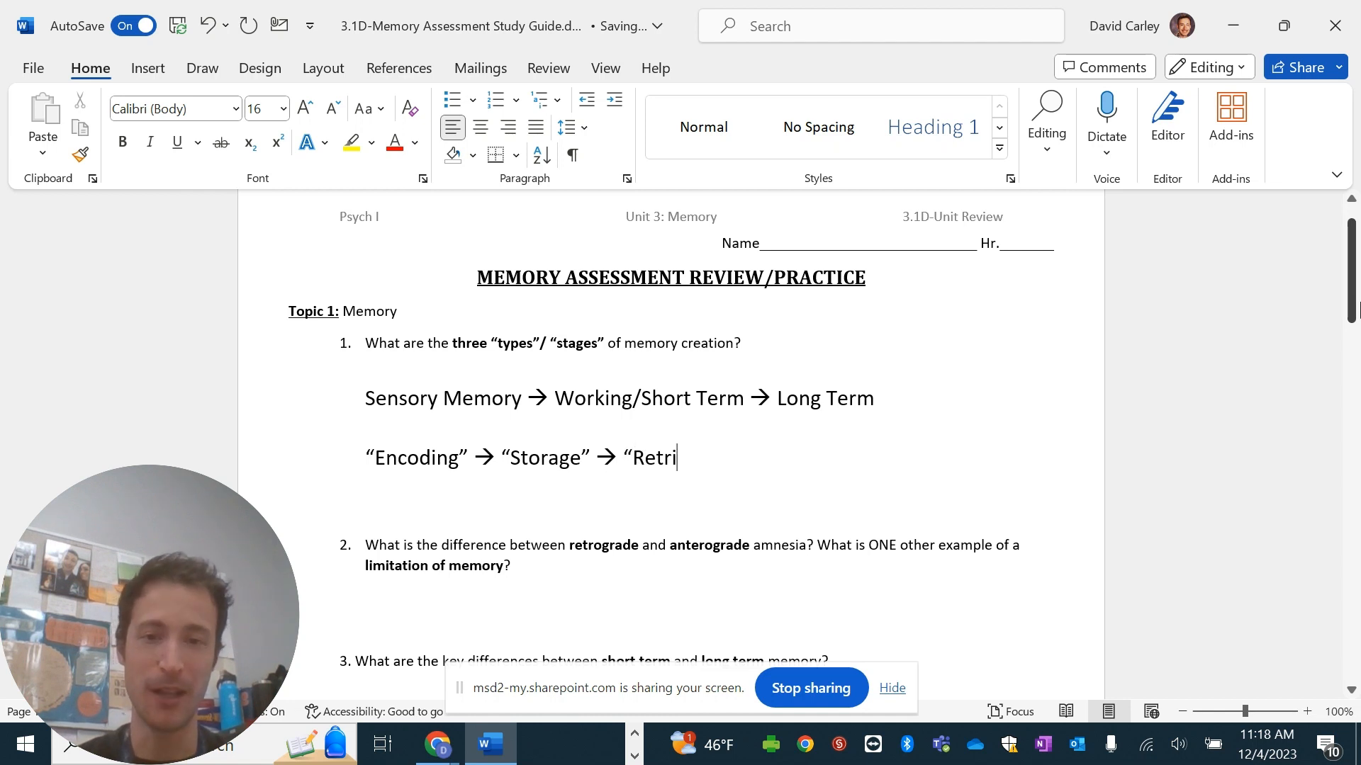
{"action": "type", "text": "eval”"}
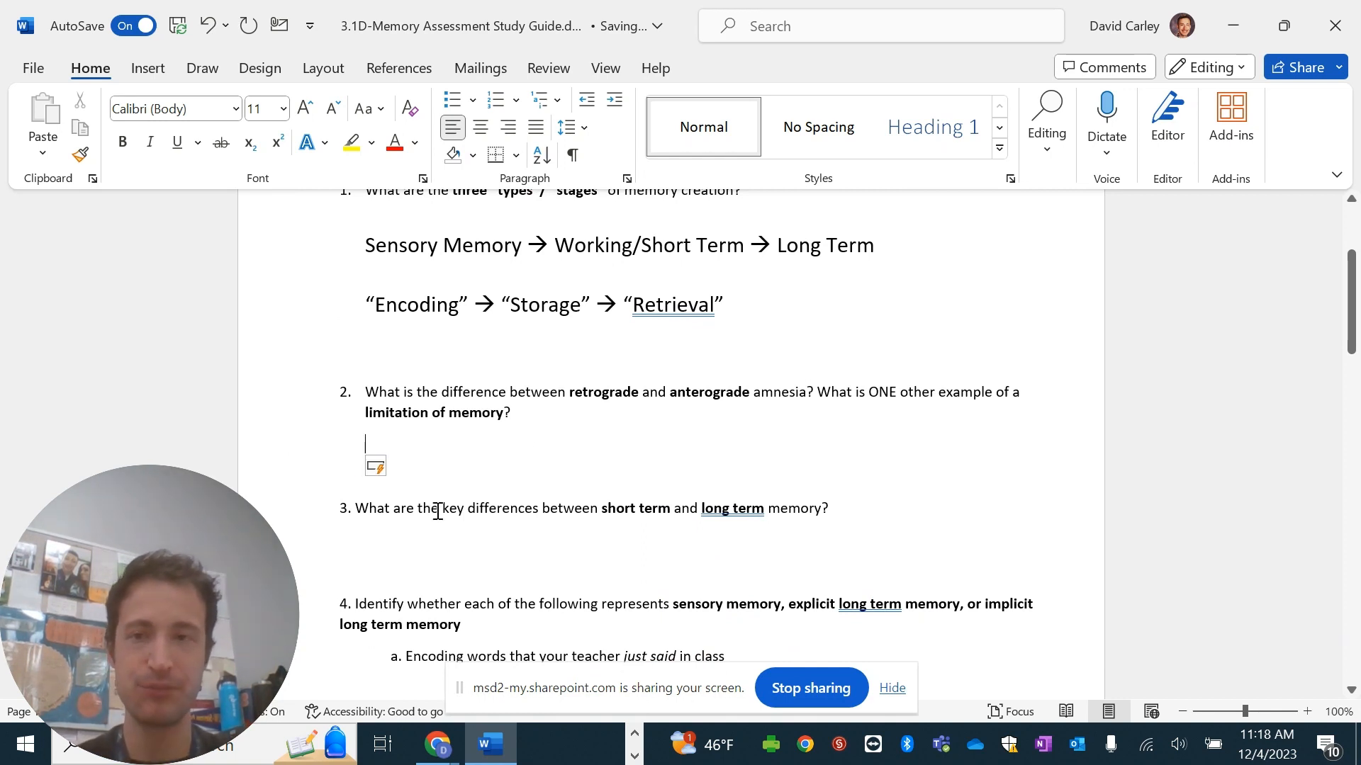
Define retrograde amnesia under question 2 as "forgetting" things prior to a specific event.
{"action": "left_click", "coordinate": [279, 110]}
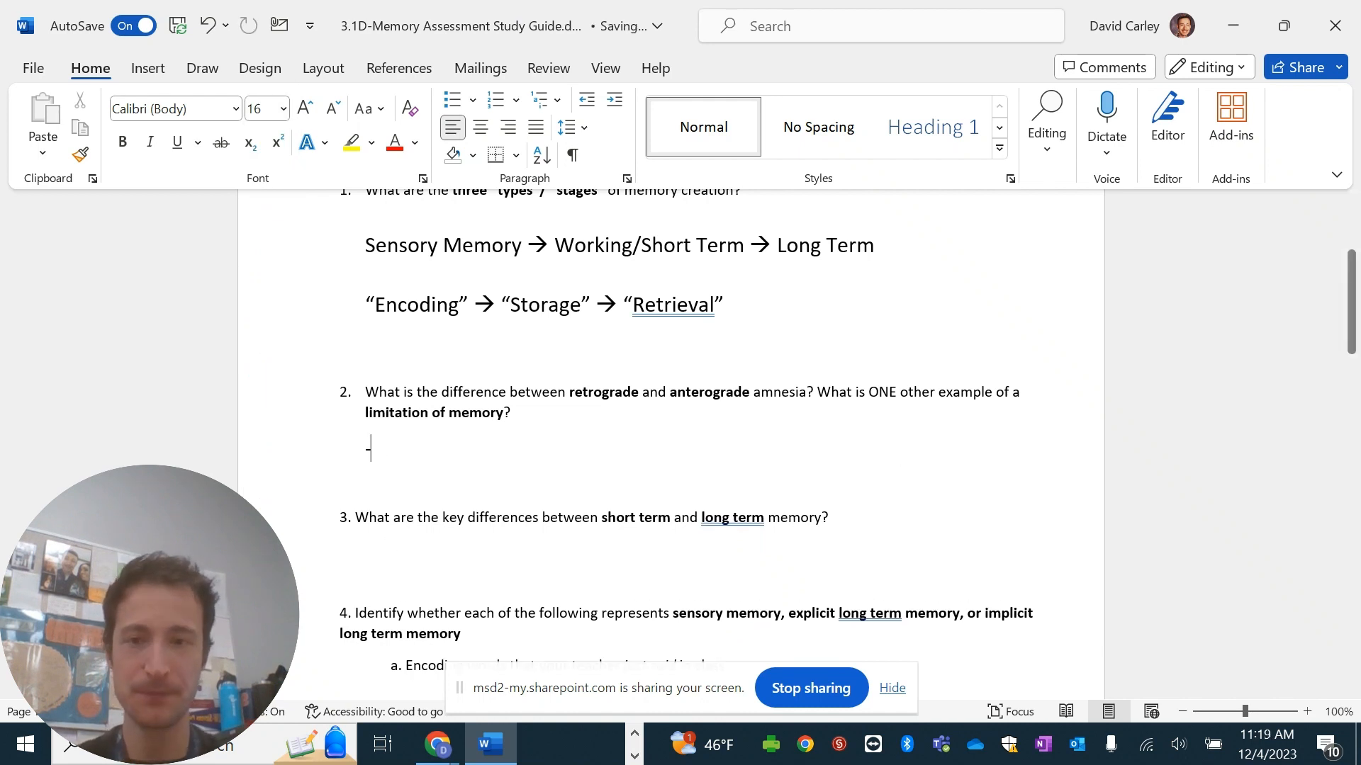
{"action": "type", "text": "-Retrog"}
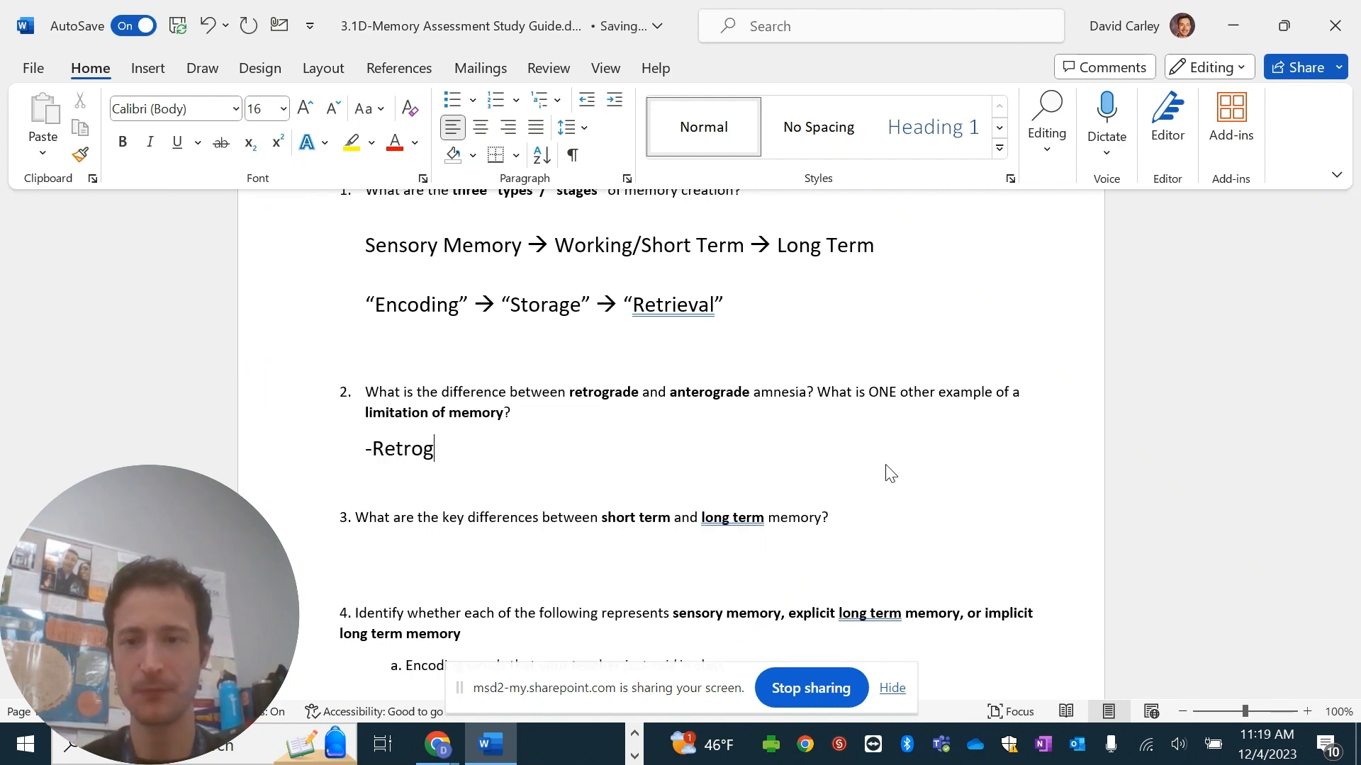
{"action": "type", "text": "rade: \"f"}
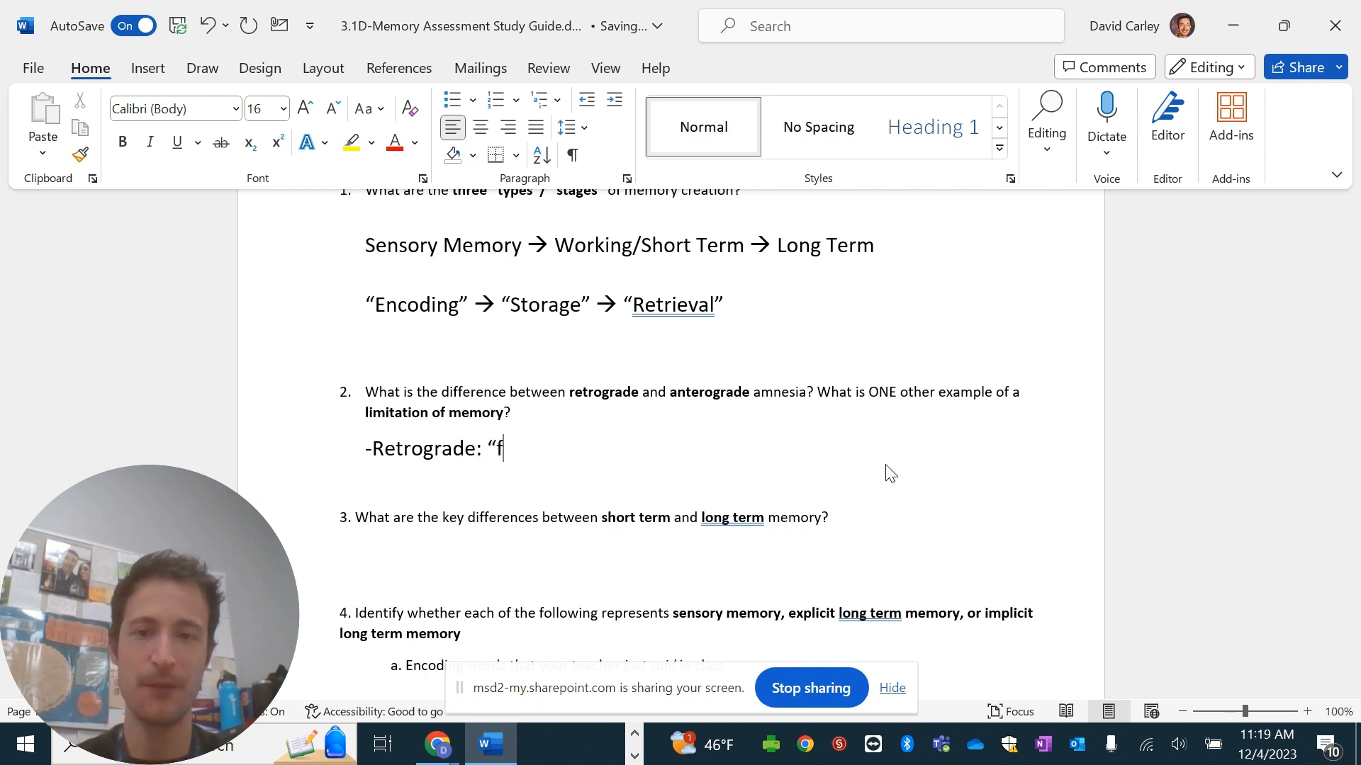
{"action": "type", "text": "orgetting\""}
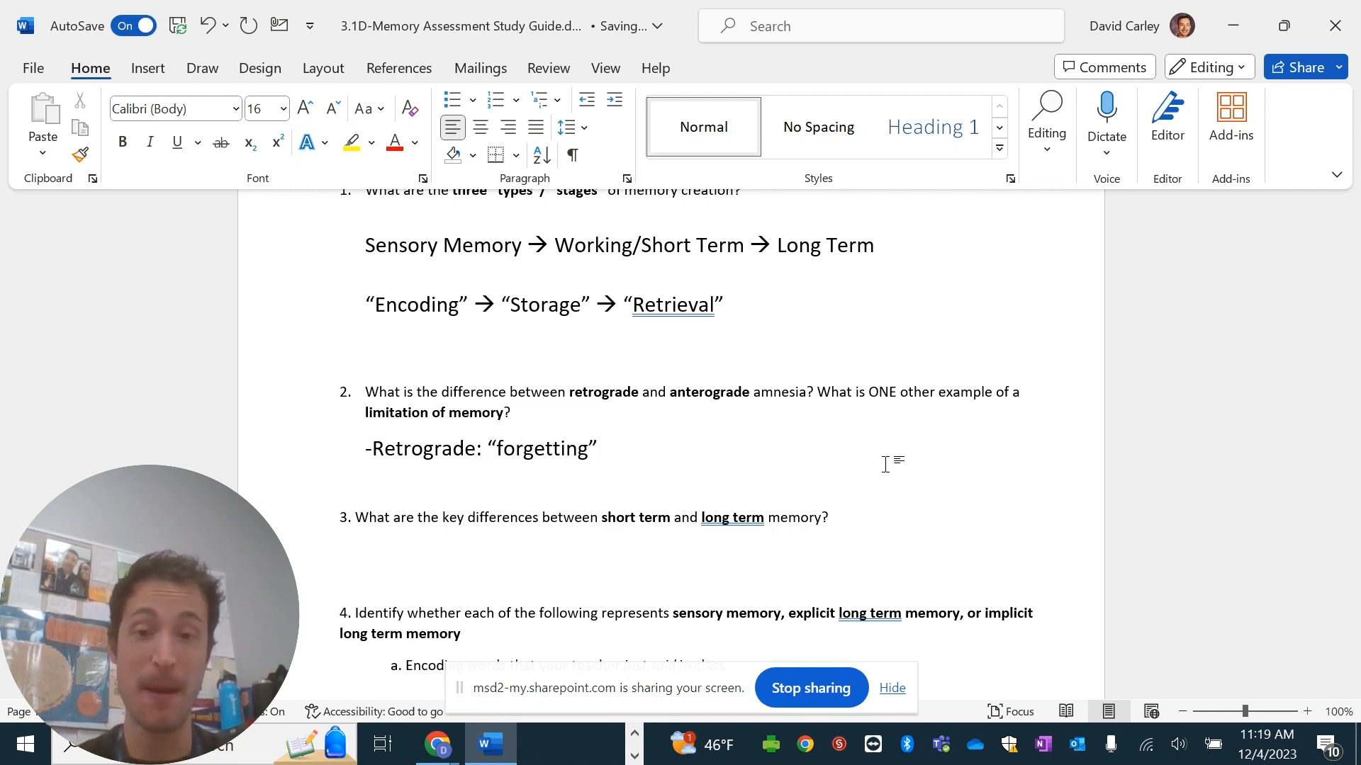
{"action": "type", "text": "things prior t"}
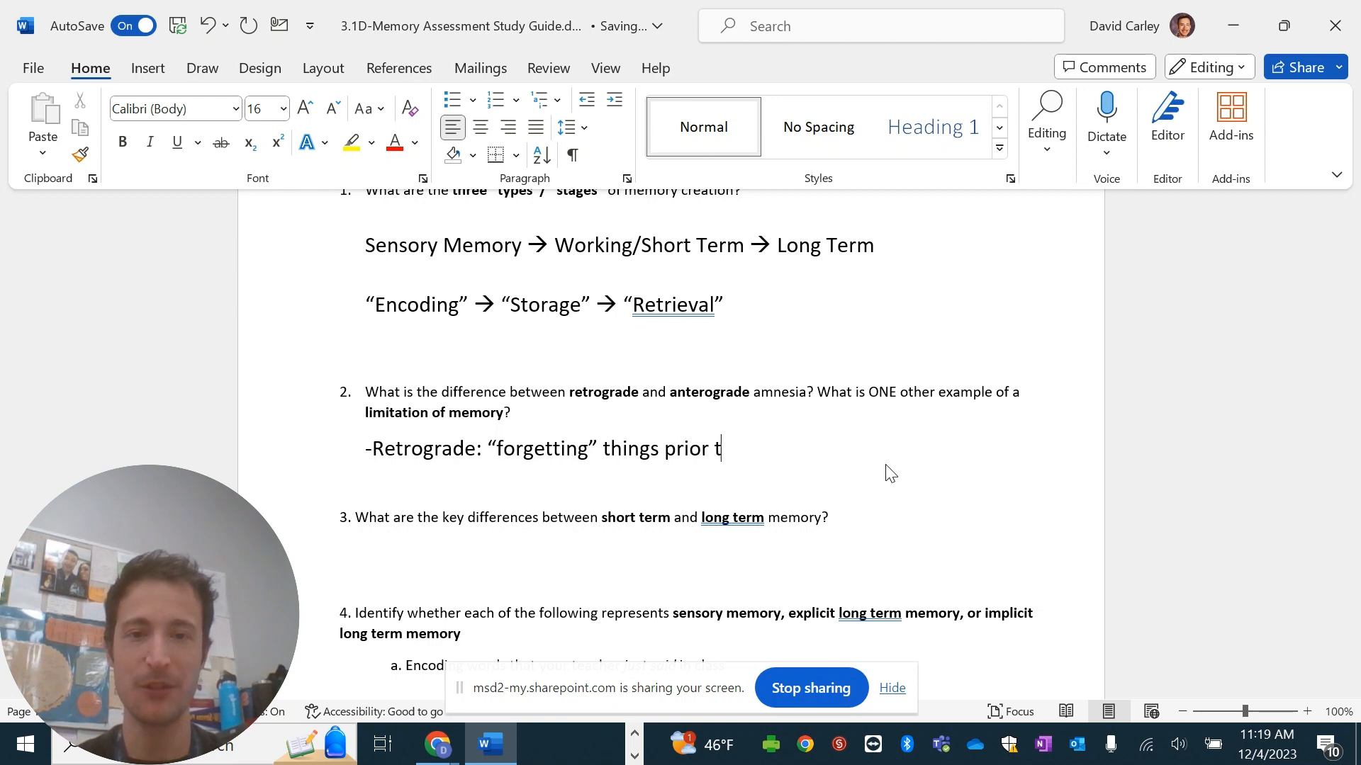
{"action": "type", "text": "o a specific event"}
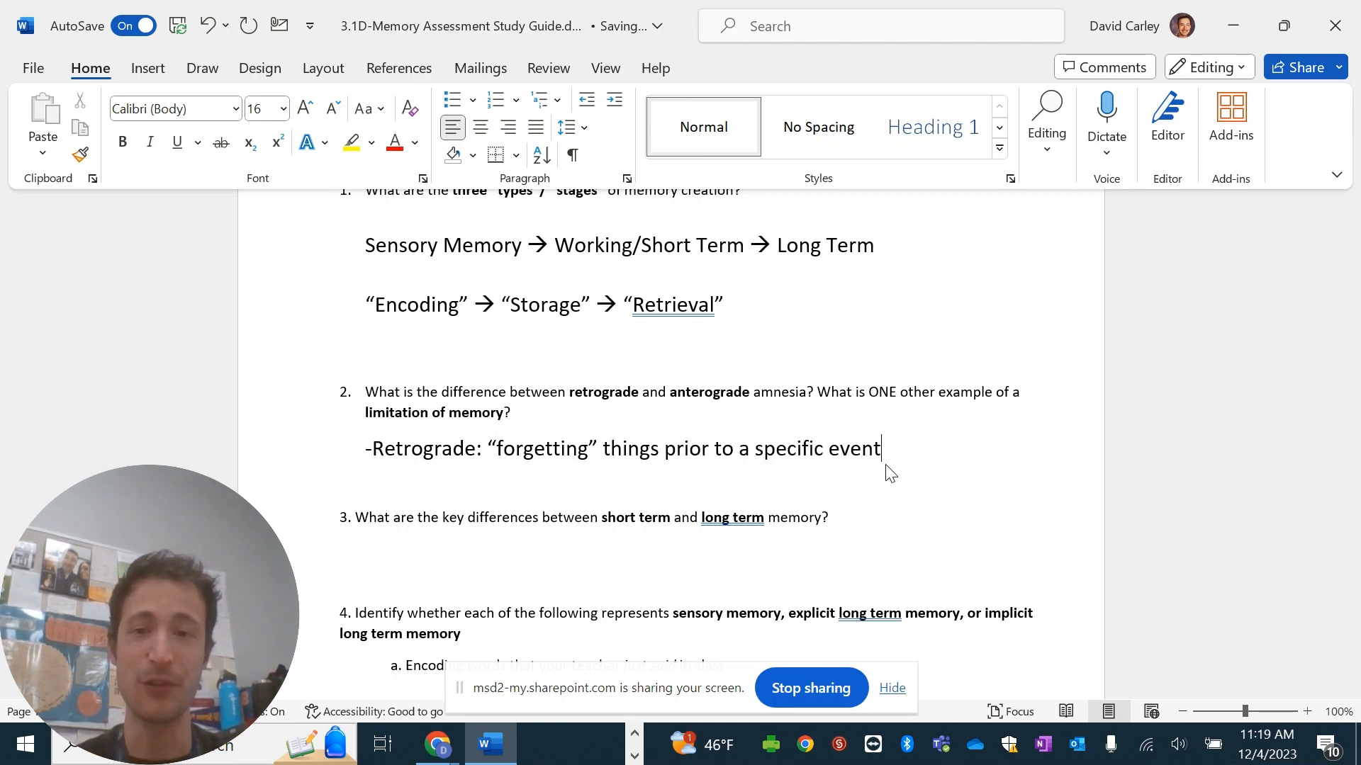
Define anterograde amnesia on a new line as not creating new memories (surgery or brain infection).
{"action": "key", "text": "enter"}
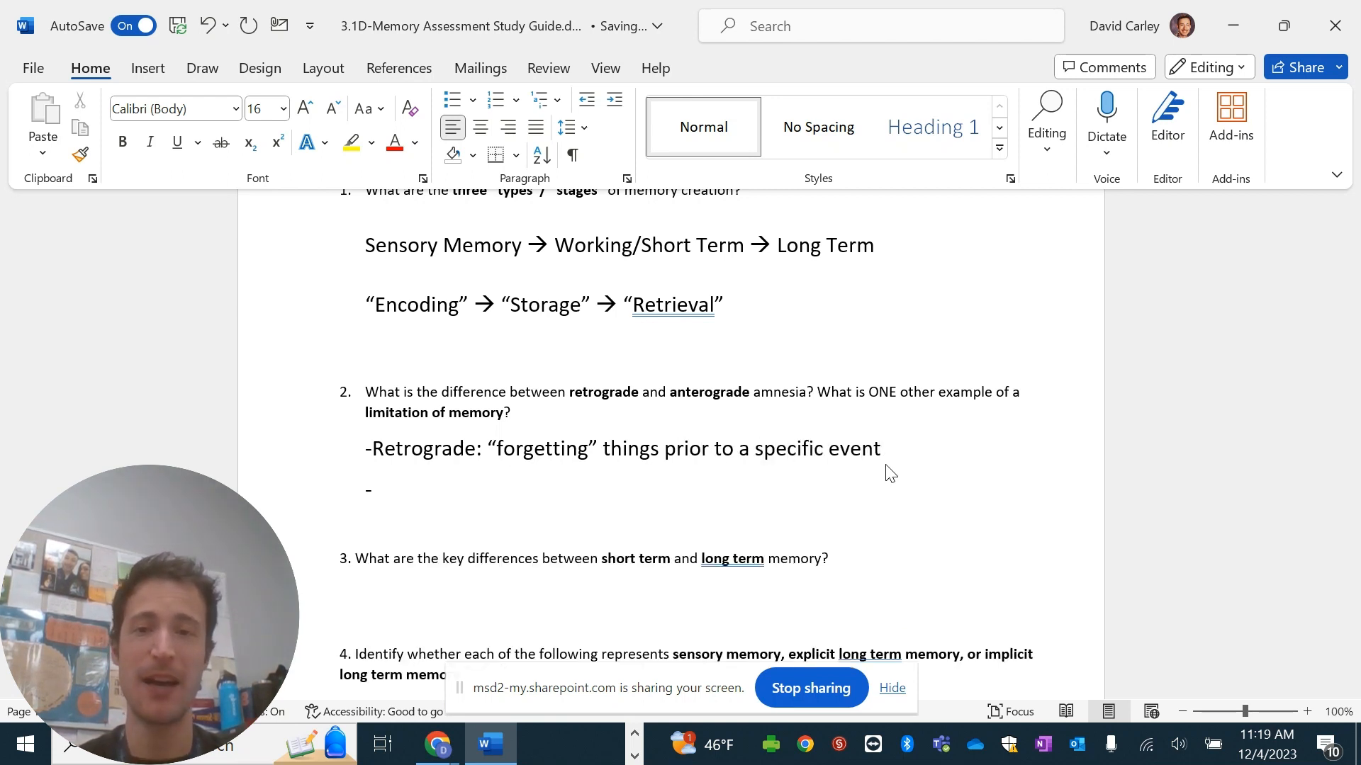
{"action": "type", "text": "Anterograd"}
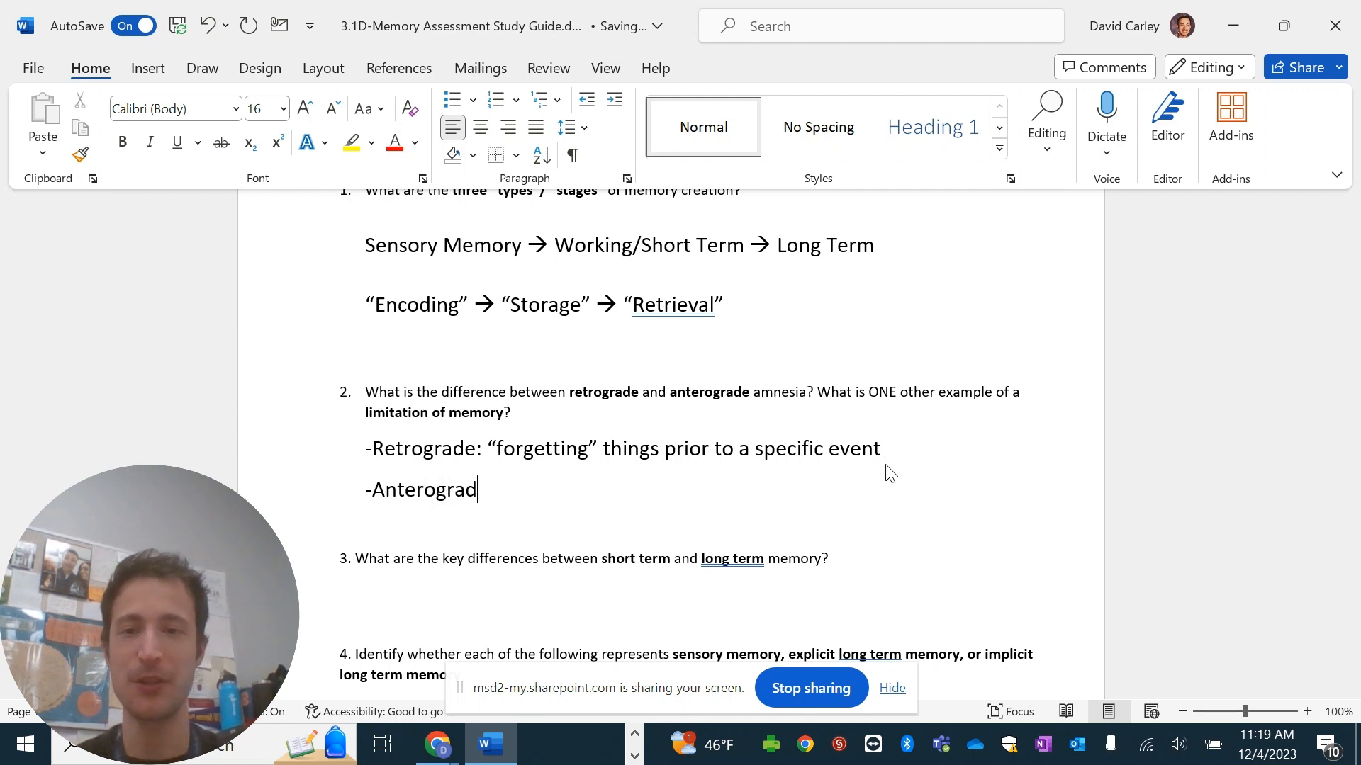
{"action": "type", "text": "e:"}
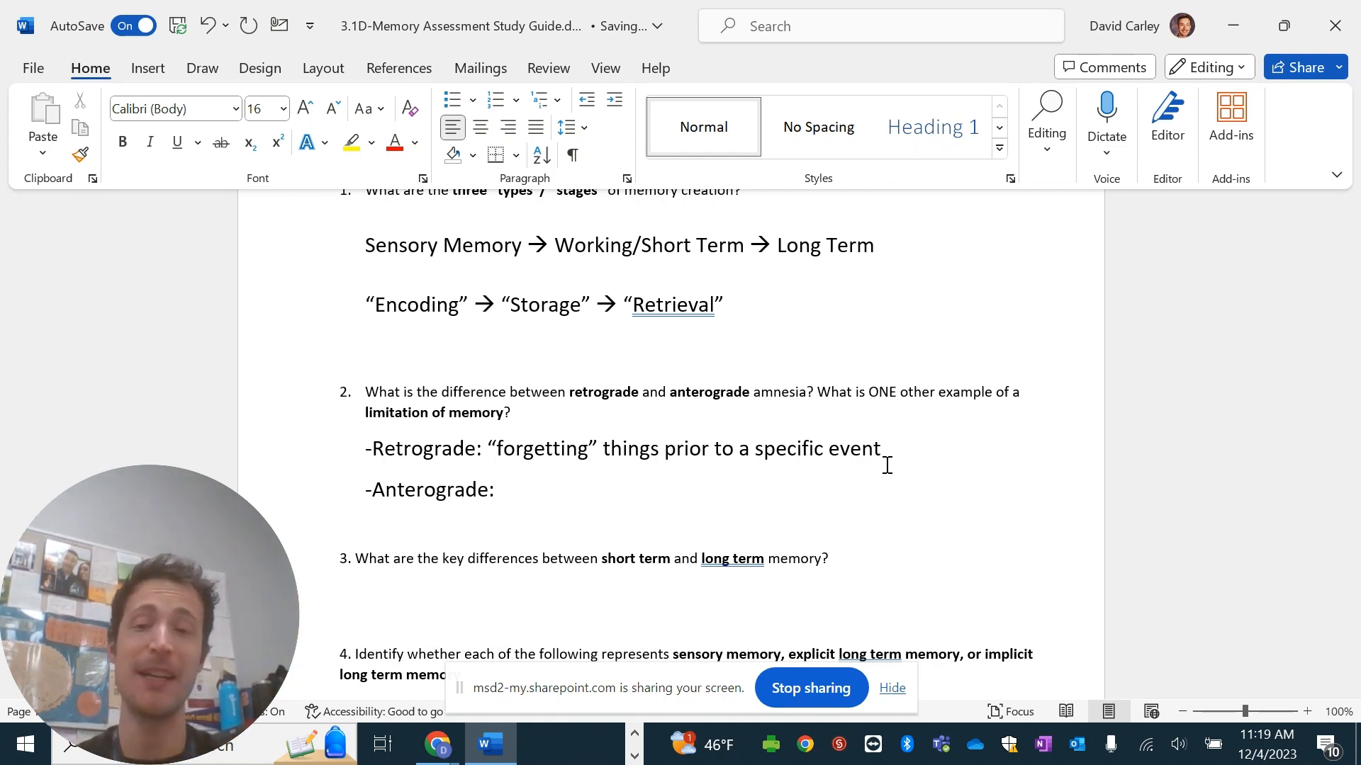
{"action": "type", "text": "not being able to crea"}
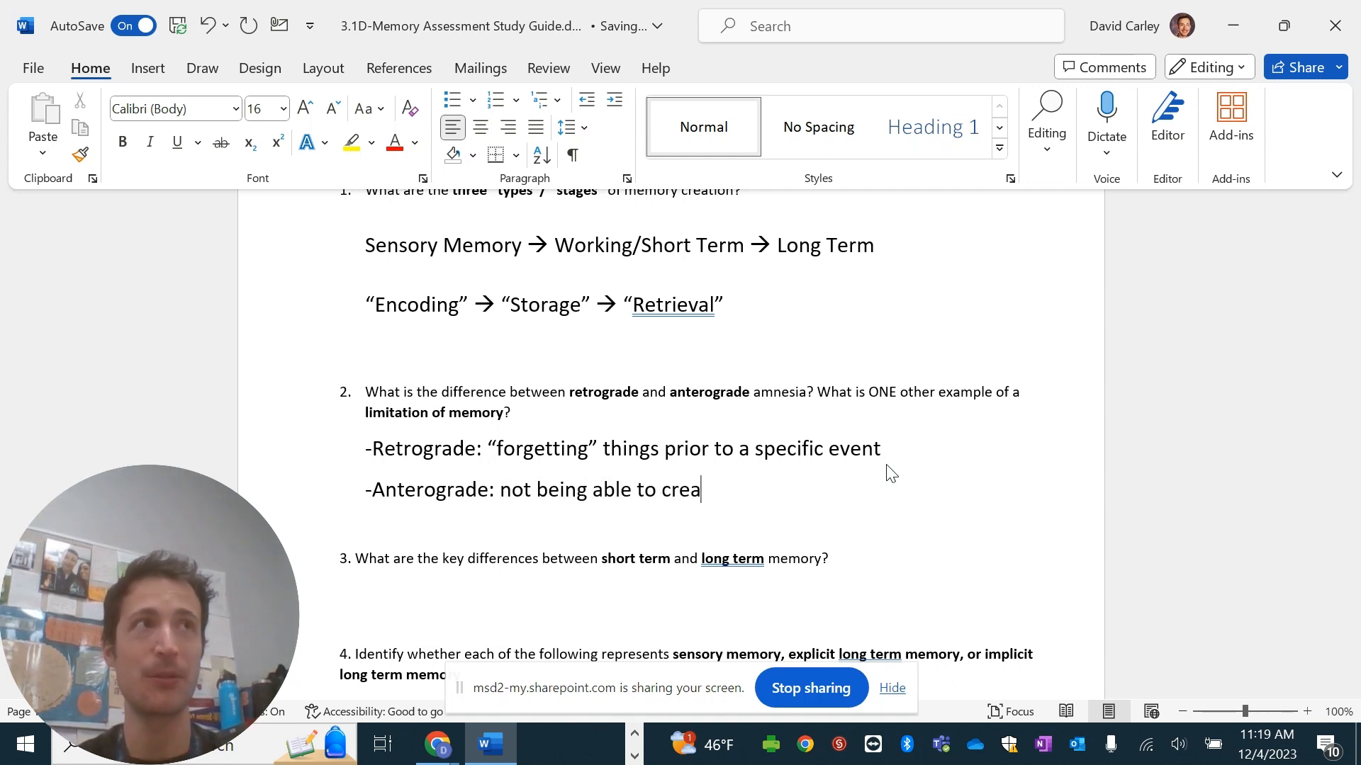
{"action": "type", "text": "te new memories"}
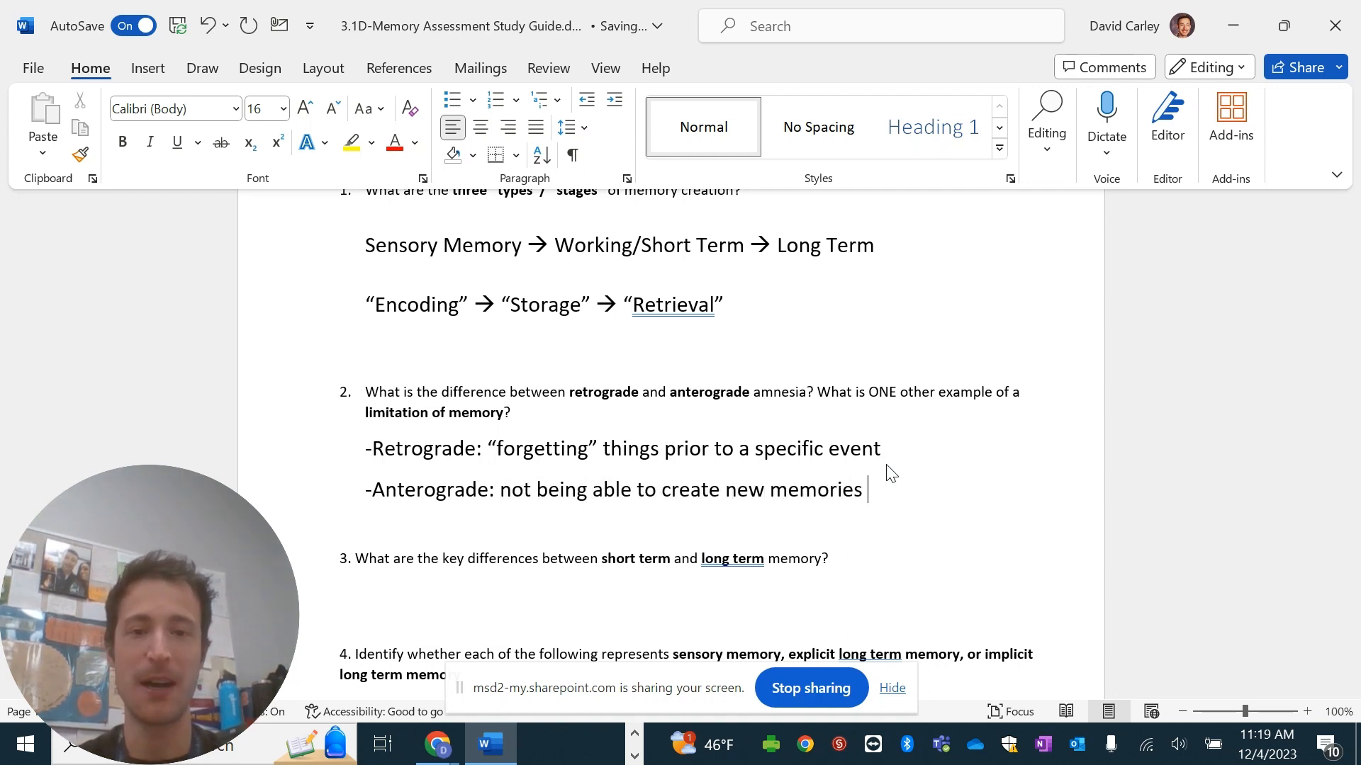
{"action": "type", "text": "(surg"}
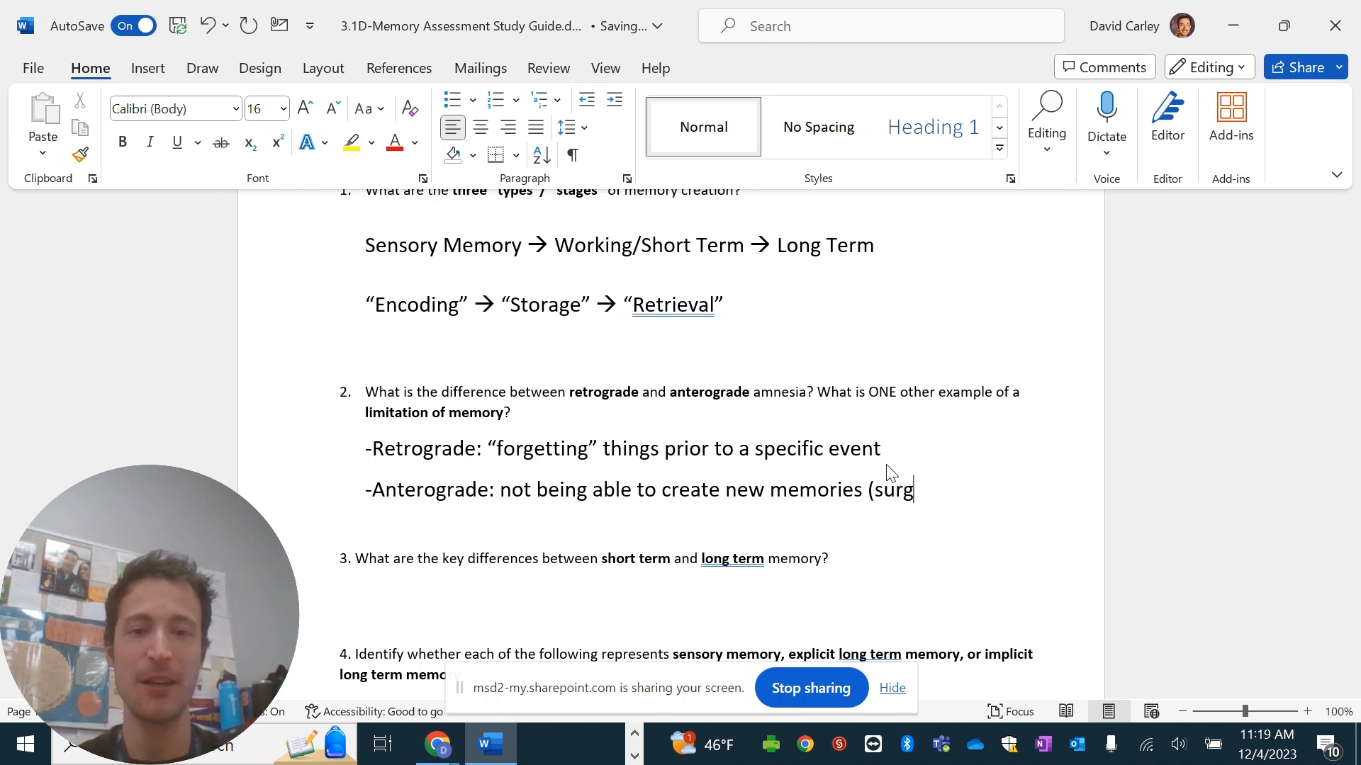
{"action": "type", "text": "ery or bain invec"}
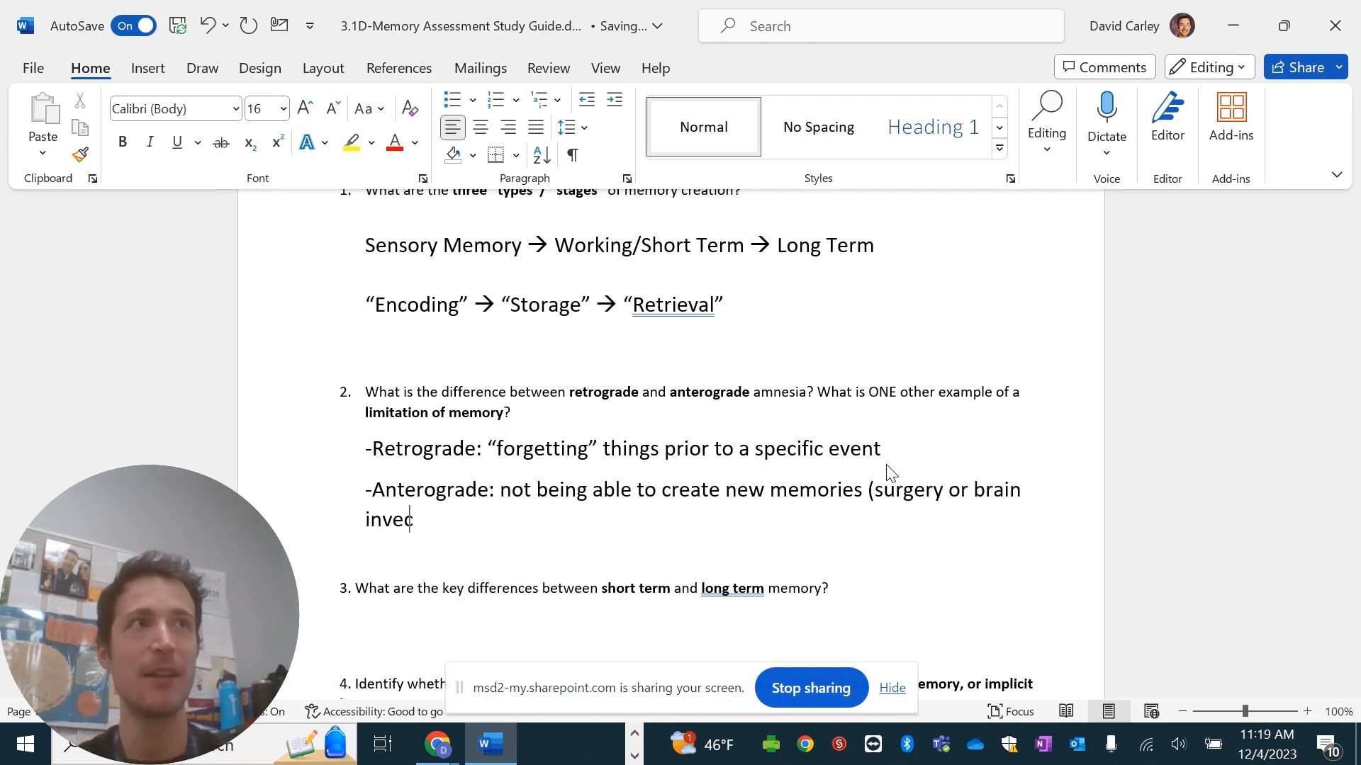
{"action": "type", "text": "tion)"}
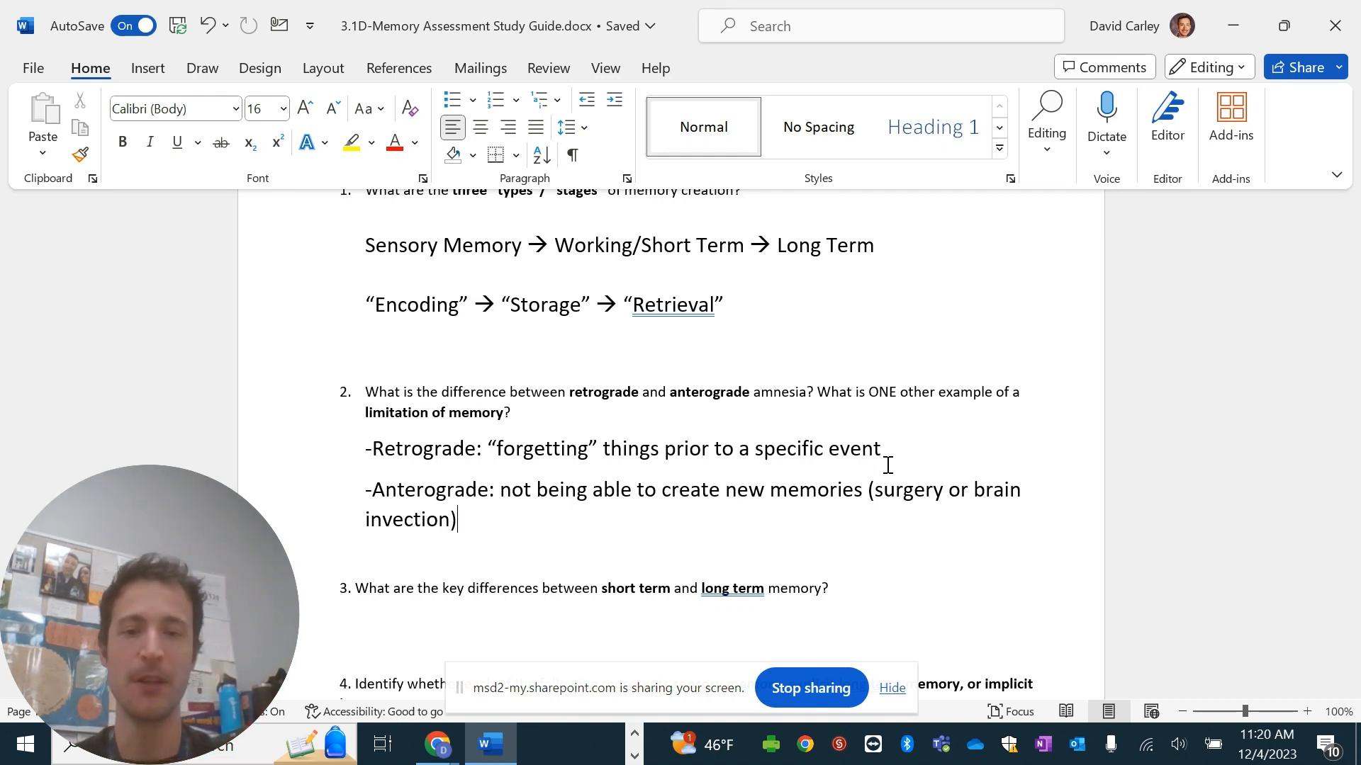
List déjà vu, working memory capacity limits and misinformation as memory limitations under question 2.
{"action": "type", "text": "Sliv"}
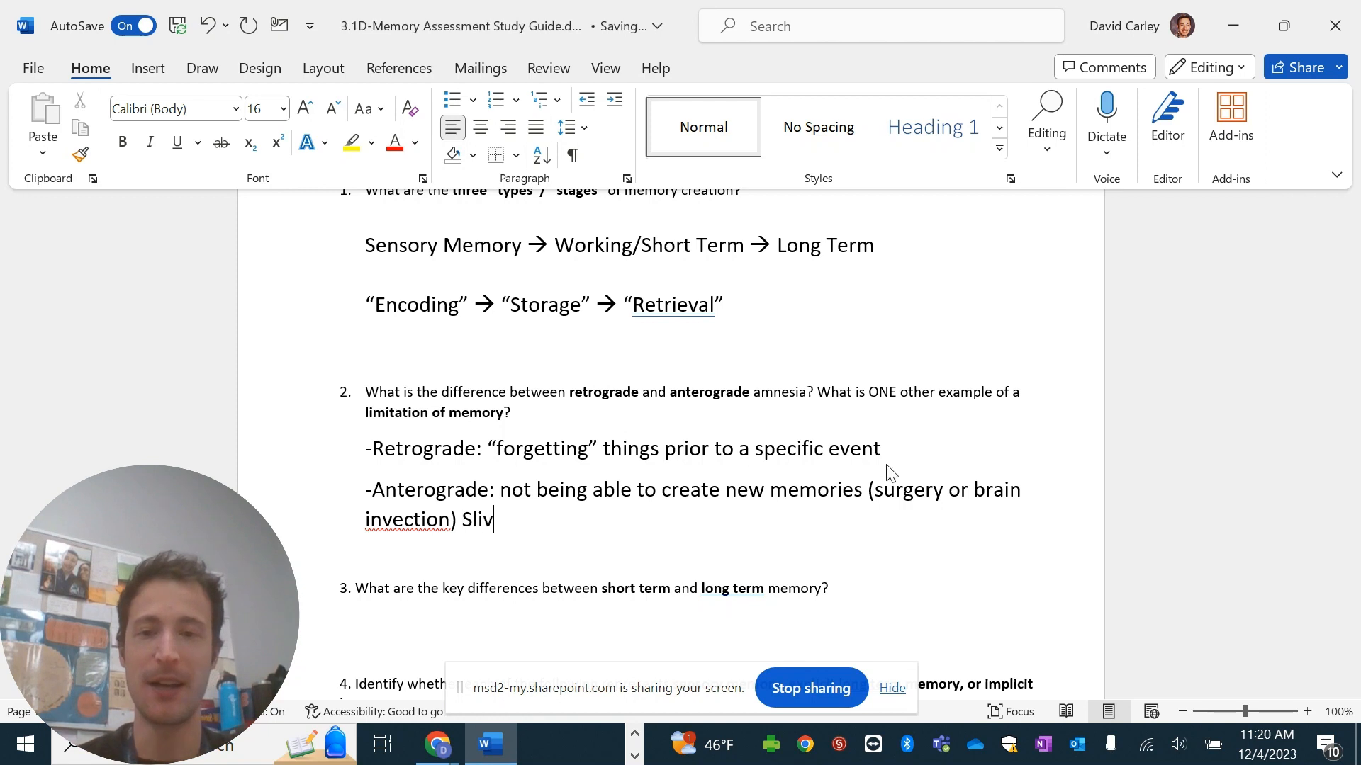
{"action": "key", "text": "backspace"}
{"action": "type", "text": "f"}
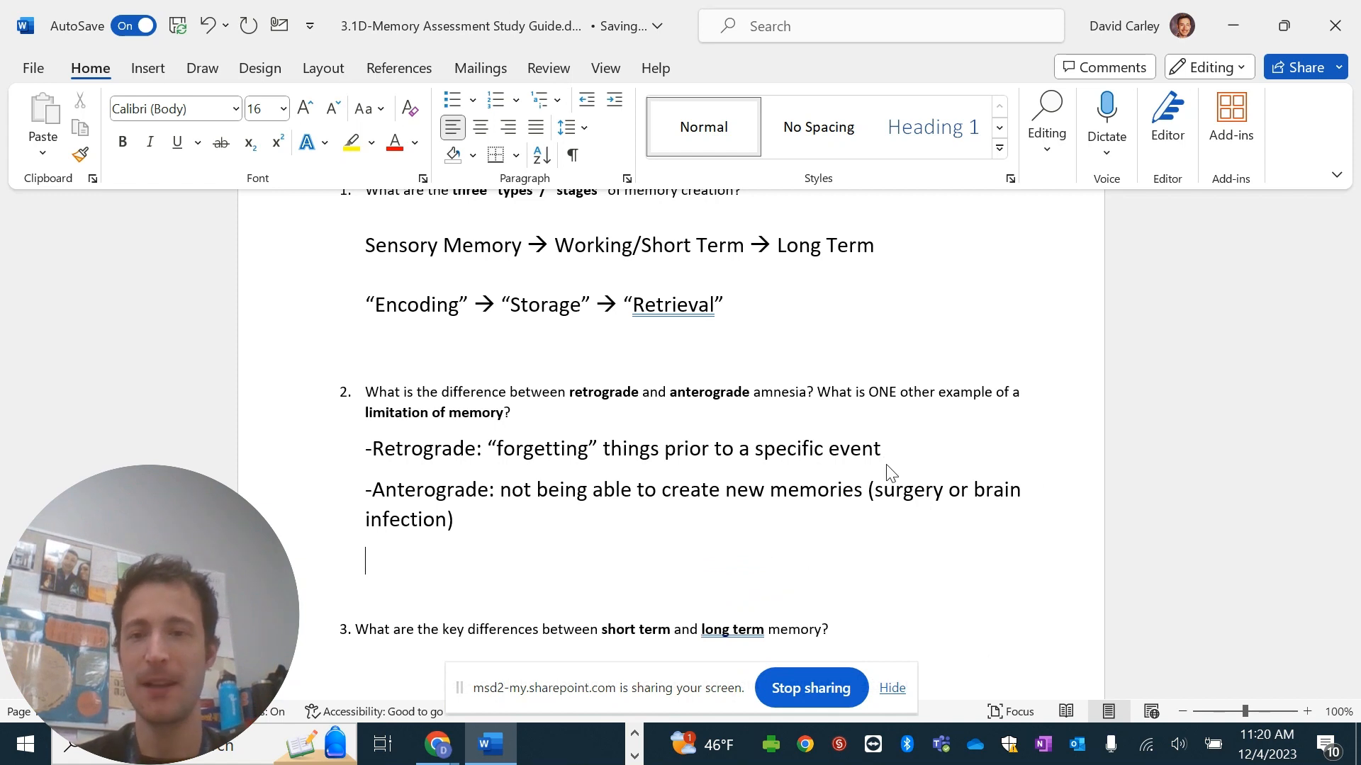
{"action": "type", "text": "-Deja vu"}
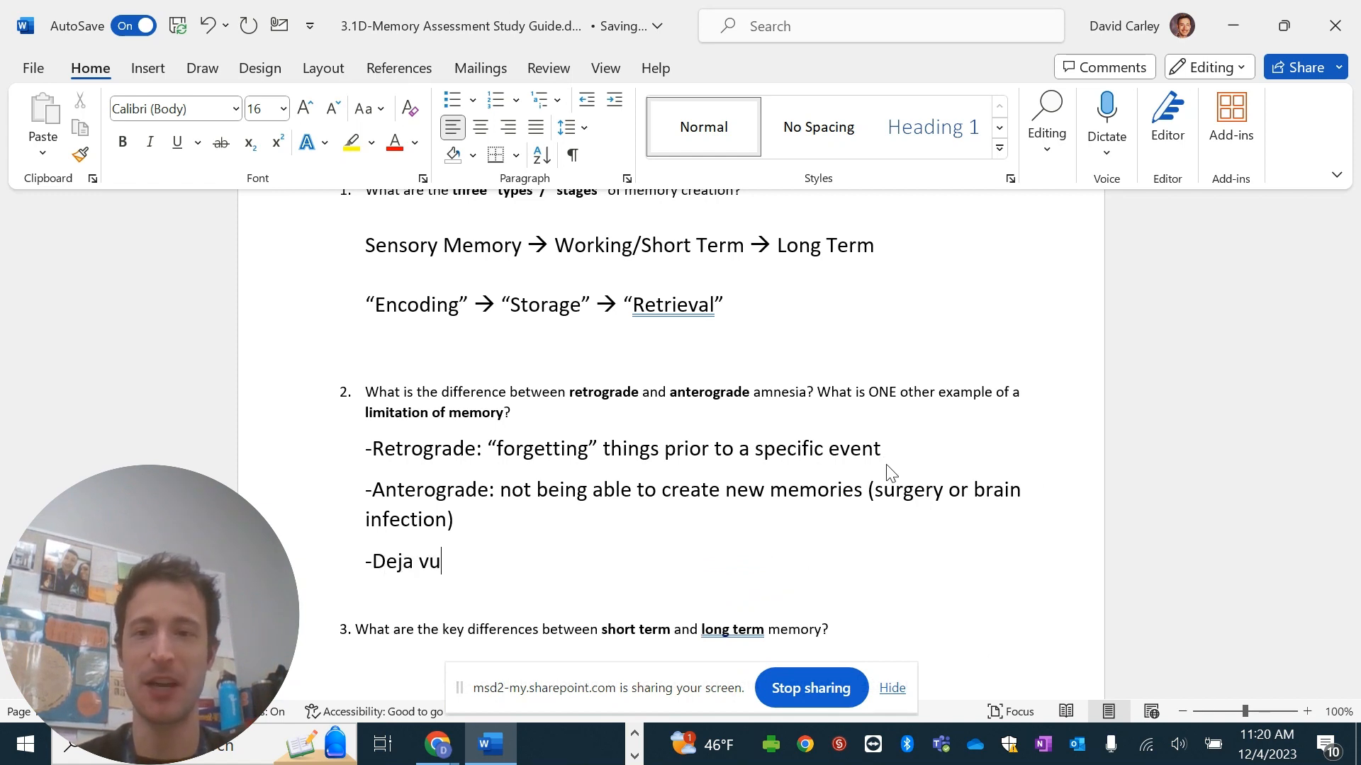
{"action": "type", "text": "Working"}
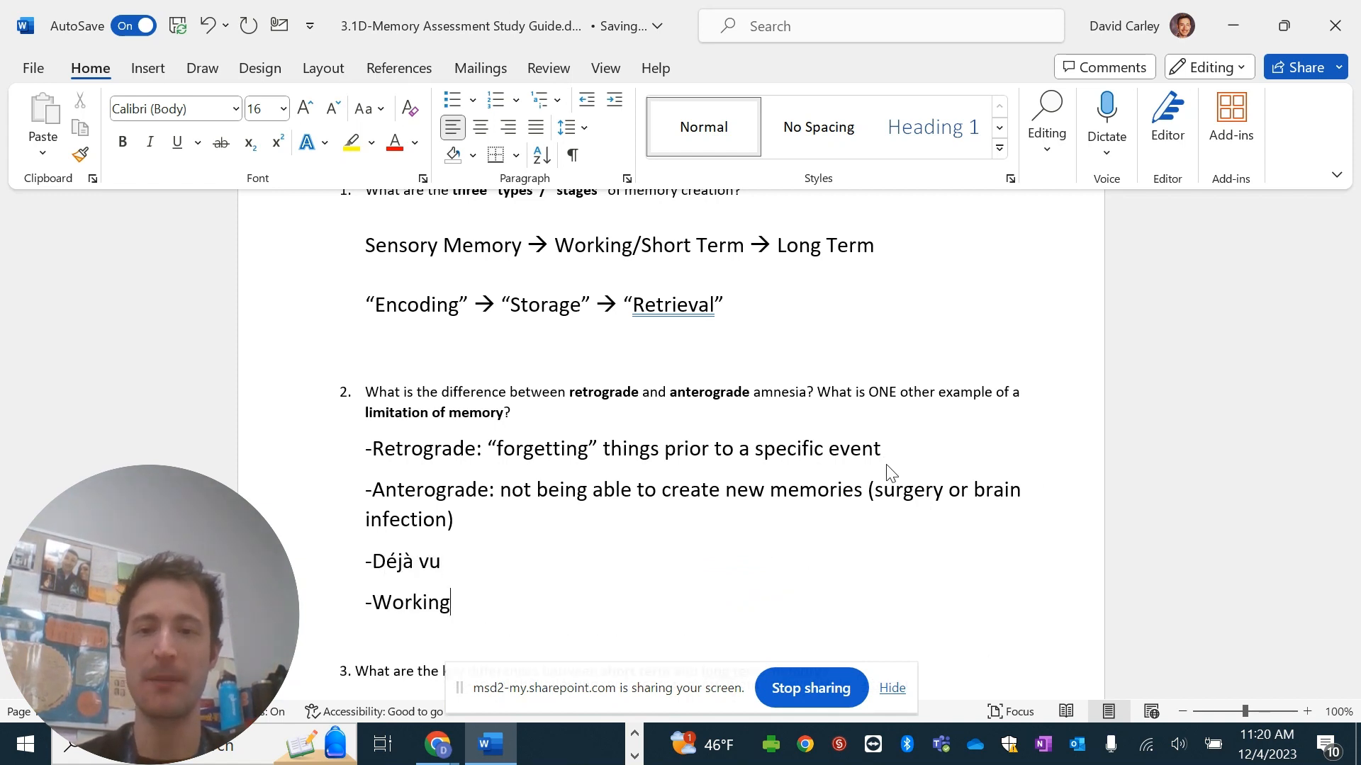
{"action": "type", "text": "memory has specific limitations of capacity"}
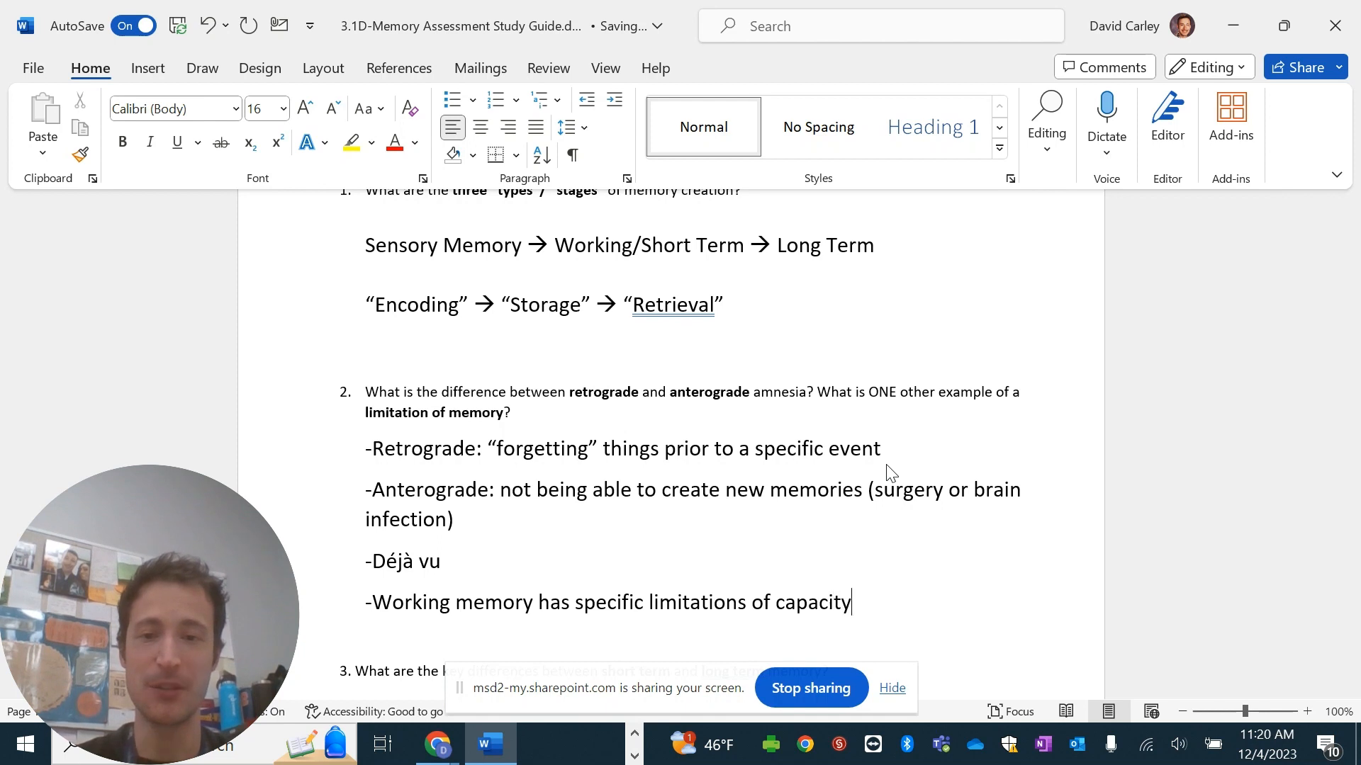
{"action": "type", "text": "-Misinforma"}
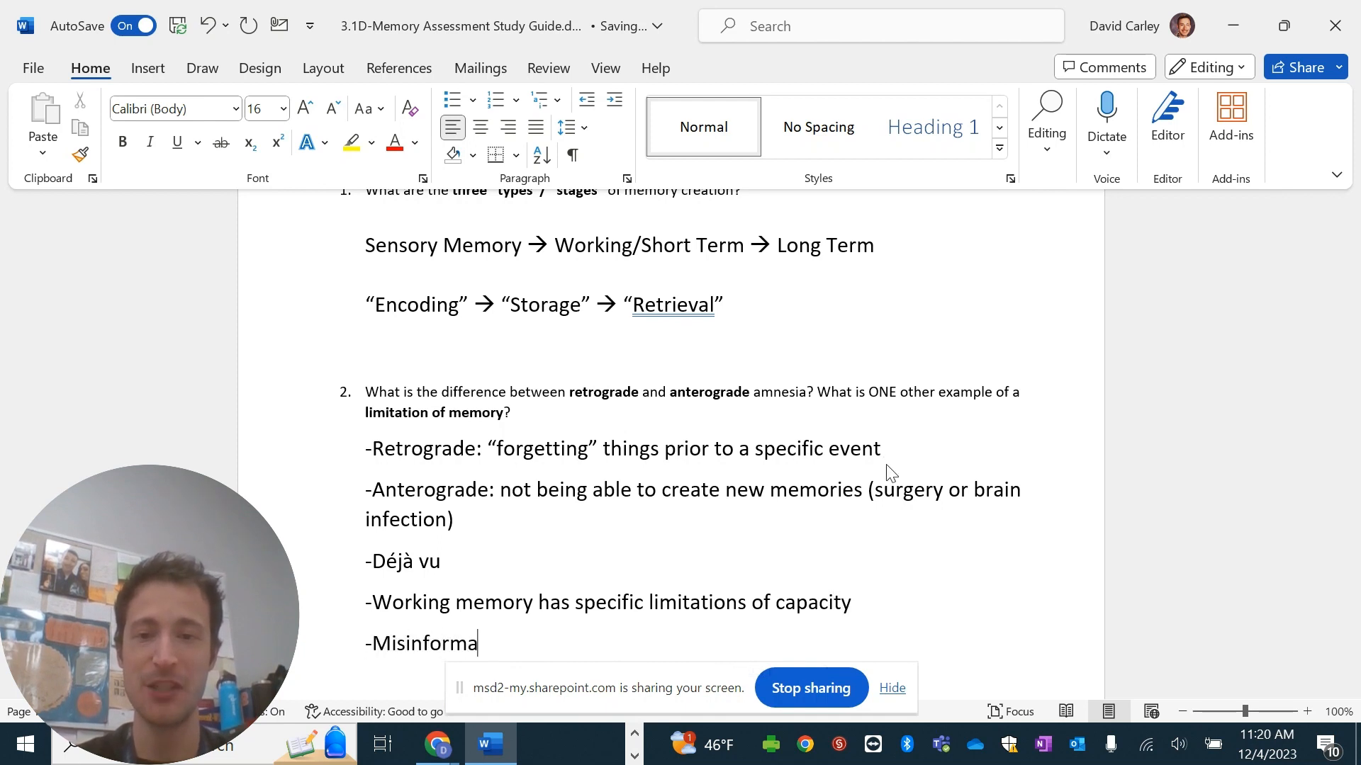
{"action": "type", "text": "tion"}
{"action": "type", "text": "-Interfer"}
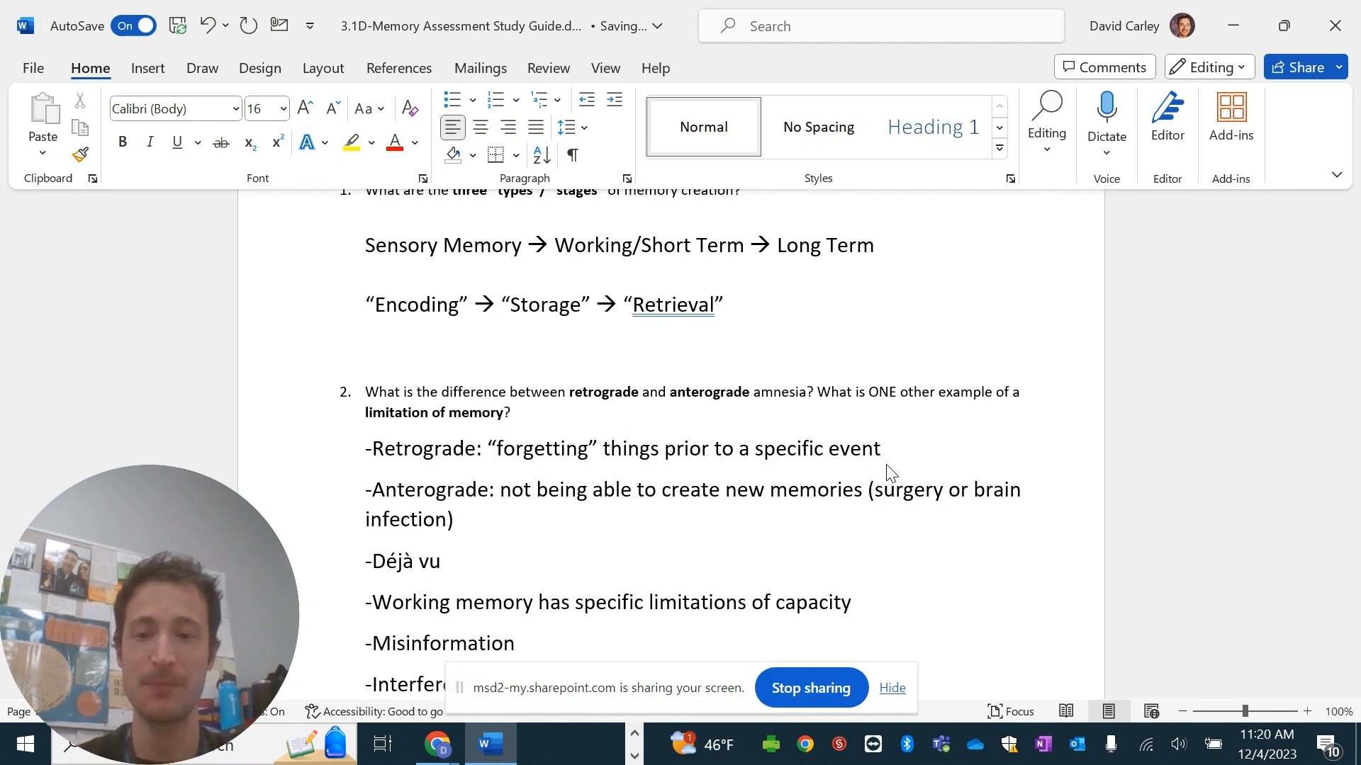
{"action": "scroll", "scroll_direction": "down", "scroll_amount": 3}
{"action": "type", "text": "-"}
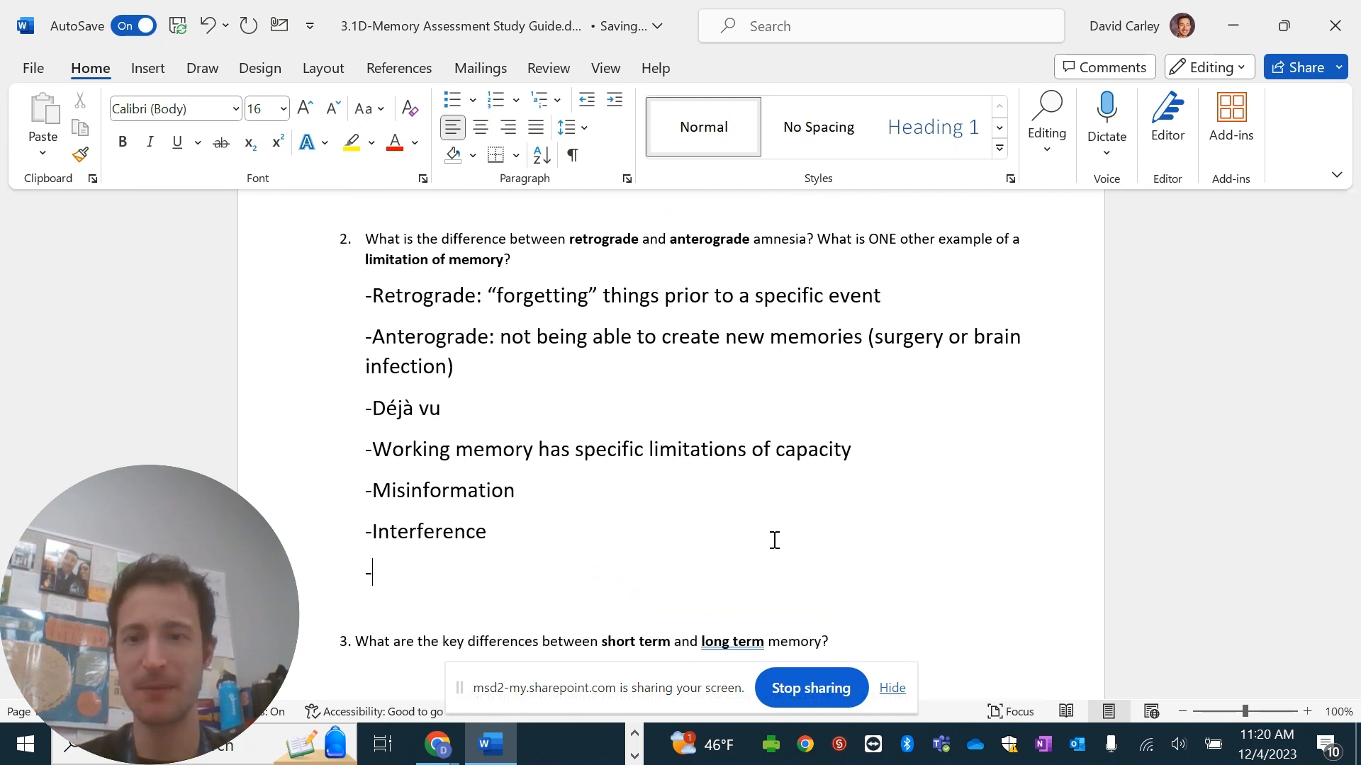
Add jamais vu, issues of encoding (attention; not rehearsing) and false memories to the list.
{"action": "type", "text": "Jamias"}
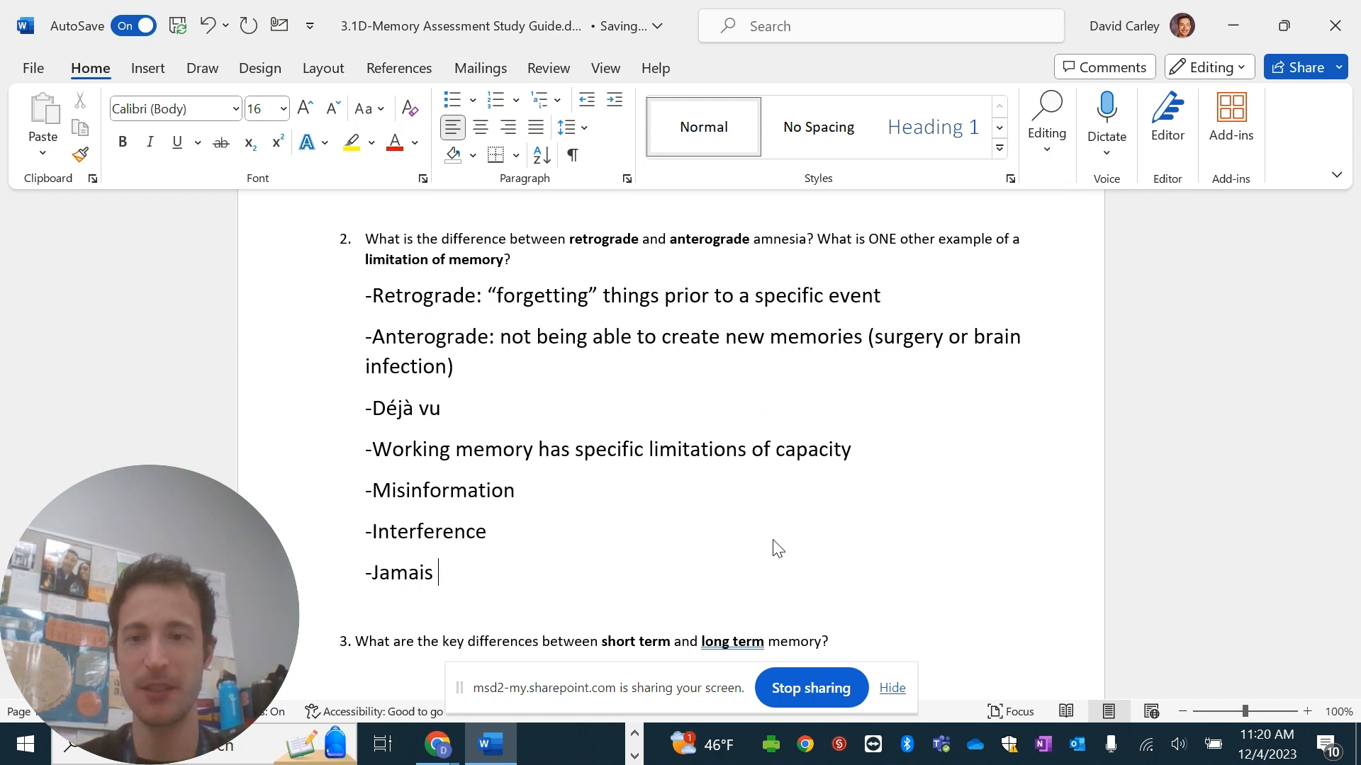
{"action": "type", "text": "Vu"}
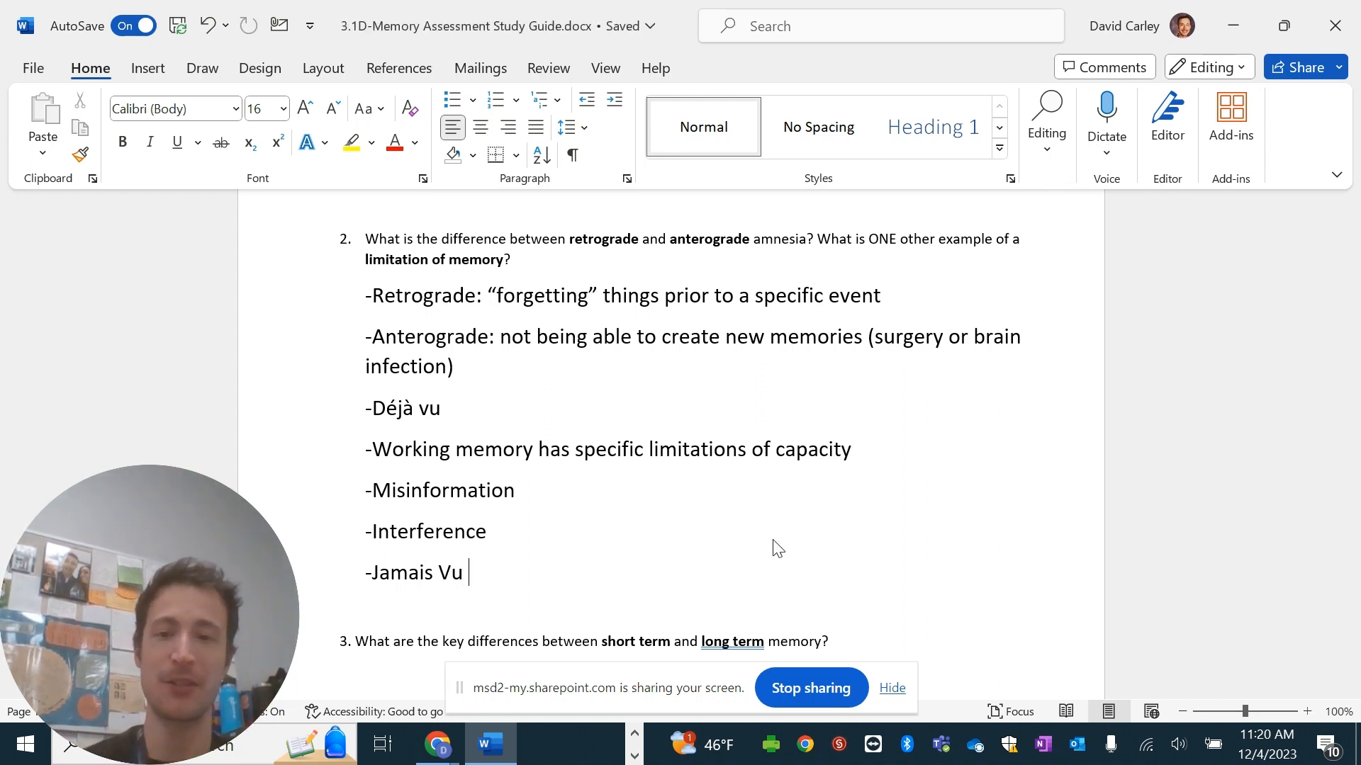
{"action": "type", "text": "-Iu"}
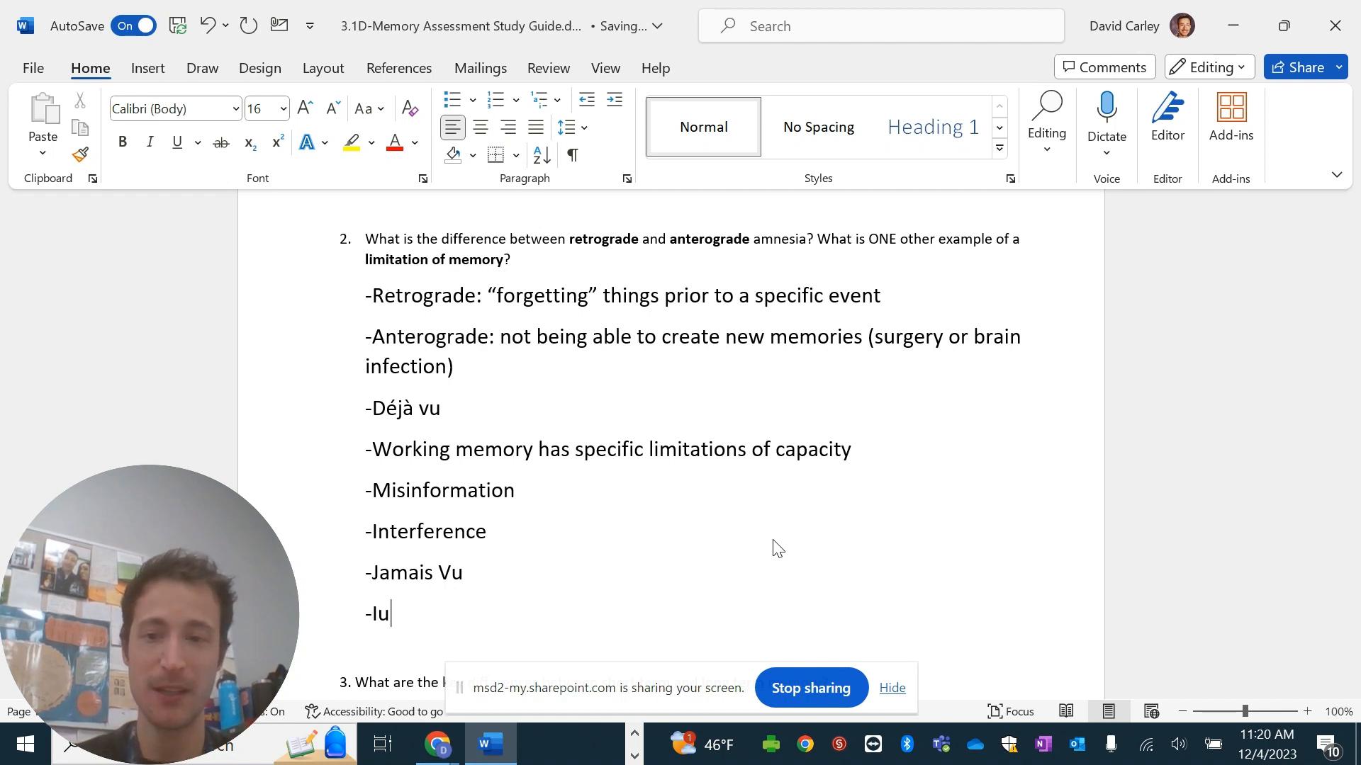
{"action": "type", "text": "ssues of encod"}
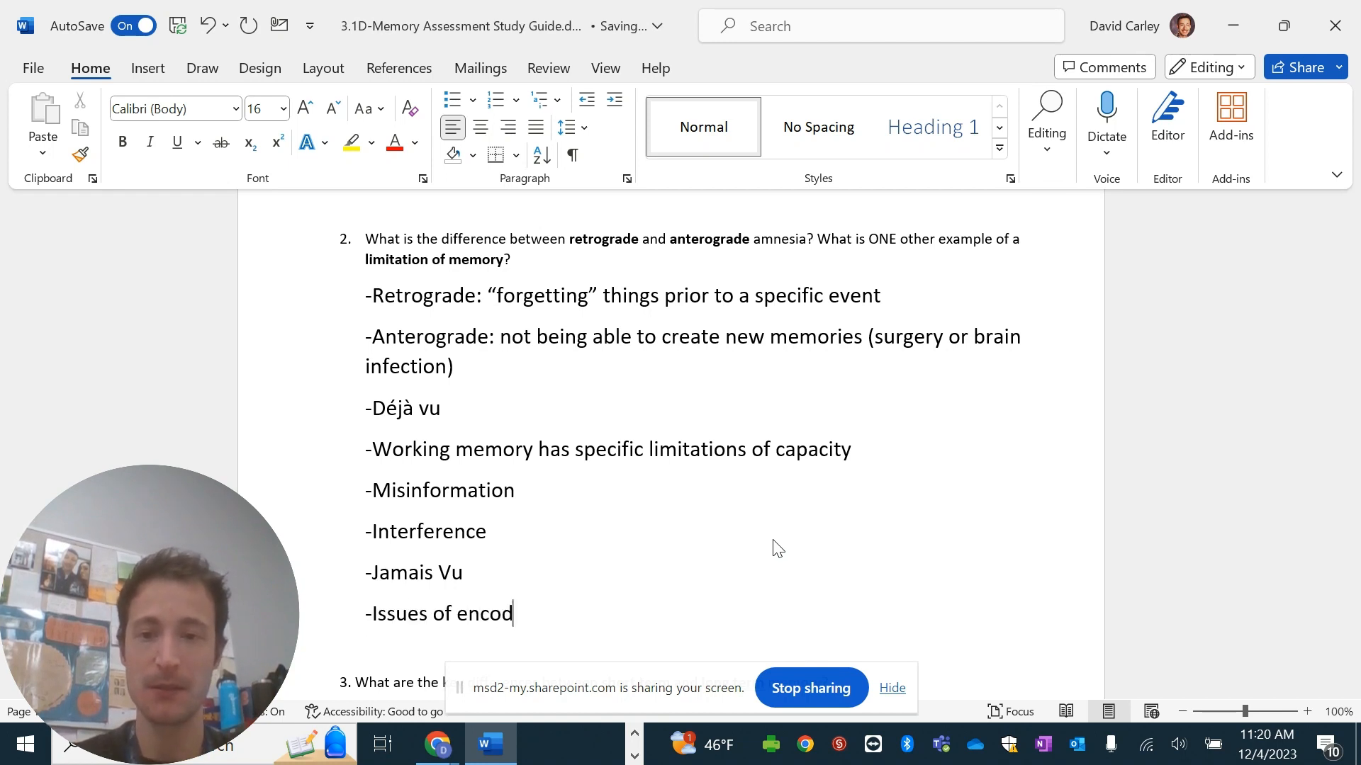
{"action": "type", "text": "ing (attention;"}
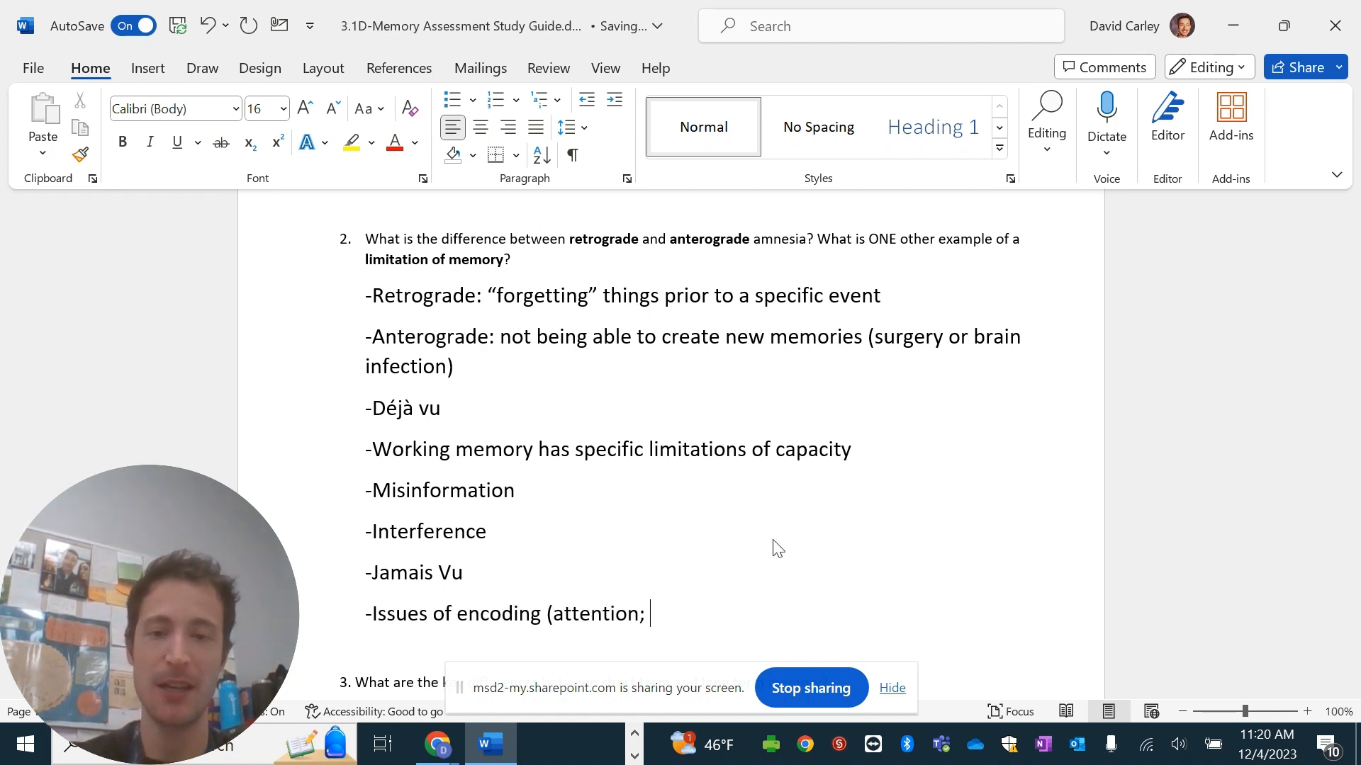
{"action": "type", "text": "not rehears"}
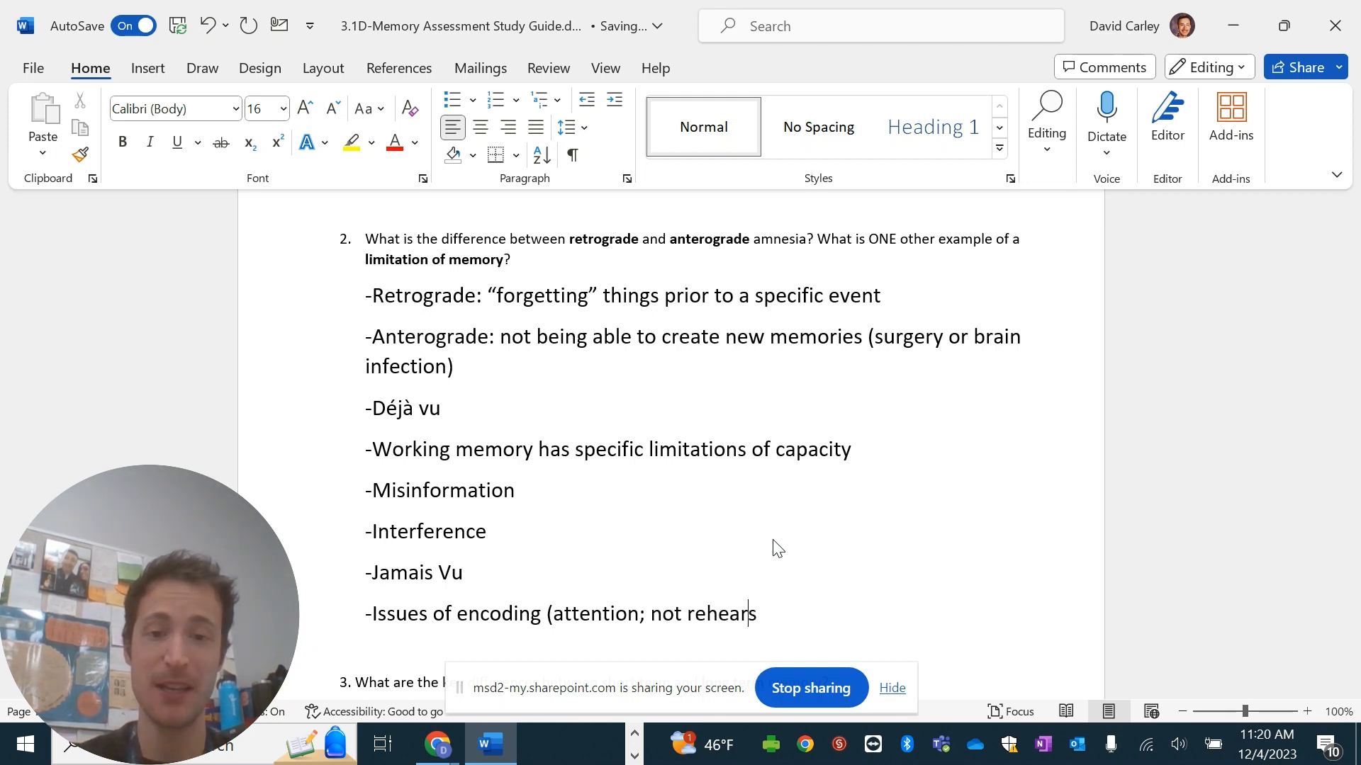
{"action": "type", "text": "ing)"}
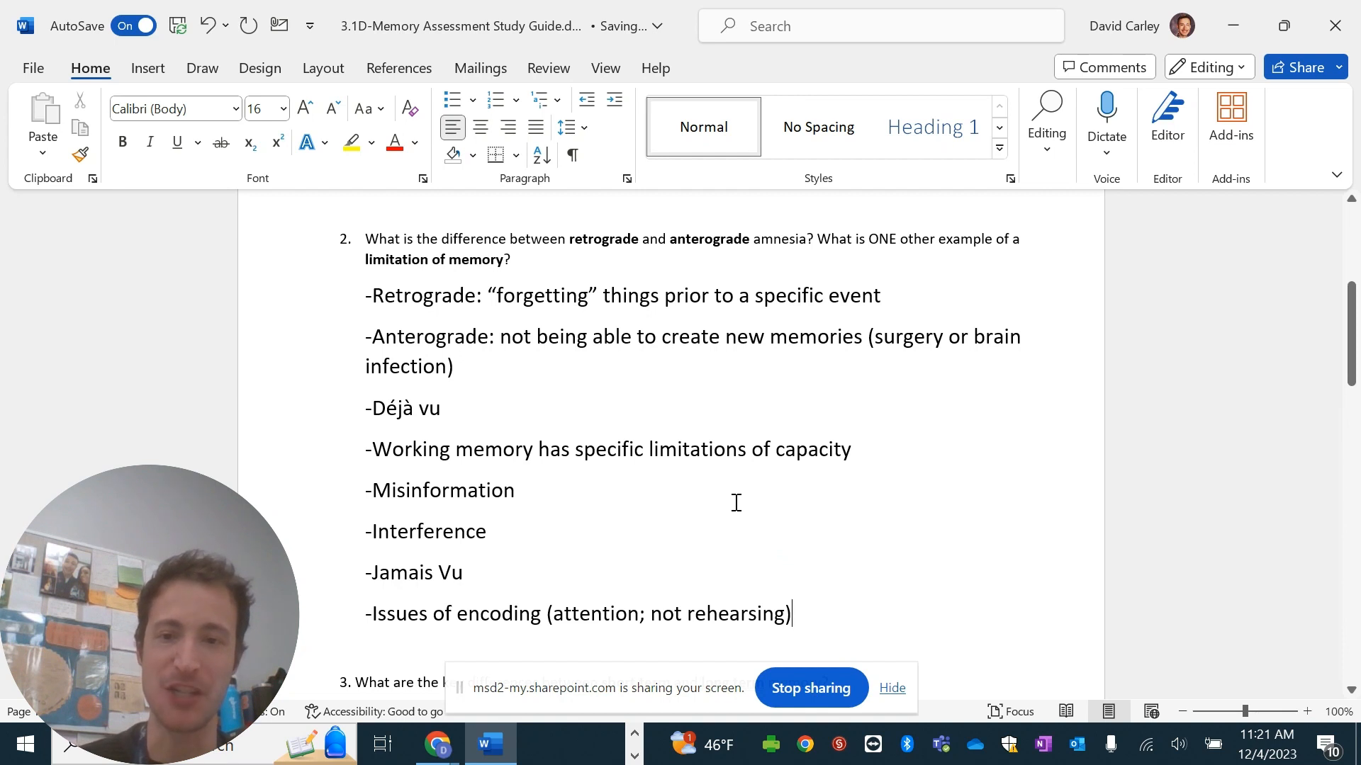
{"action": "scroll", "scroll_direction": "down", "scroll_amount": 3}
{"action": "type", "text": "-"}
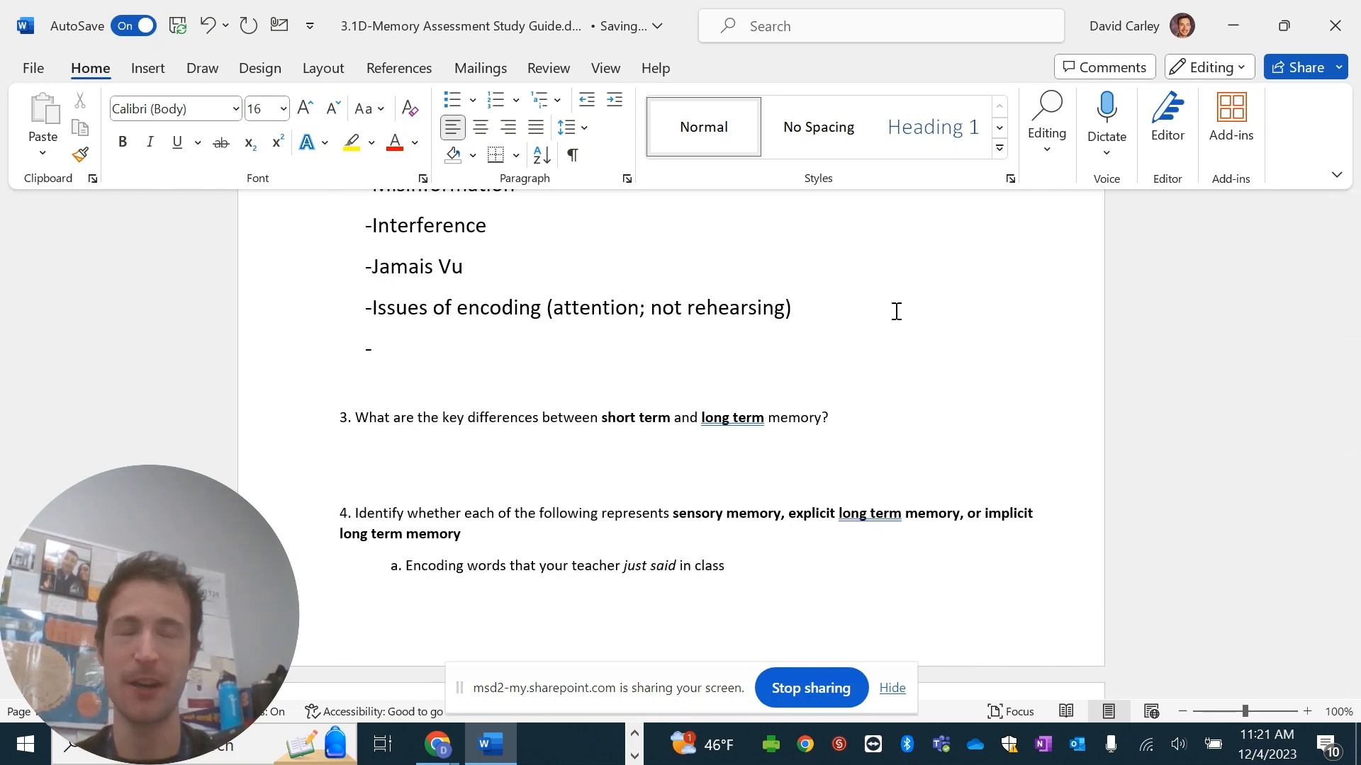
{"action": "type", "text": "False"}
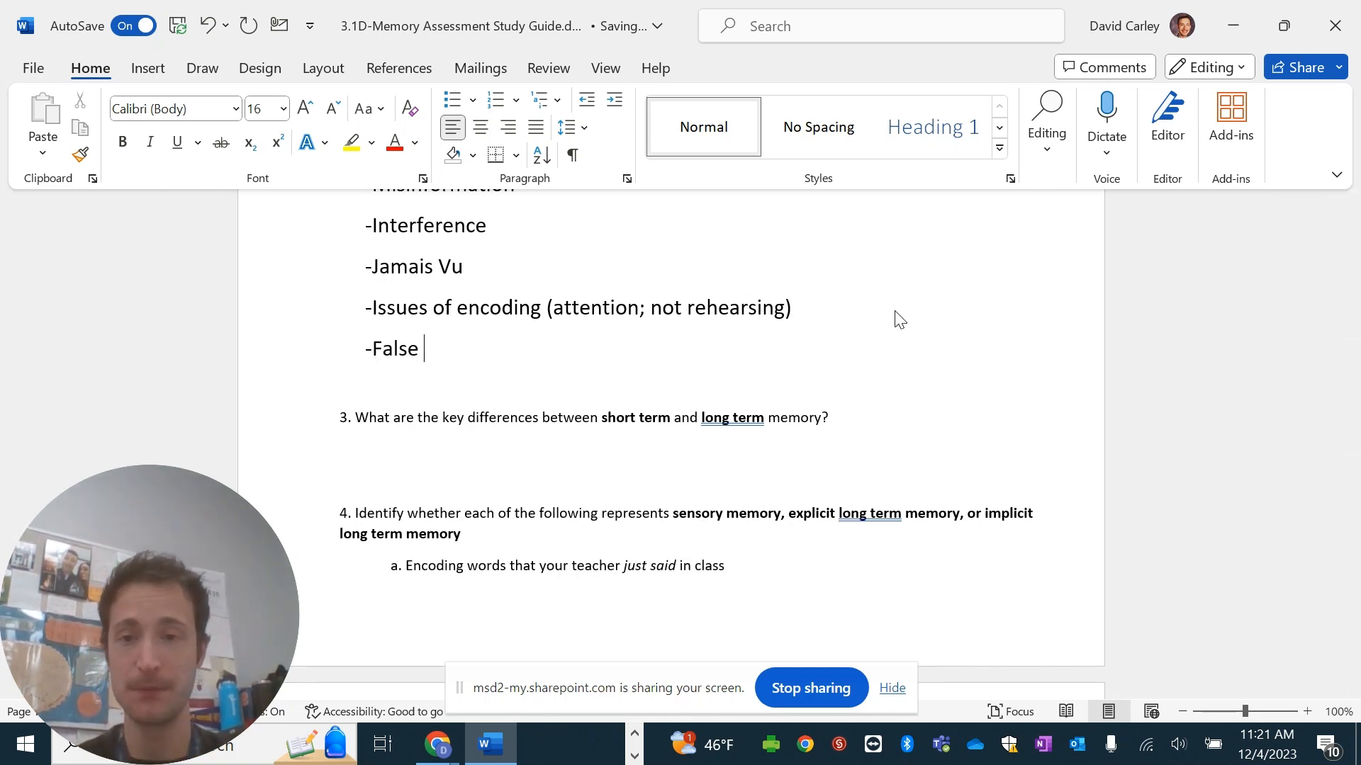
{"action": "type", "text": "memories"}
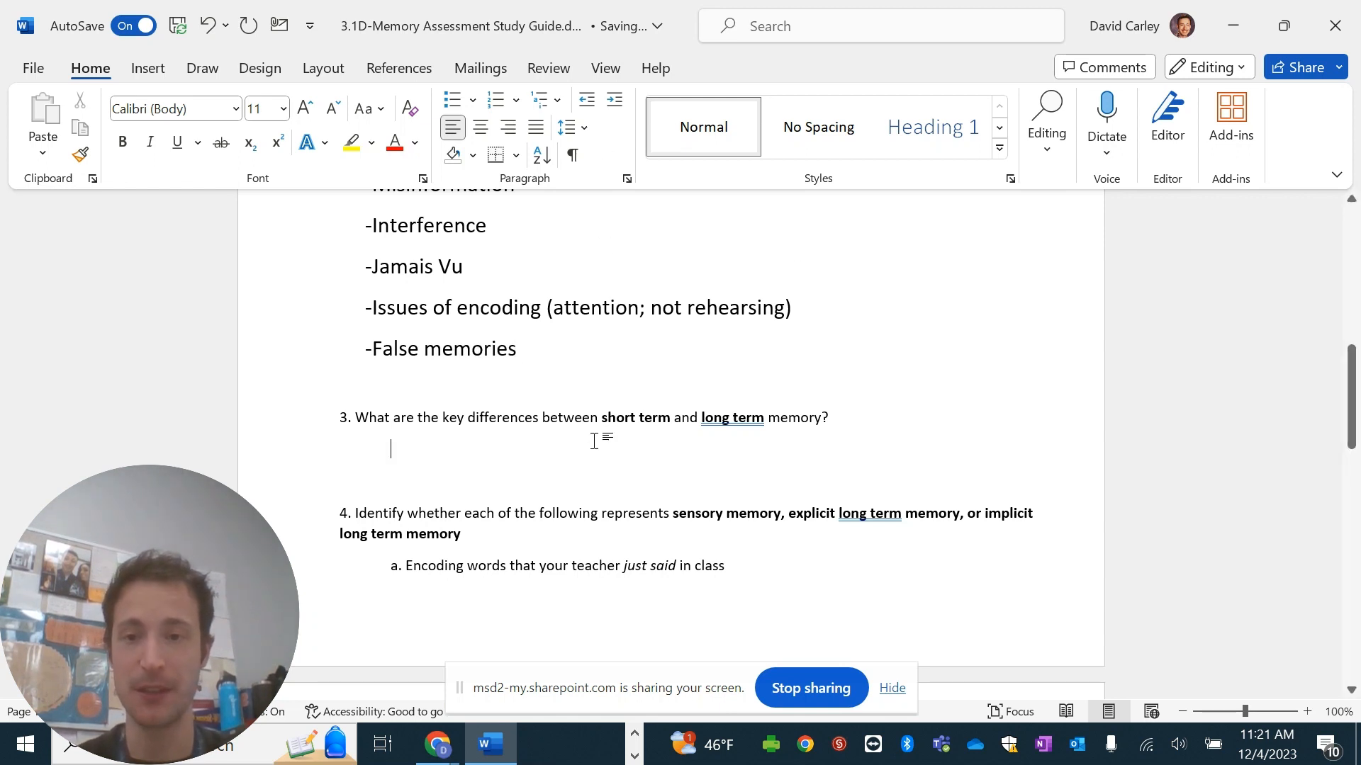
Write the capacity line under question 3: long term unlimited, short term 7 +/- 2.
{"action": "left_click", "coordinate": [281, 108]}
{"action": "type", "text": "16"}
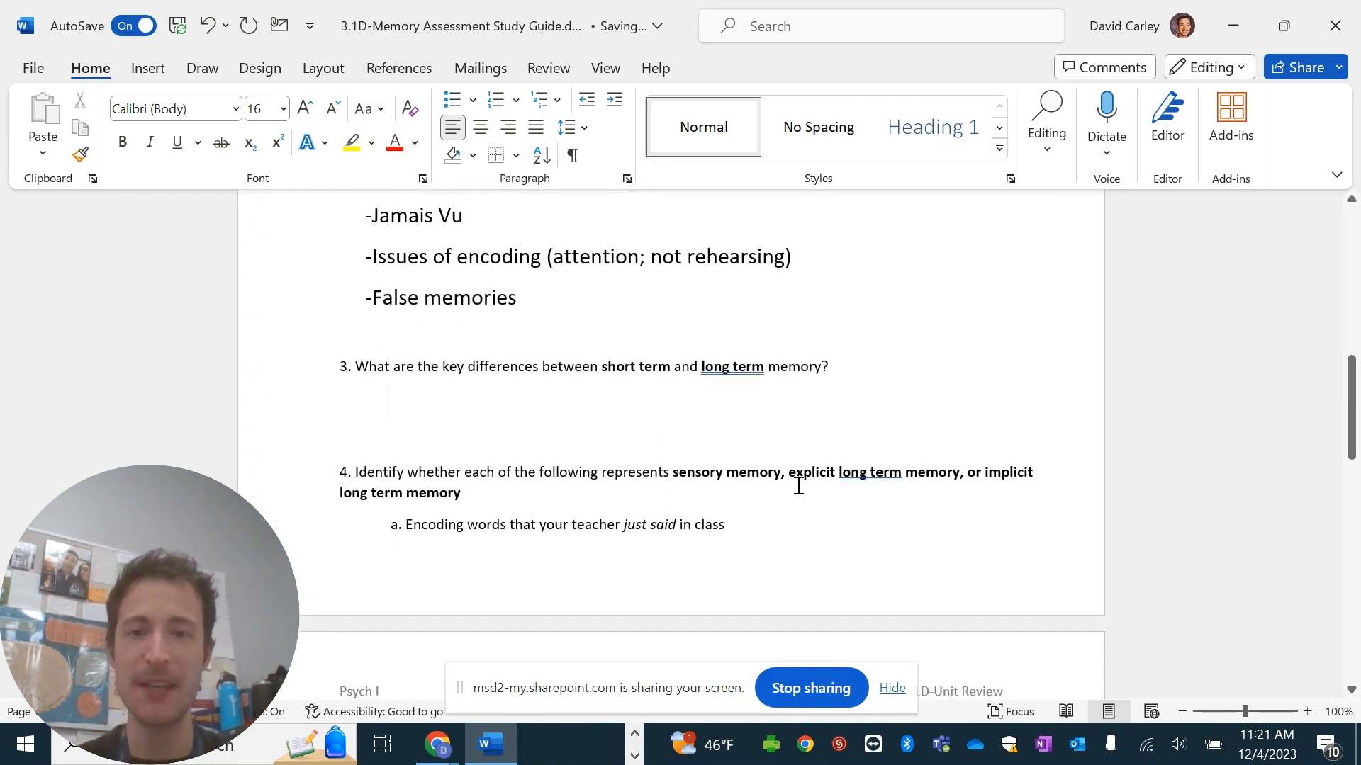
{"action": "type", "text": "-"}
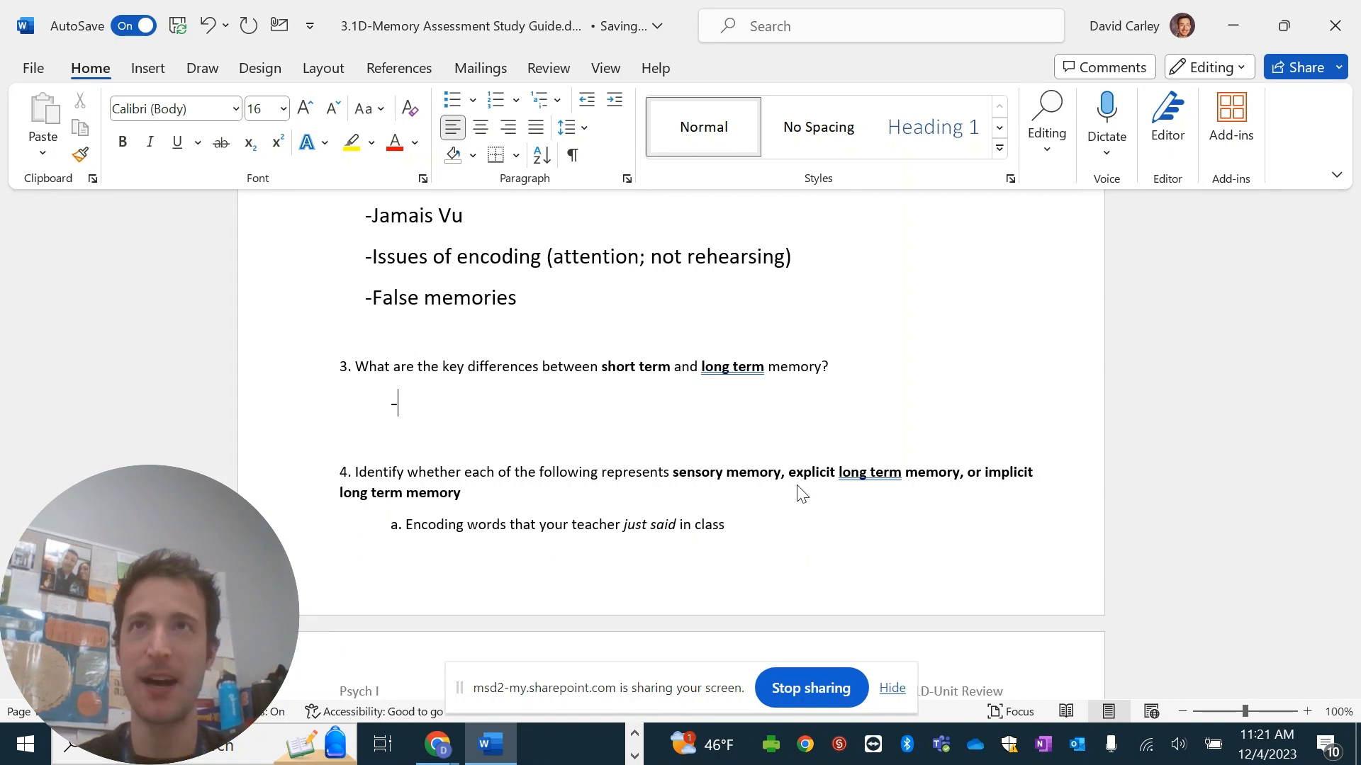
{"action": "type", "text": "Capacity"}
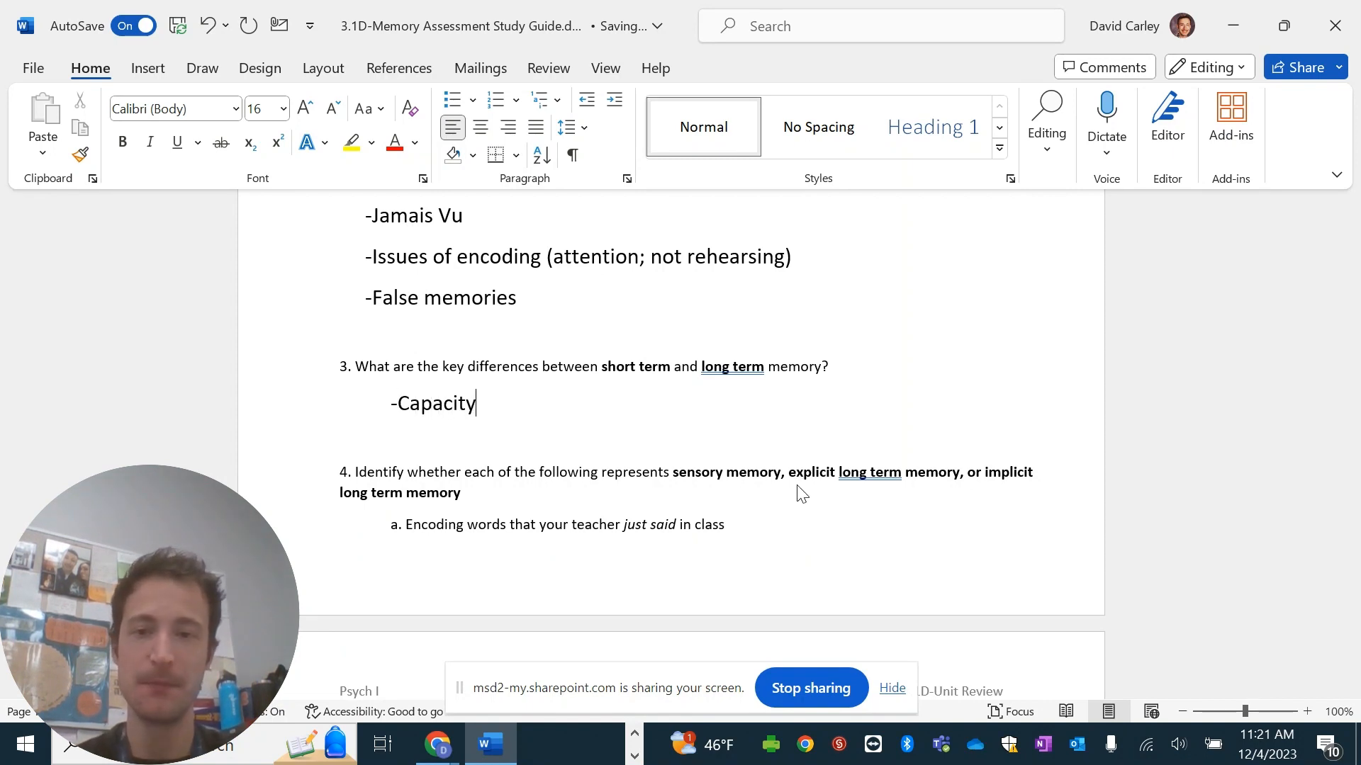
{"action": "type", "text": ": long term is"}
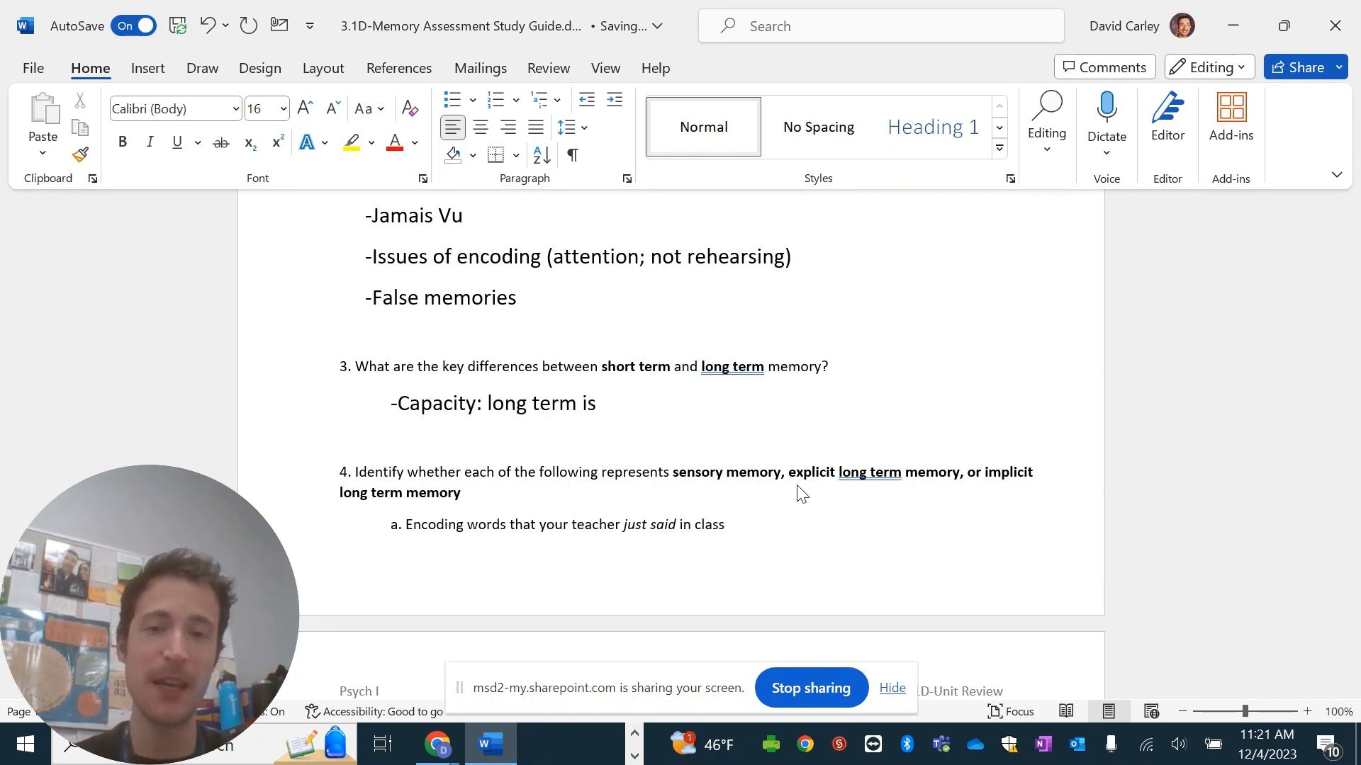
{"action": "type", "text": "unlimit"}
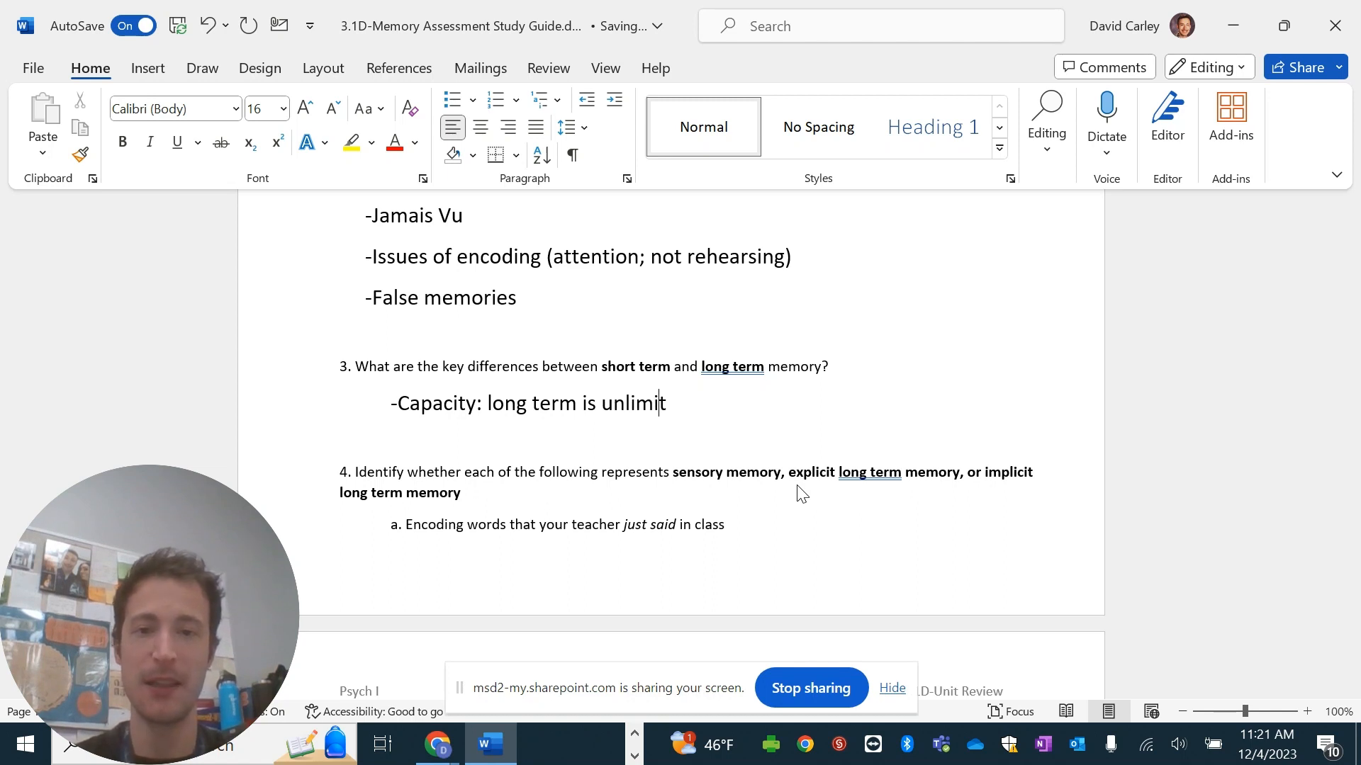
{"action": "type", "text": "ed; short term is unlimited"}
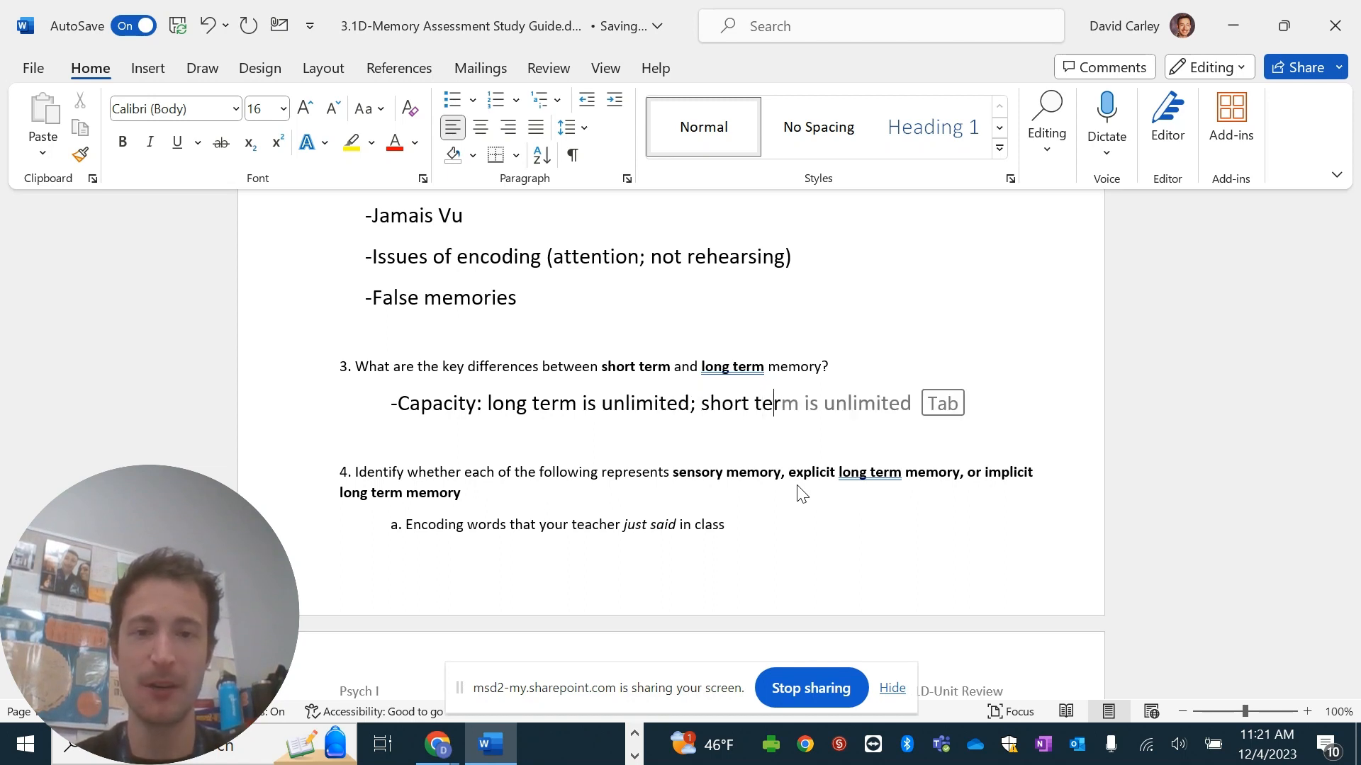
{"action": "type", "text": "7"}
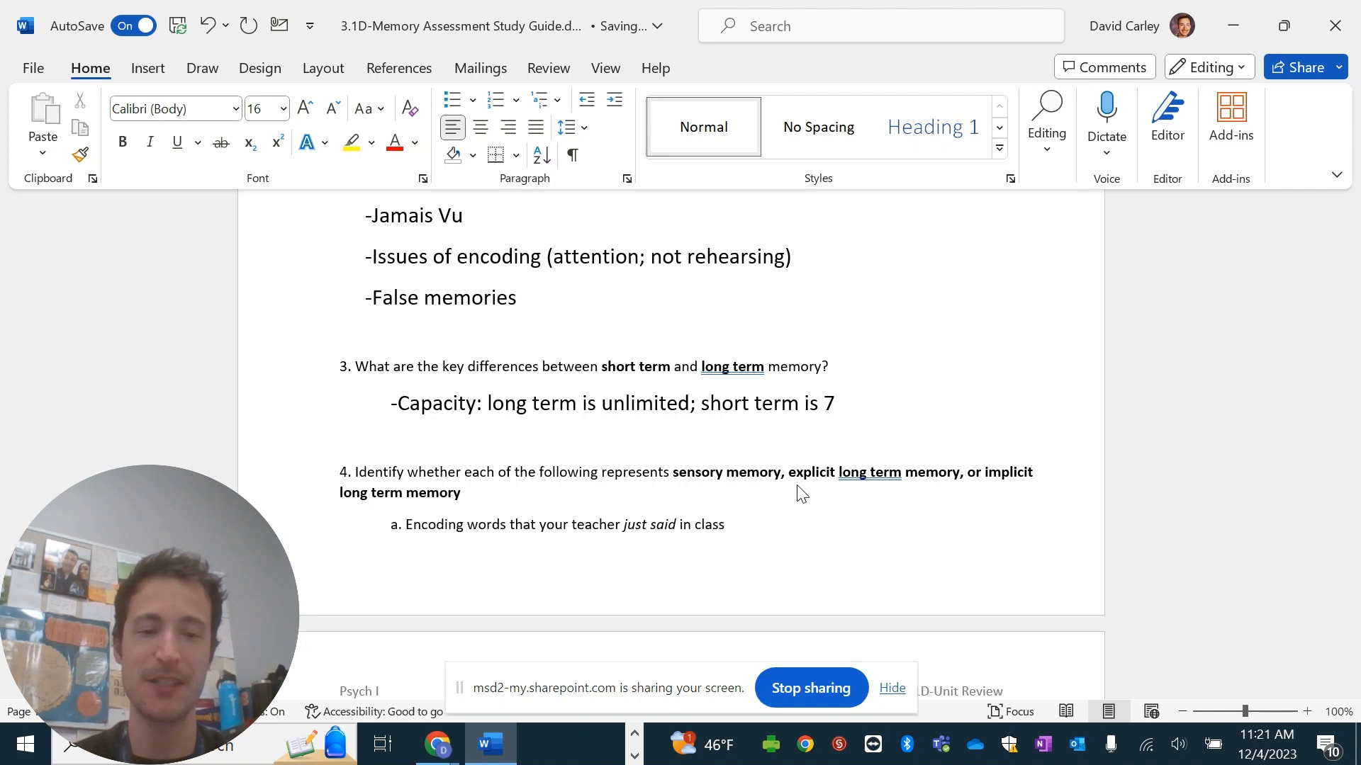
{"action": "type", "text": "+/- 2"}
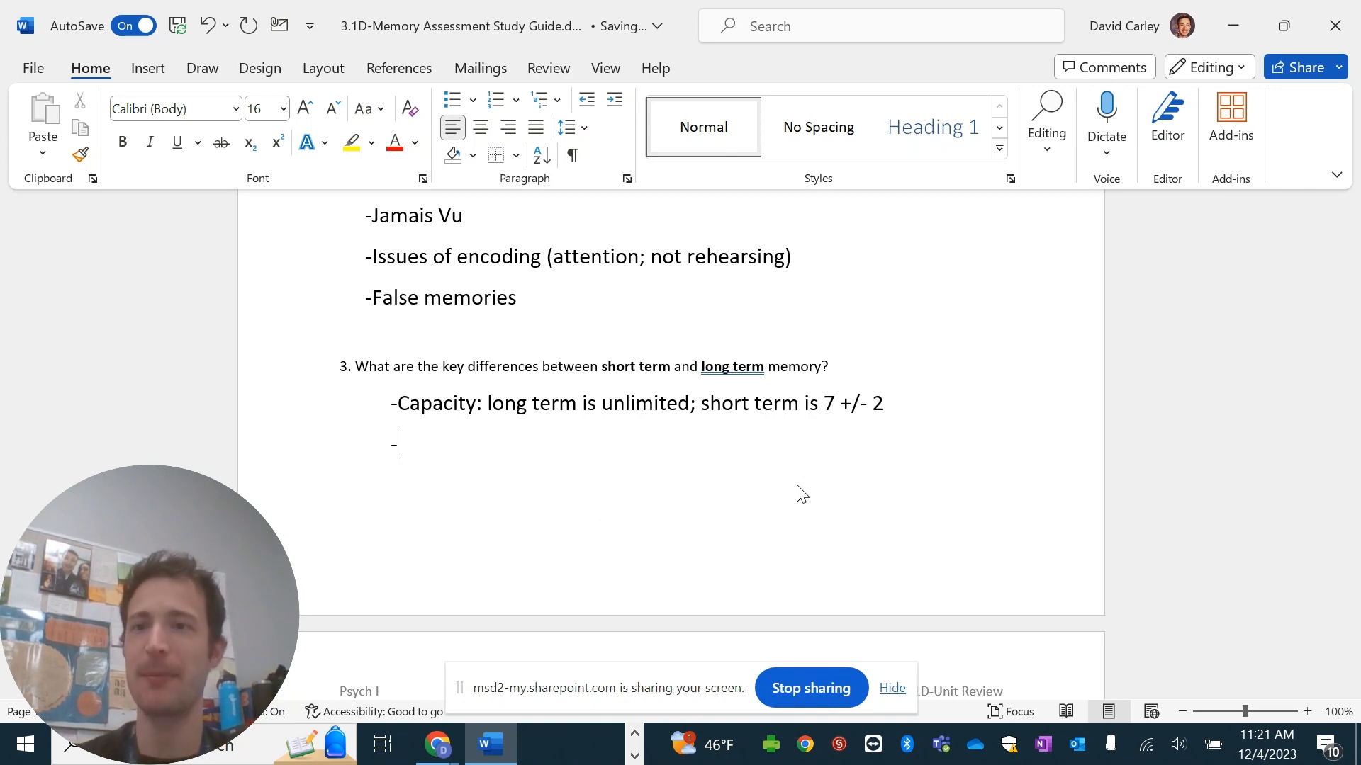
Add the types line (long term implicit and explicit) and the rehearsal line (NEED to rehearse).
{"action": "type", "text": "Types:"}
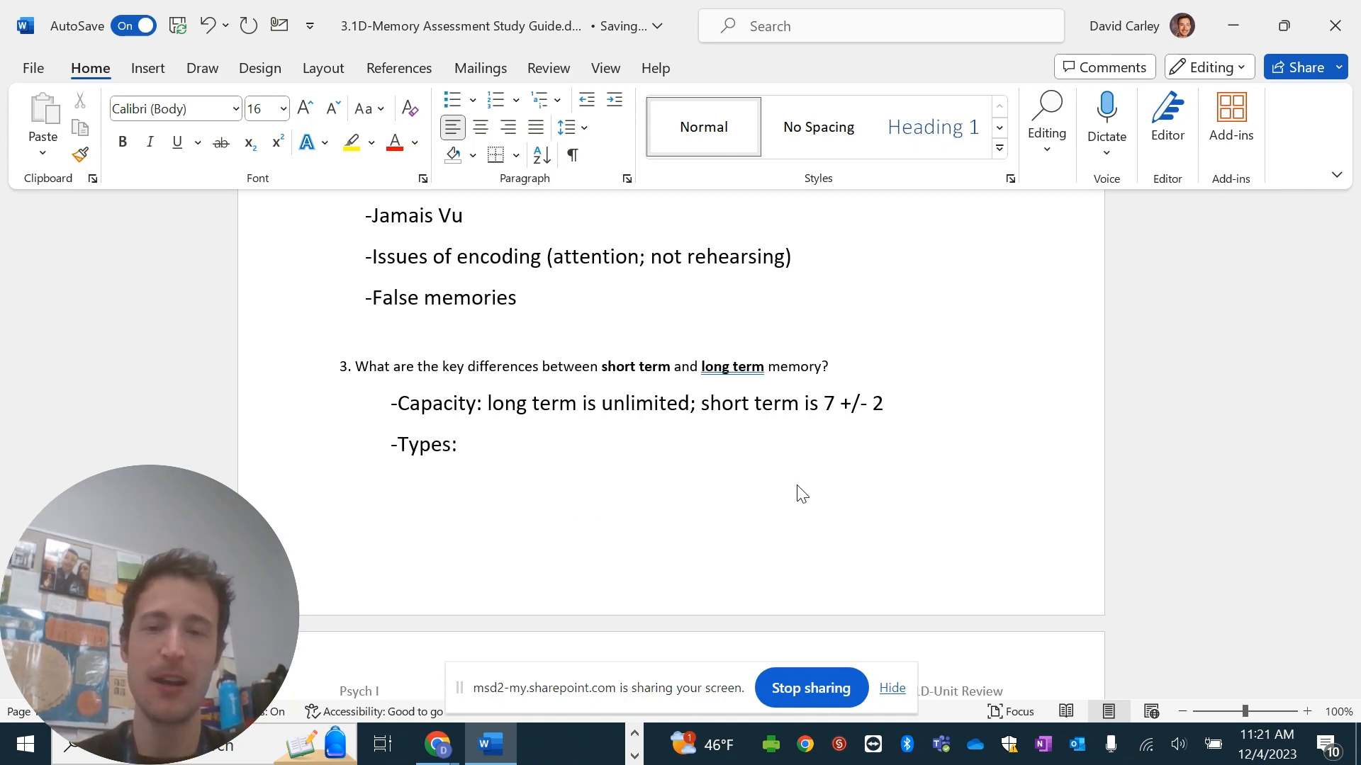
{"action": "type", "text": "long term is imp"}
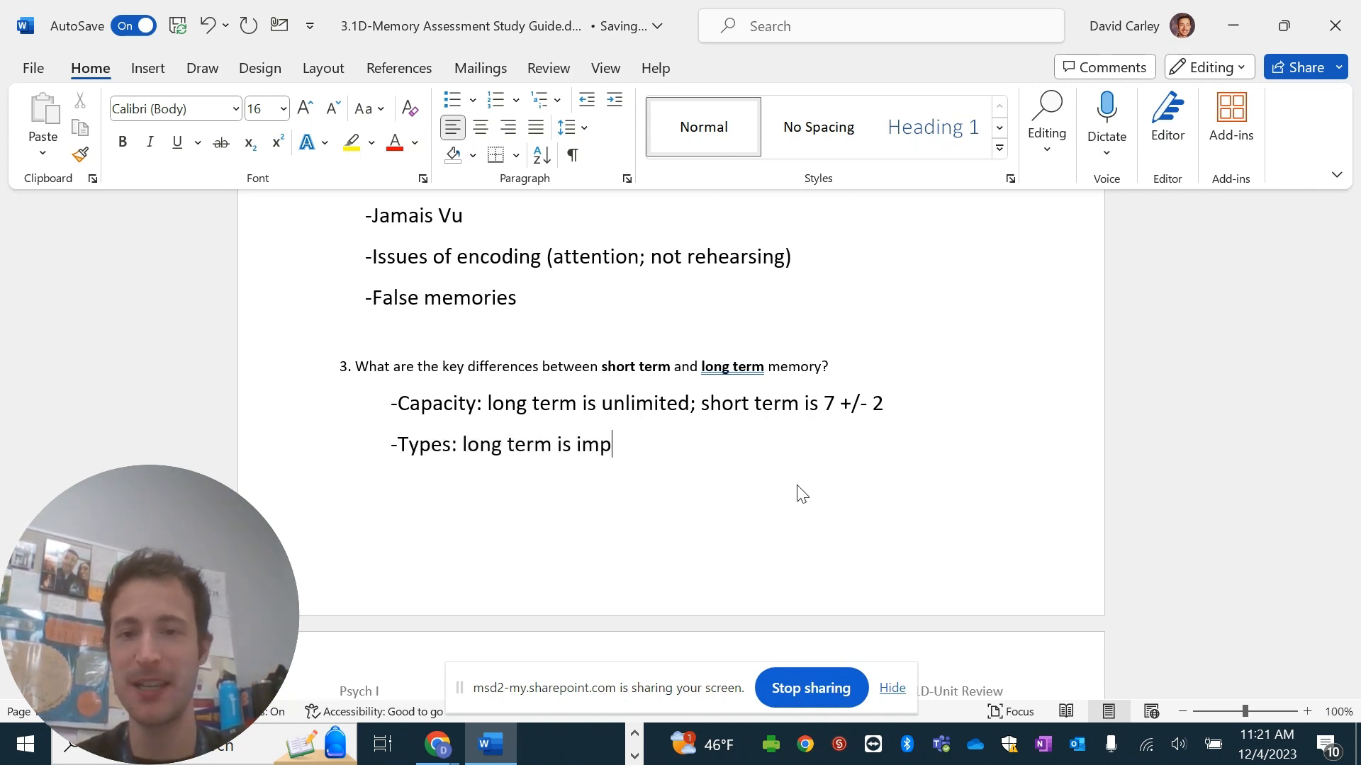
{"action": "type", "text": "licit and explicit"}
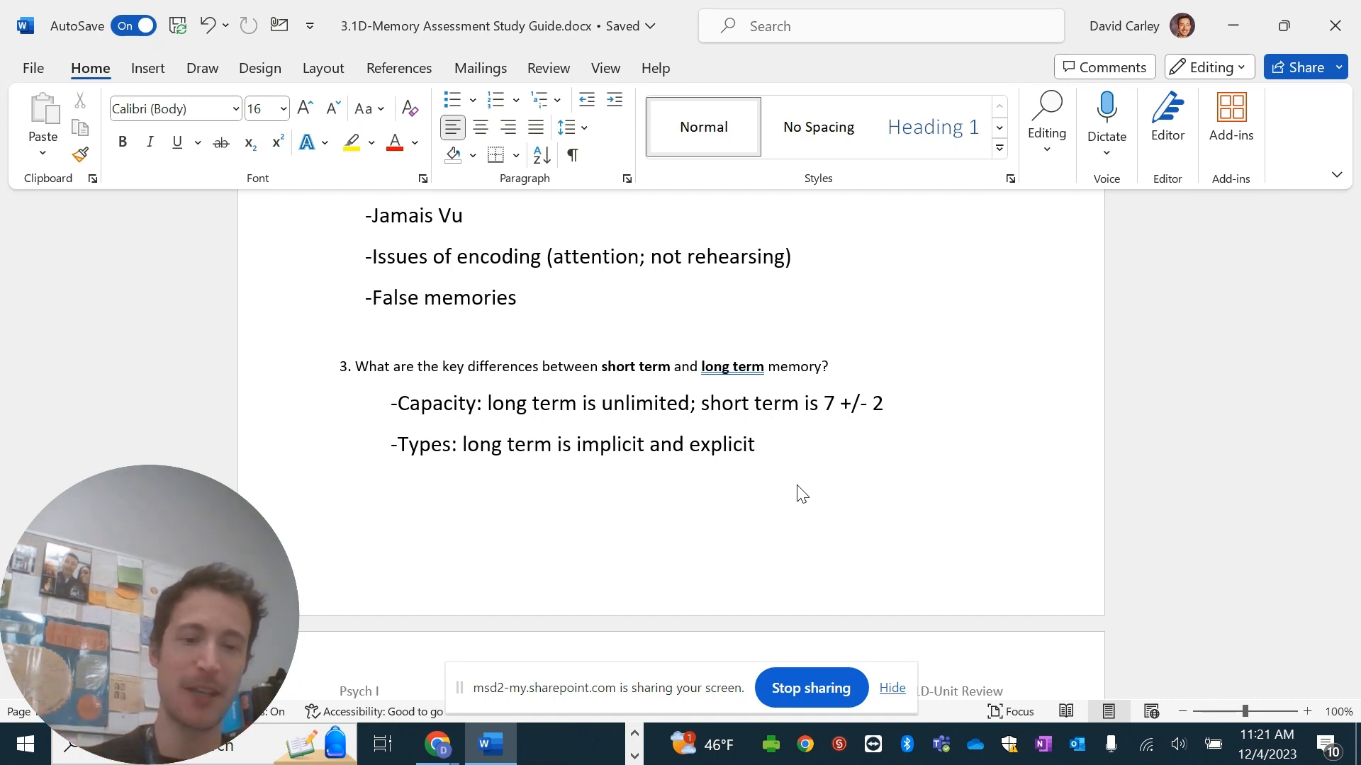
{"action": "type", "text": "-Need for re"}
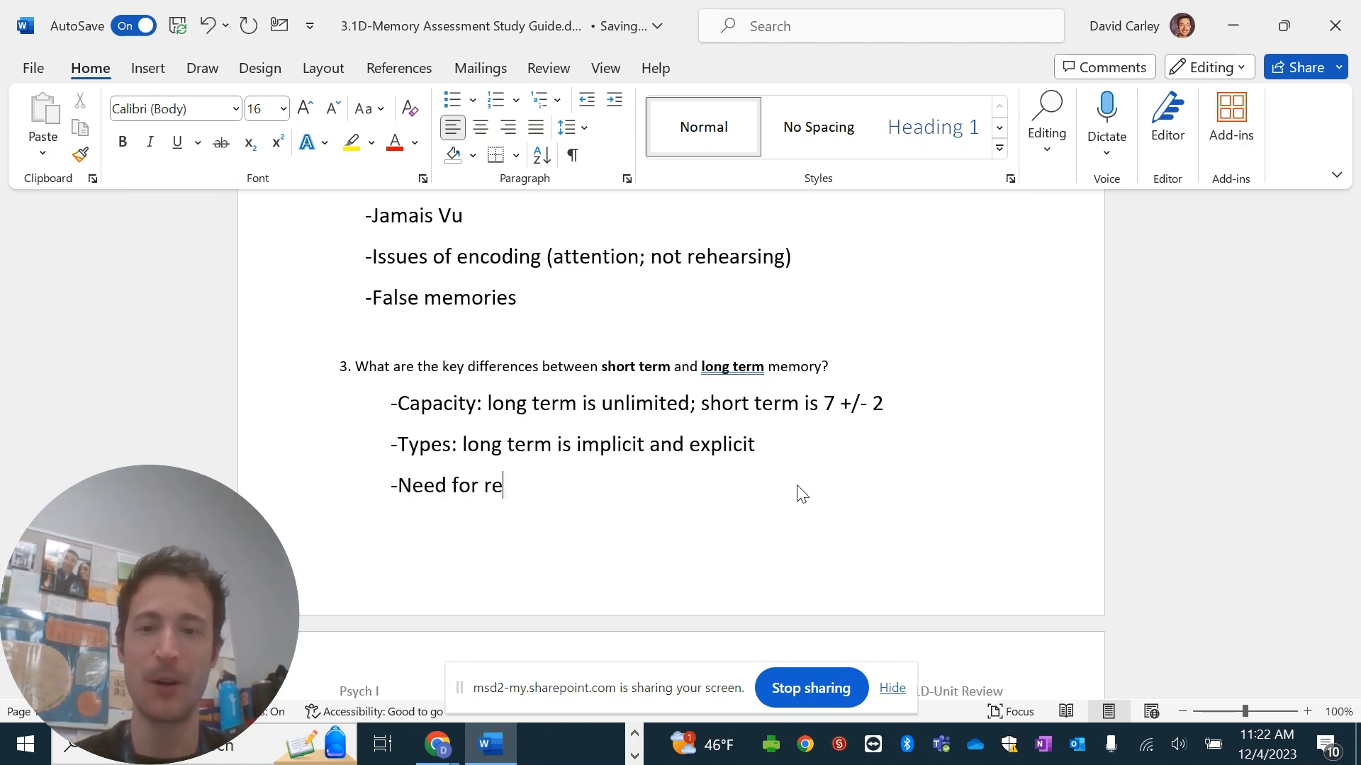
{"action": "type", "text": "hearsal"}
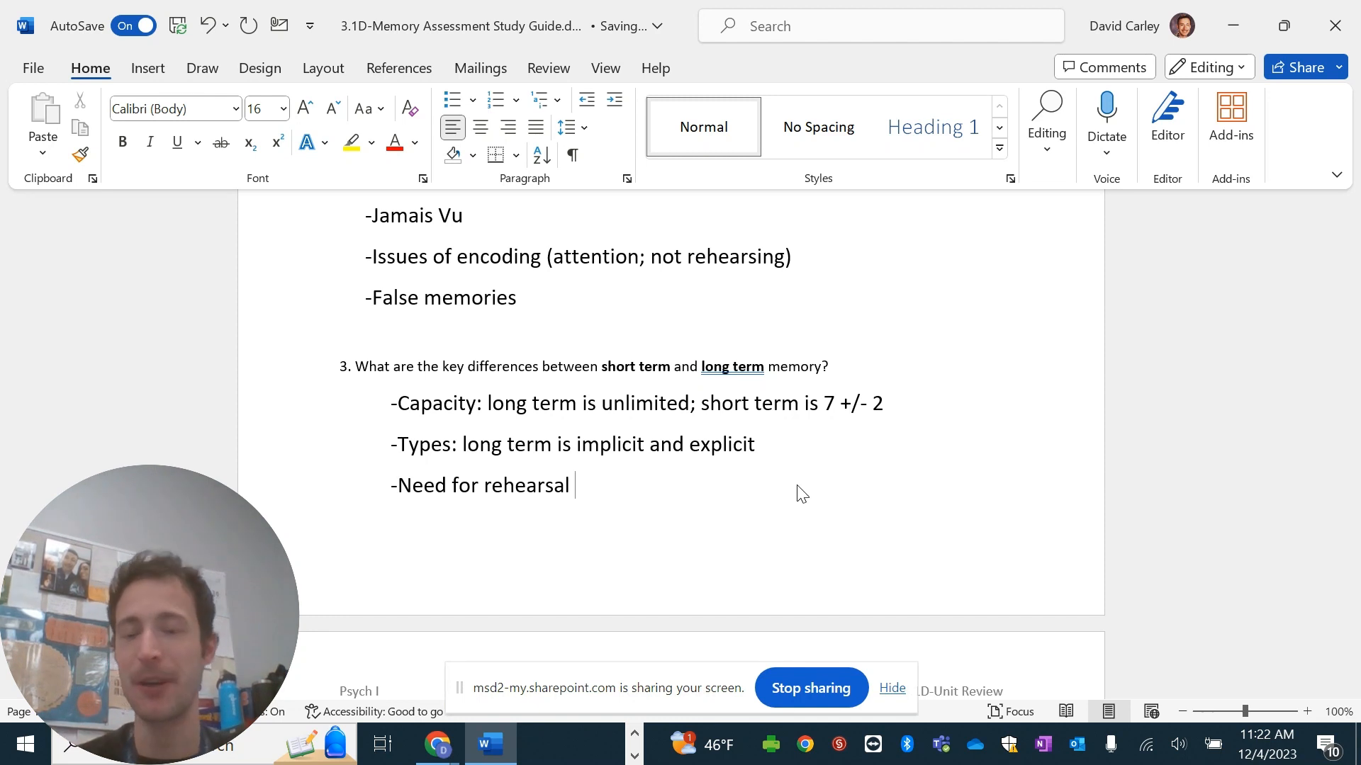
{"action": "type", "text": "(NEED to rehearsal"}
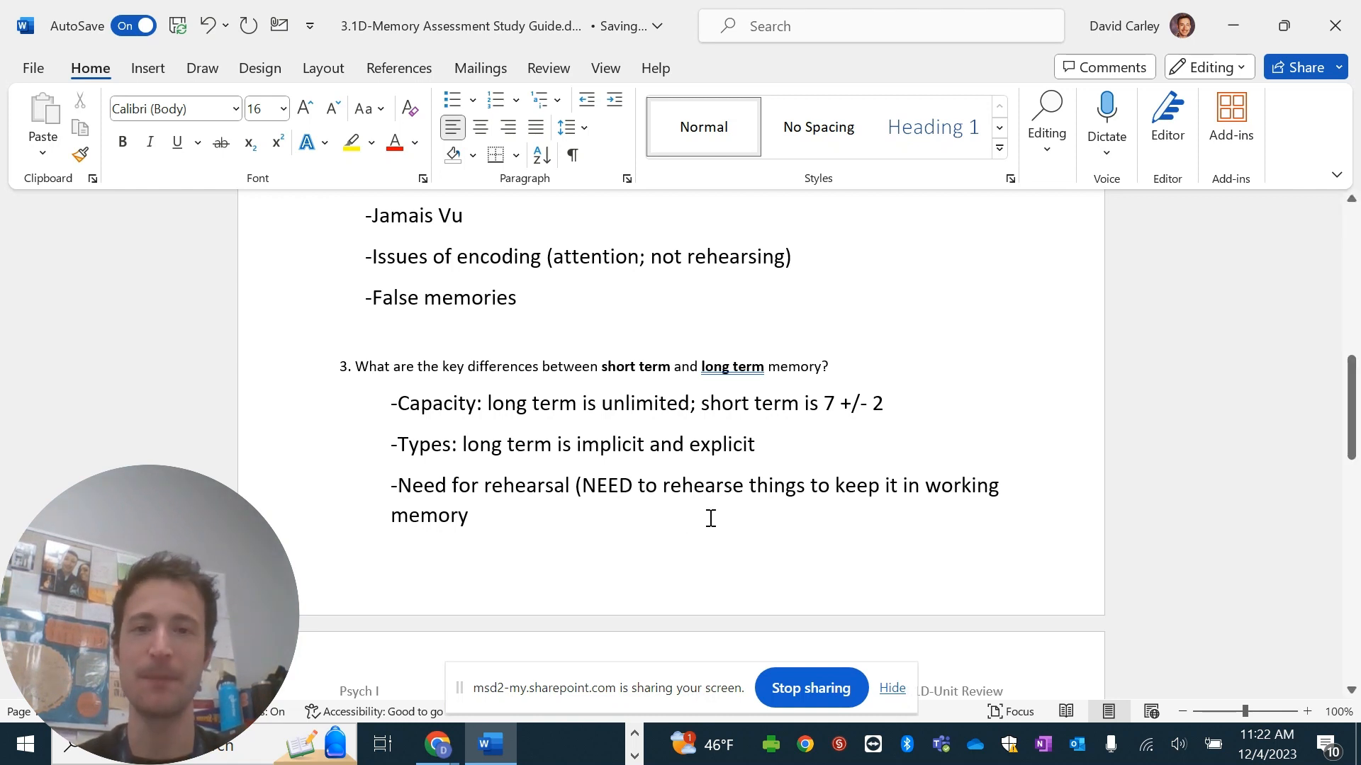
{"action": "scroll", "scroll_direction": "down", "scroll_amount": 3}
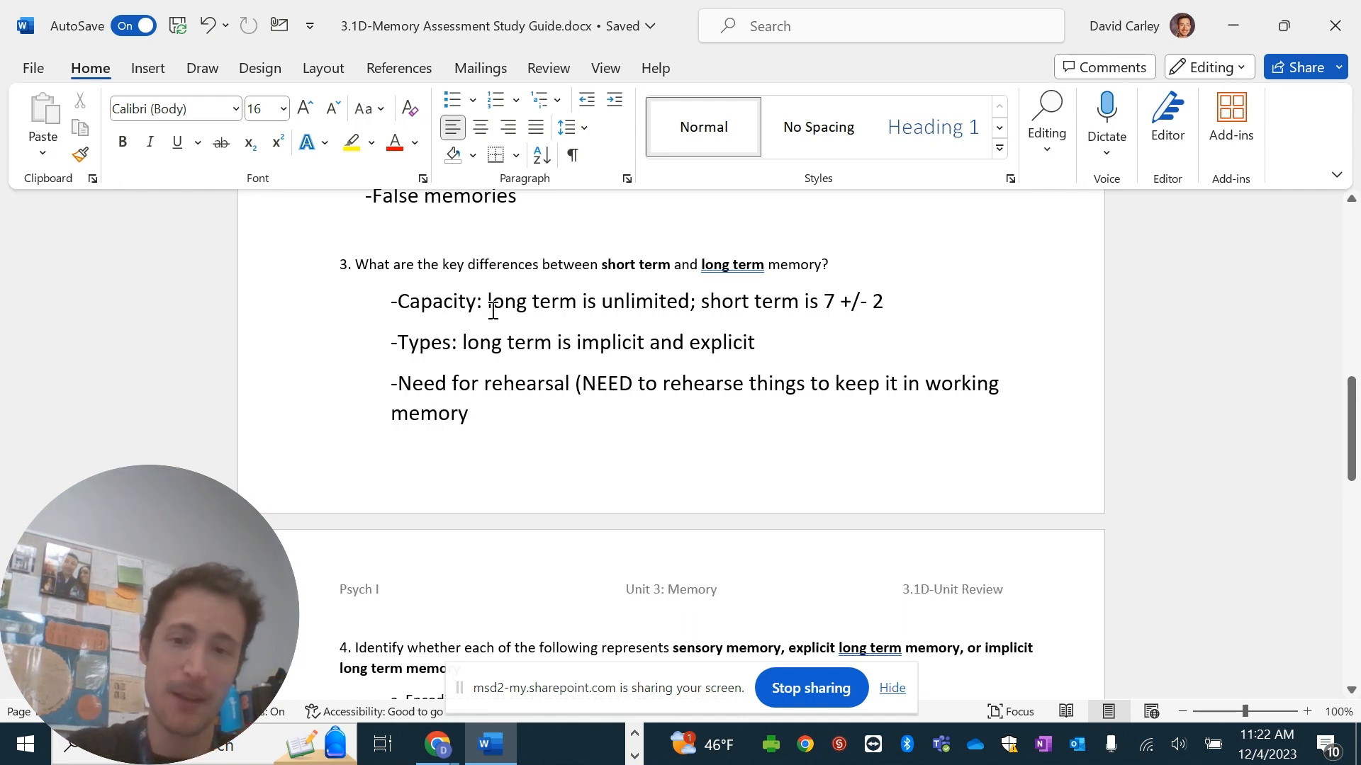
Answer item 4a with -Sensory (acoustic/echoic).
{"action": "left_click", "coordinate": [323, 68]}
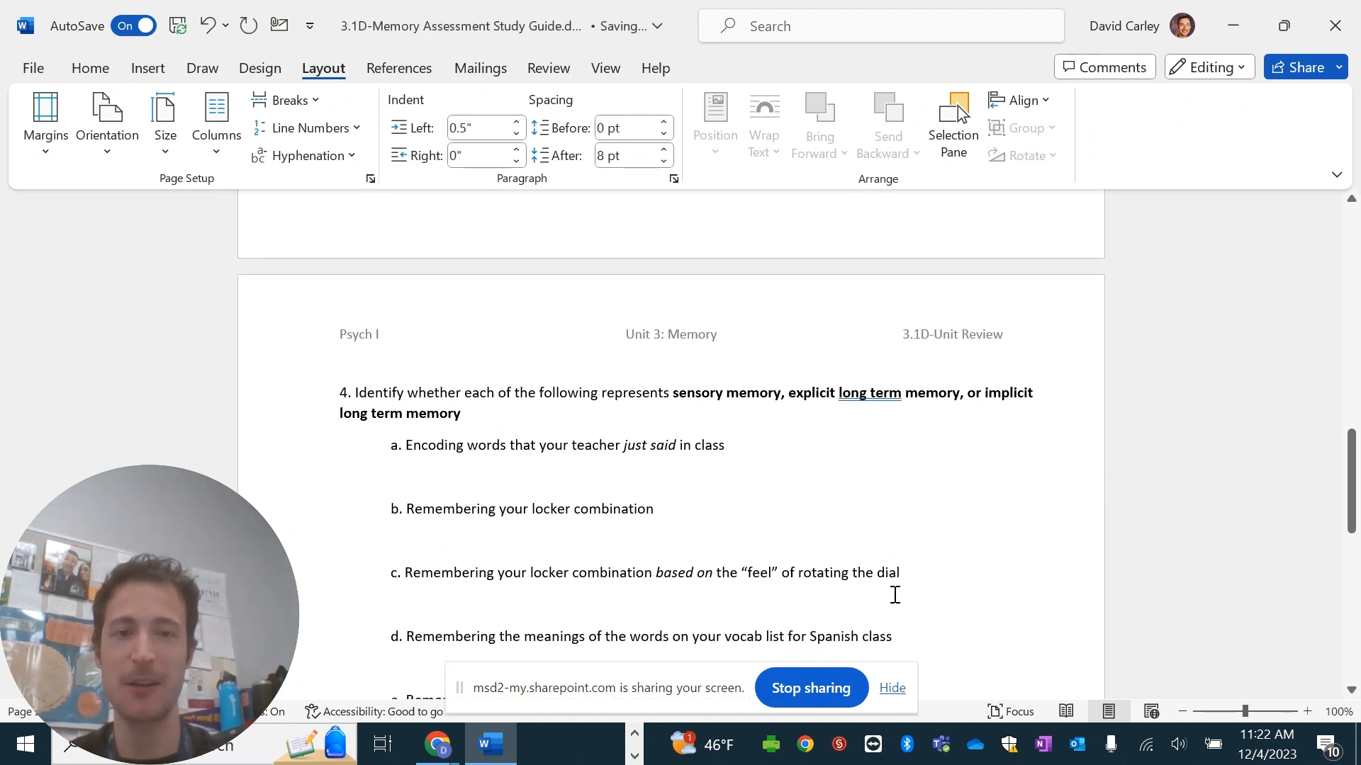
{"action": "mouse_move", "coordinate": [795, 507]}
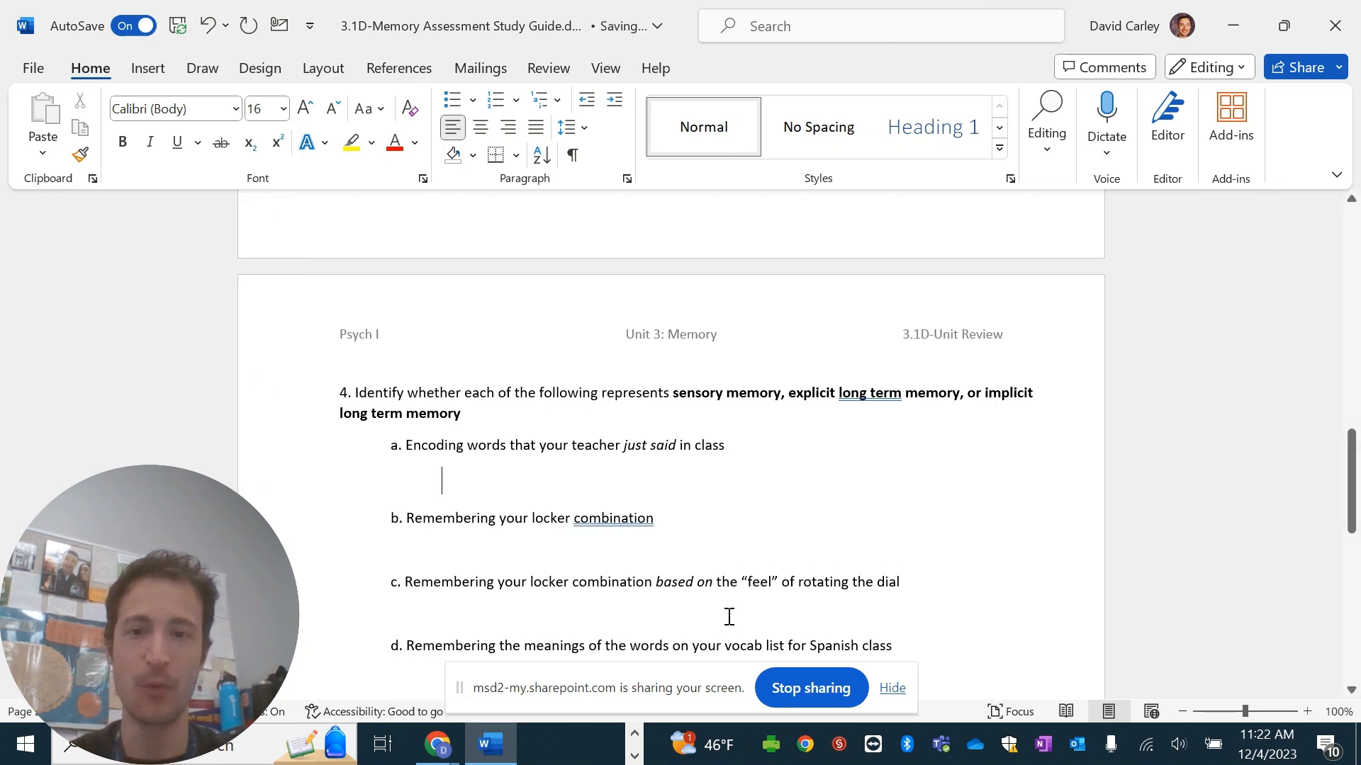
{"action": "type", "text": "-Sen"}
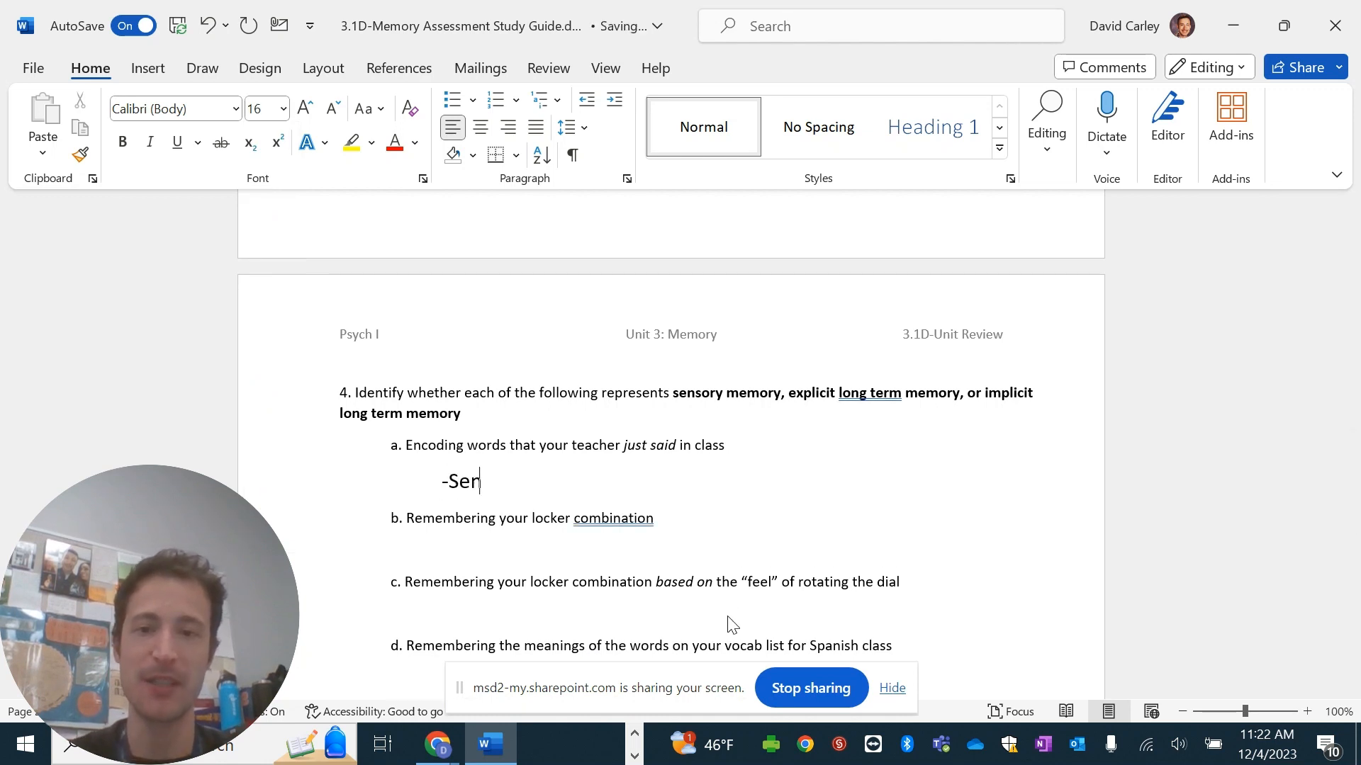
{"action": "type", "text": "sory"}
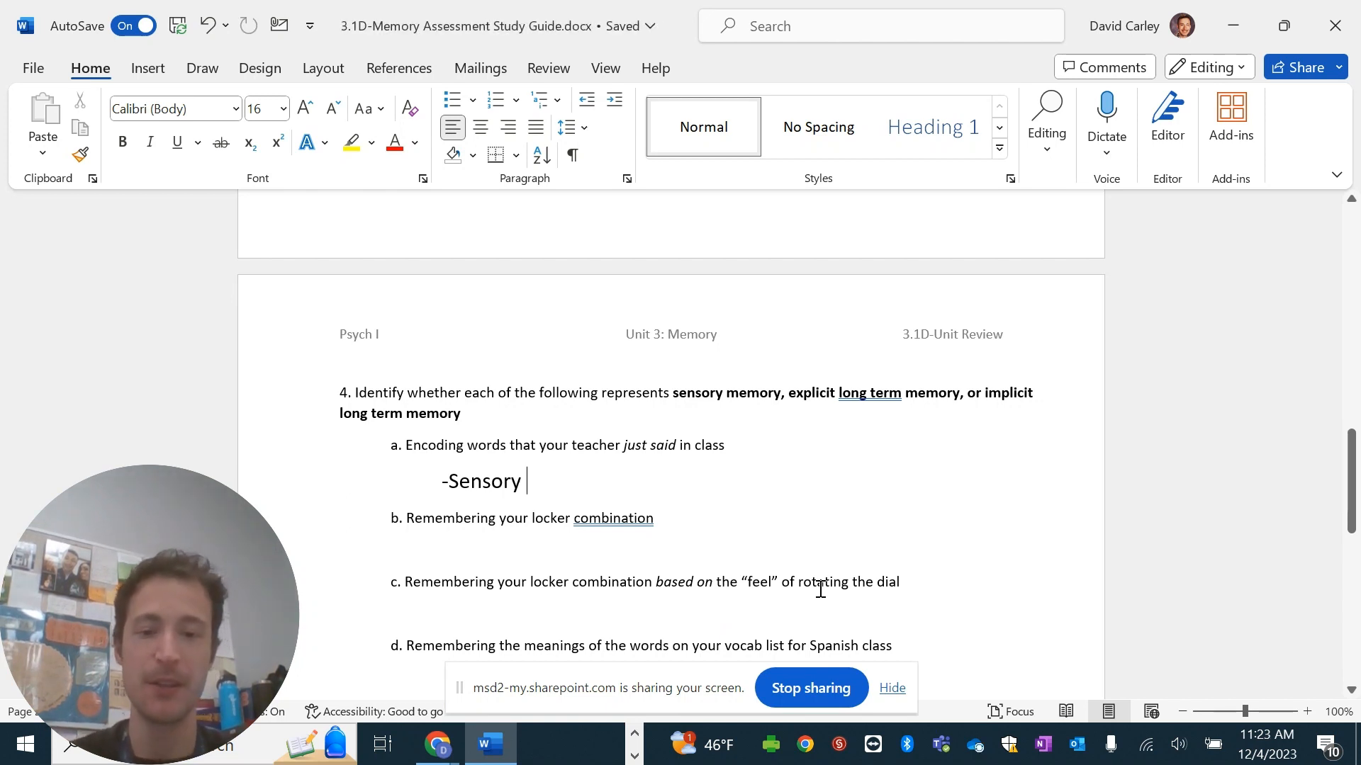
{"action": "type", "text": "(ac"}
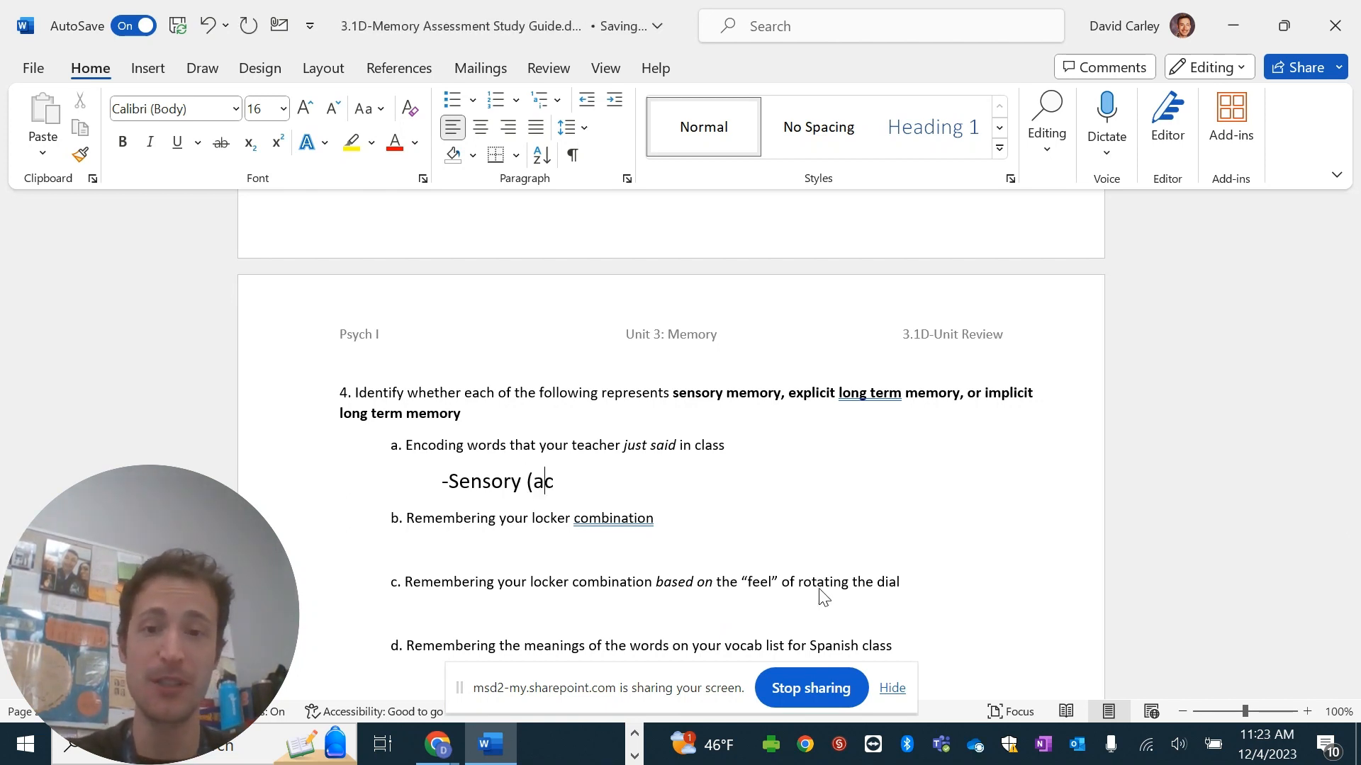
{"action": "type", "text": "oustic/echoic)"}
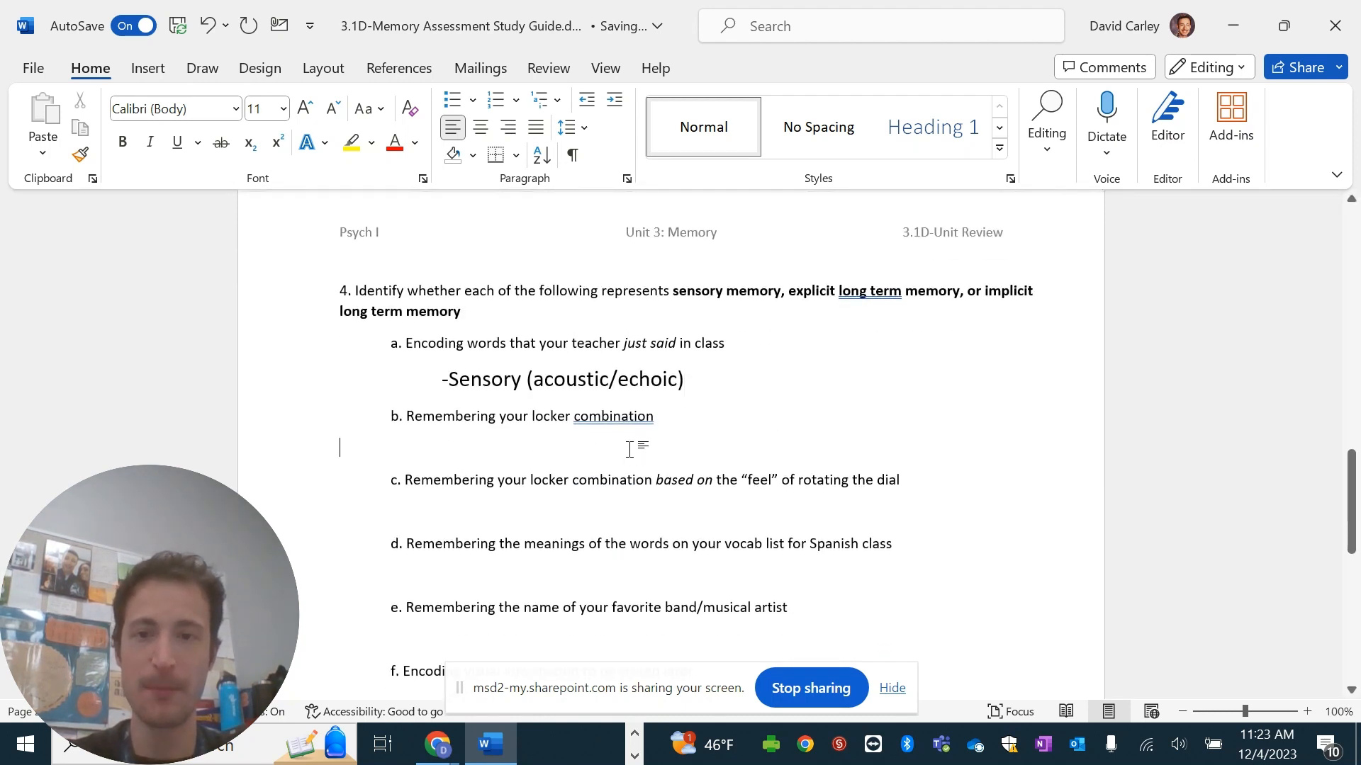
Answer 4b–4d in 16-point text as Explicit and Implicit (procedural).
{"action": "type", "text": "-"}
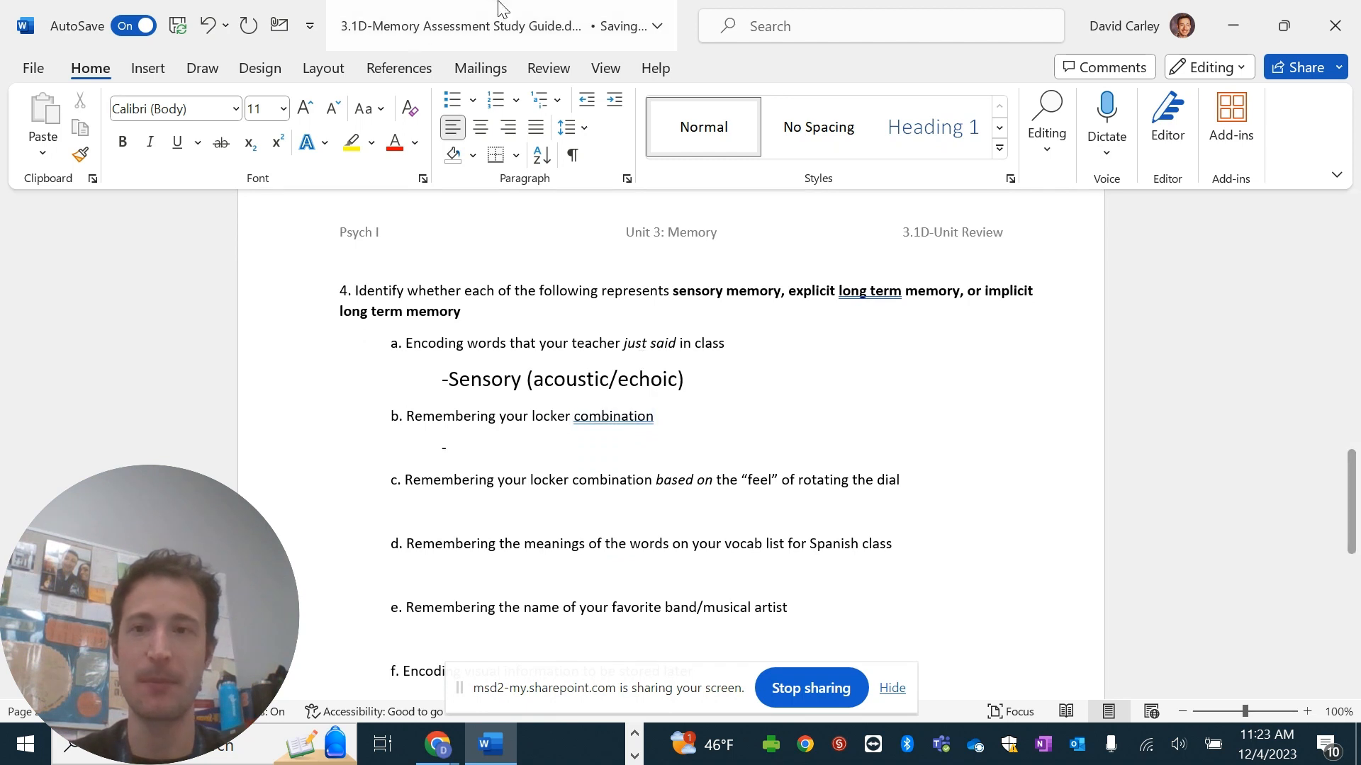
{"action": "left_click", "coordinate": [281, 107]}
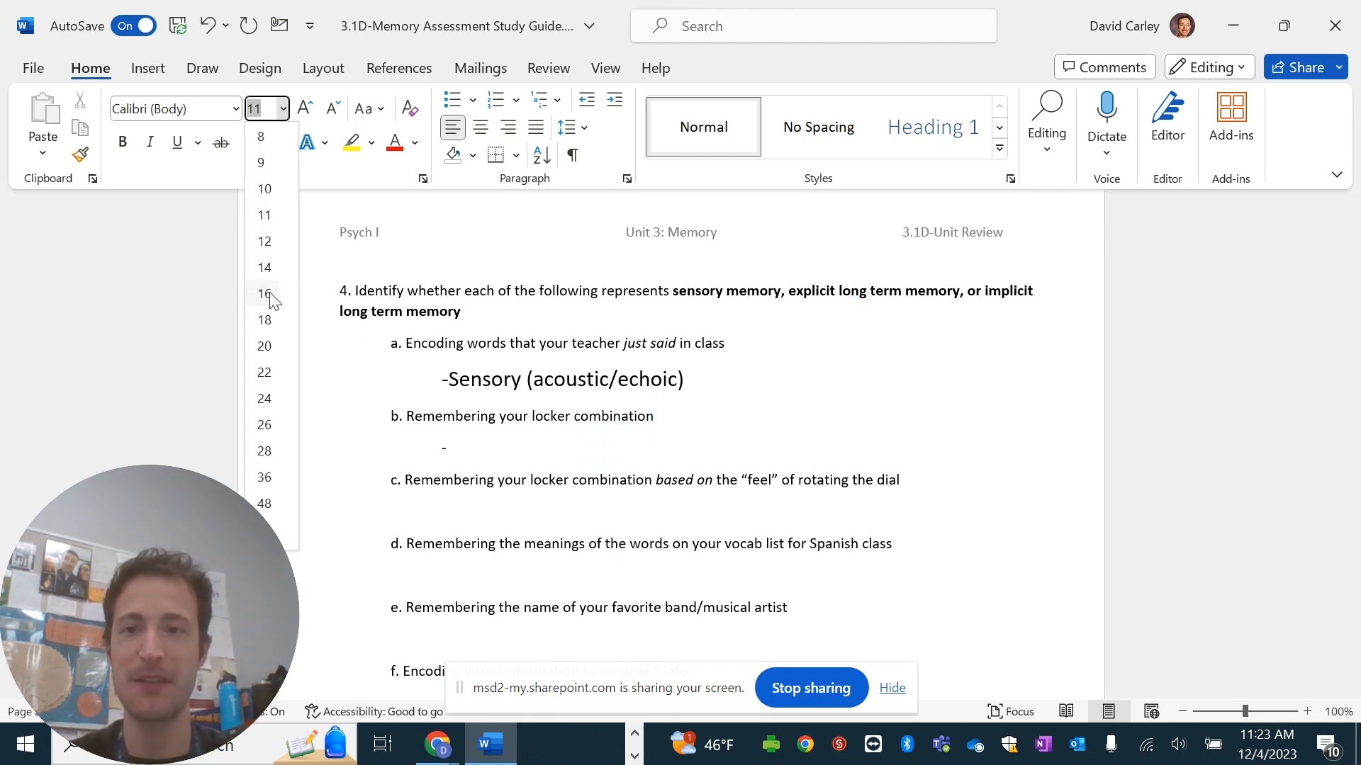
{"action": "left_click", "coordinate": [263, 293]}
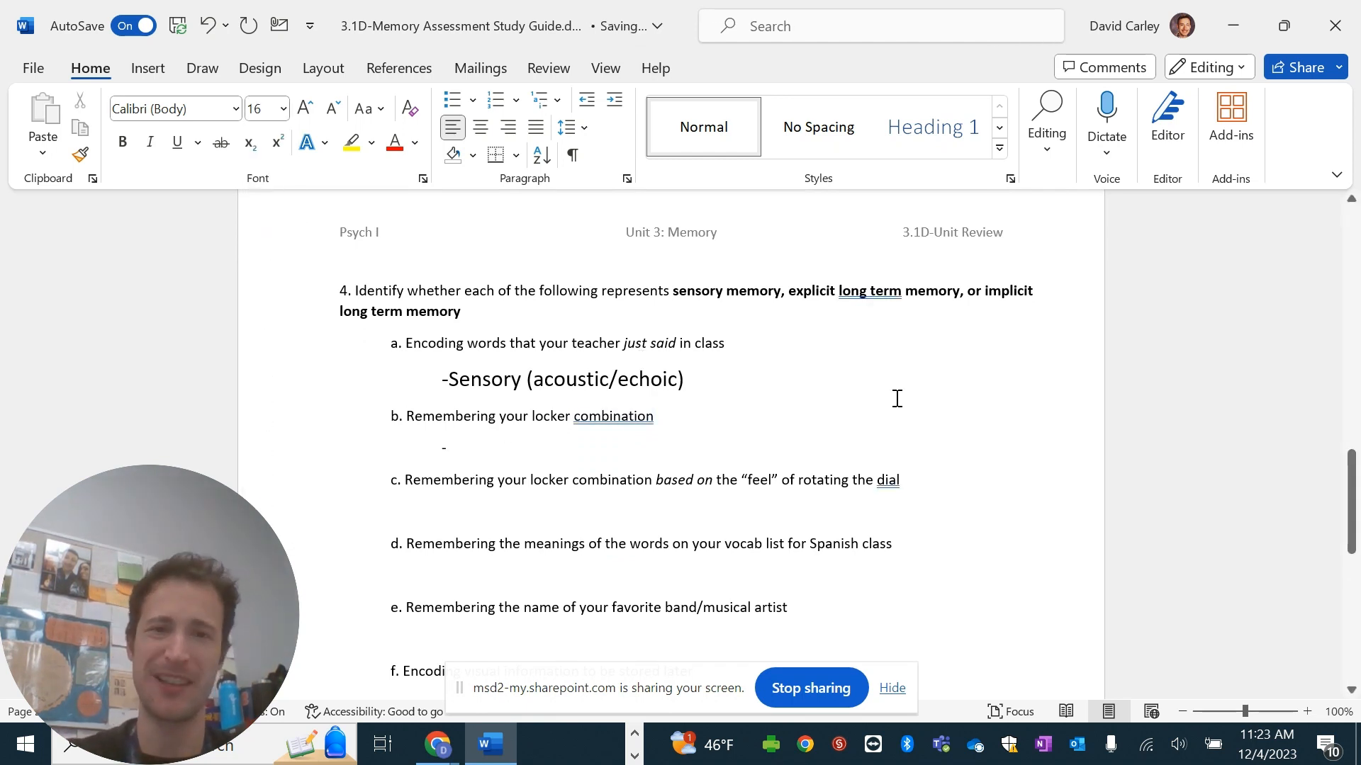
{"action": "type", "text": "E"}
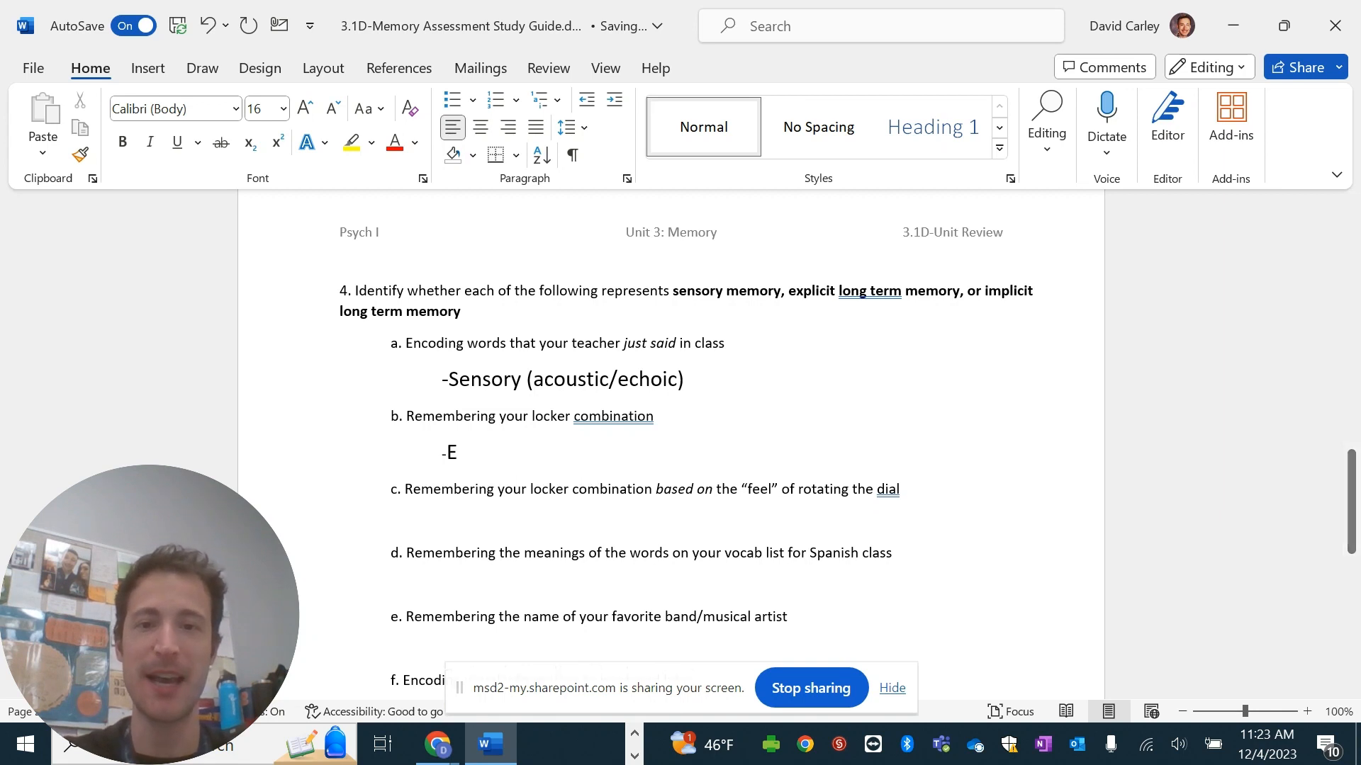
{"action": "type", "text": "xplicit"}
{"action": "left_click", "coordinate": [696, 520]}
{"action": "type", "text": "-"}
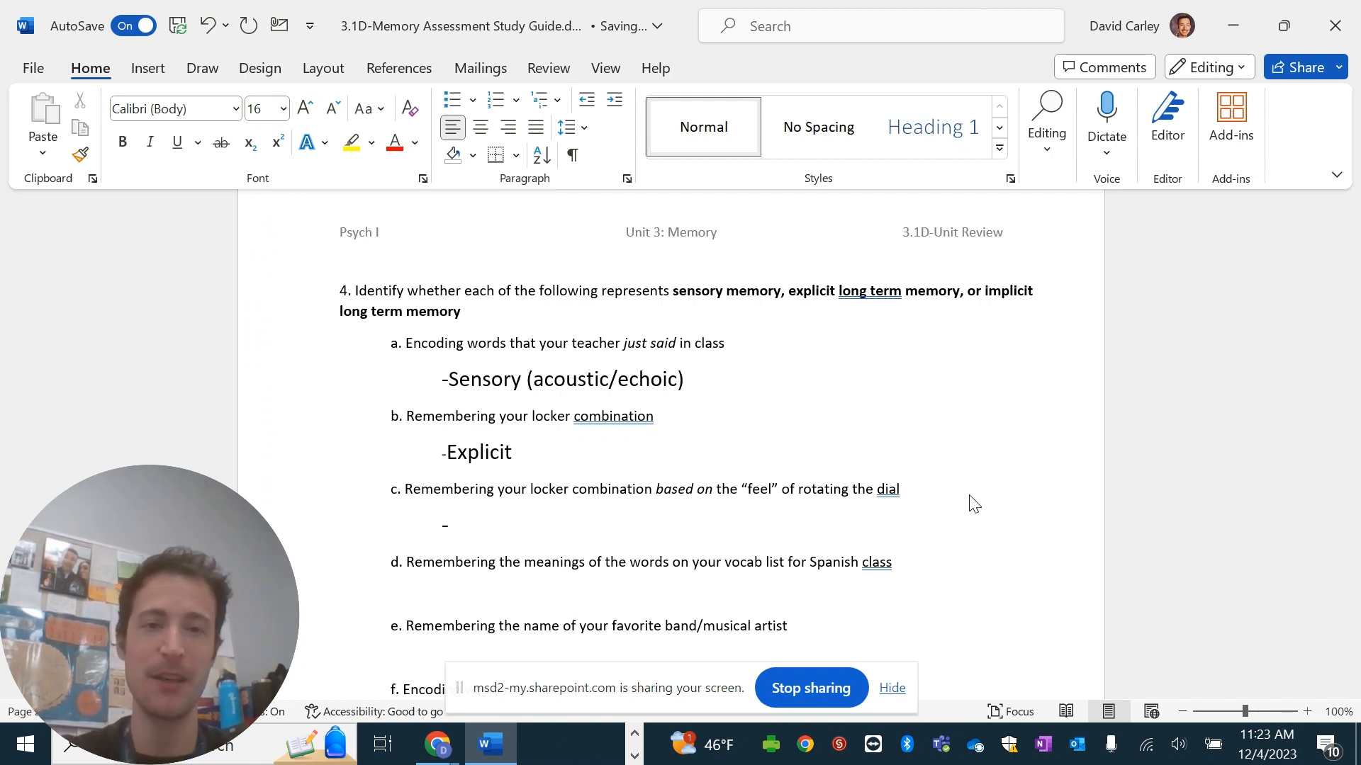
{"action": "type", "text": "Implicit"}
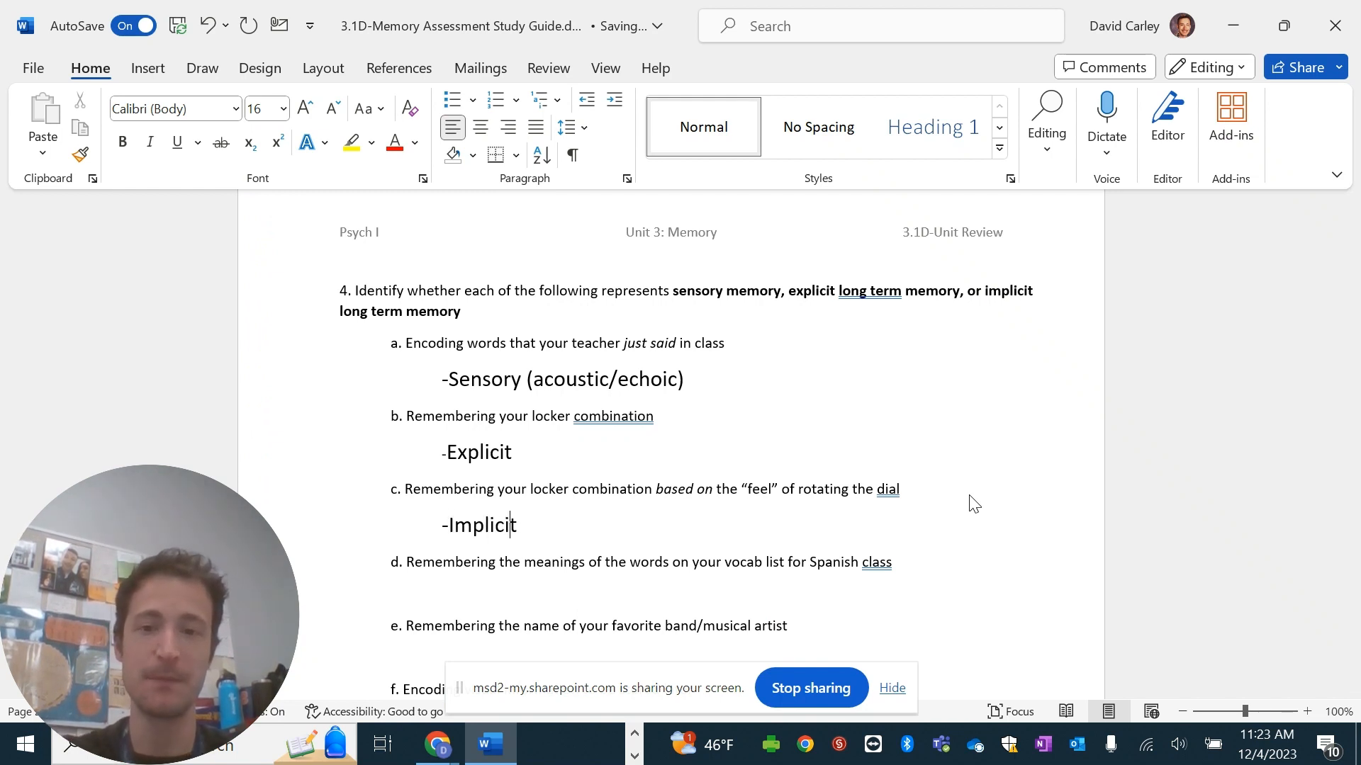
{"action": "type", "text": "("}
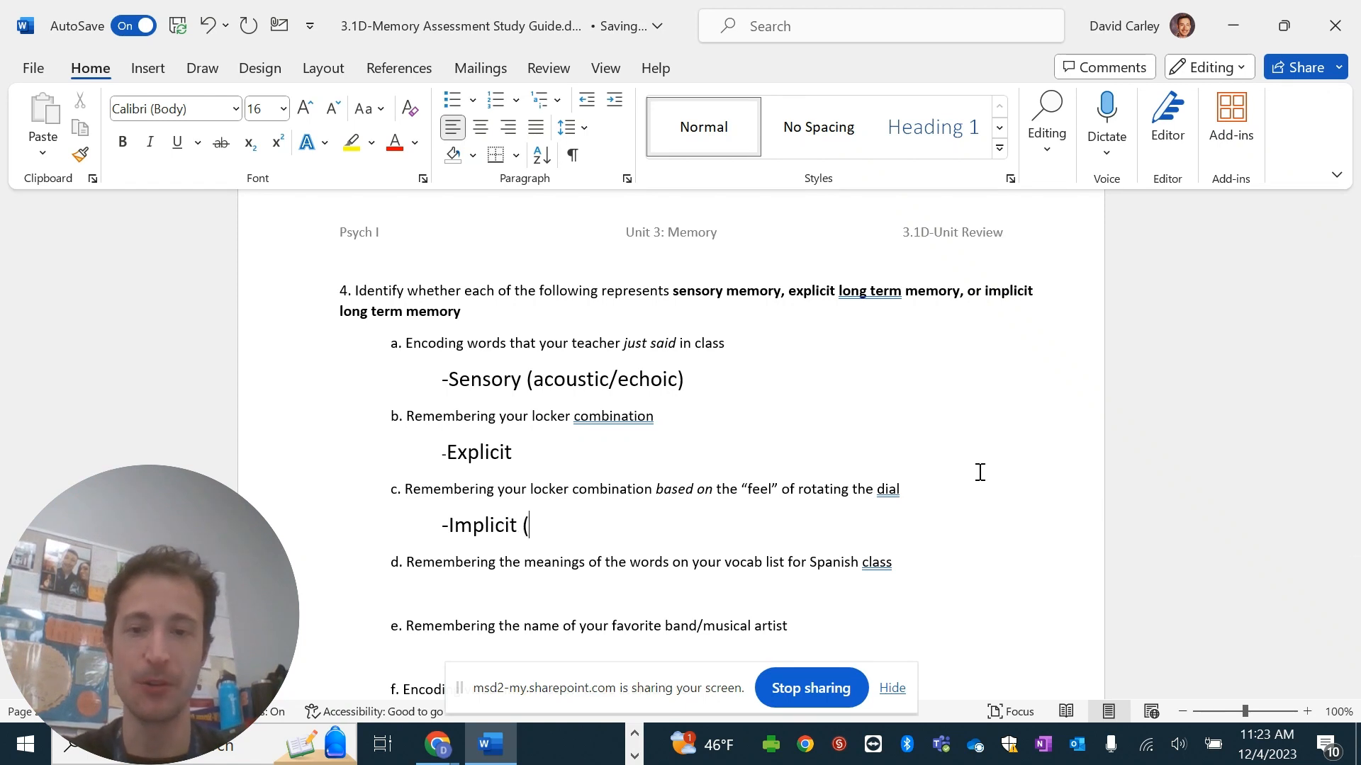
{"action": "type", "text": "procedural"}
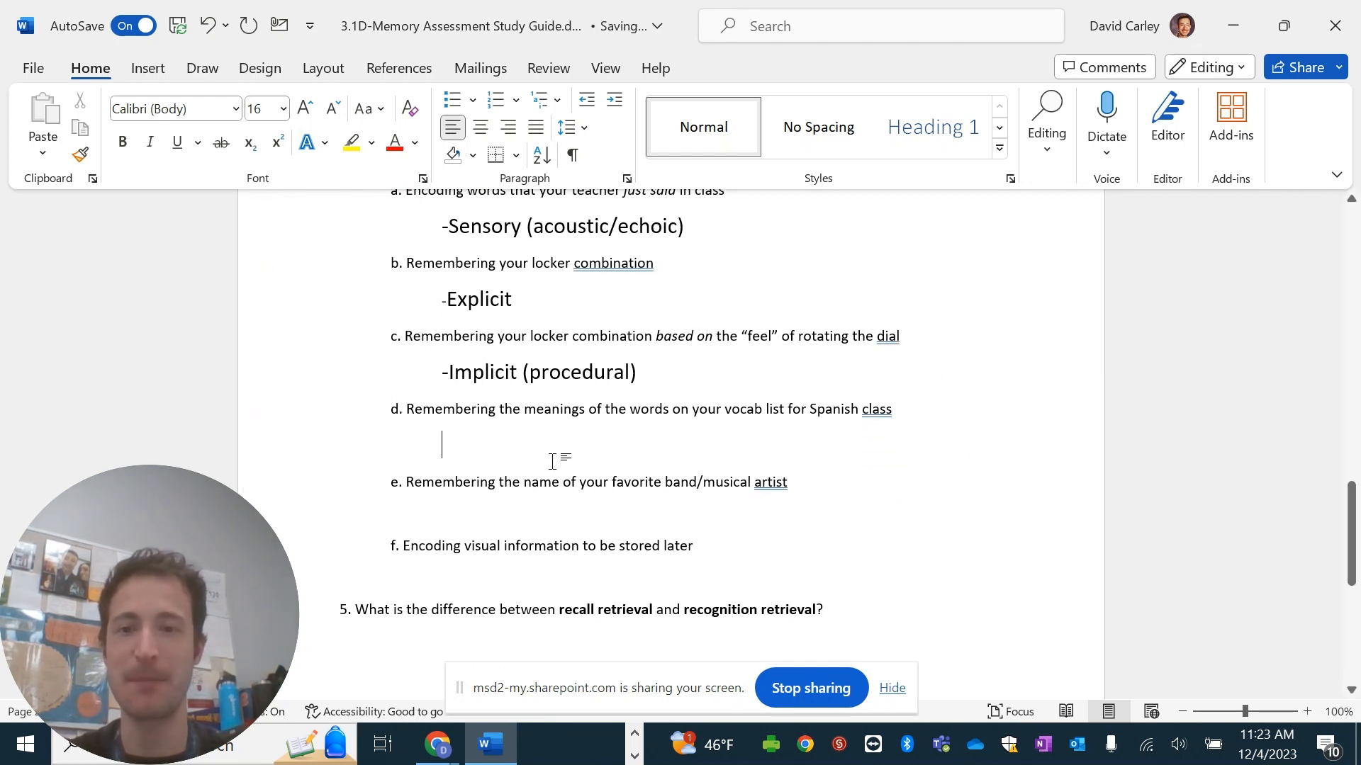
Expand the Explicit answers to Explicit (semantic) and give part e's answer 16-point text.
{"action": "type", "text": "-E"}
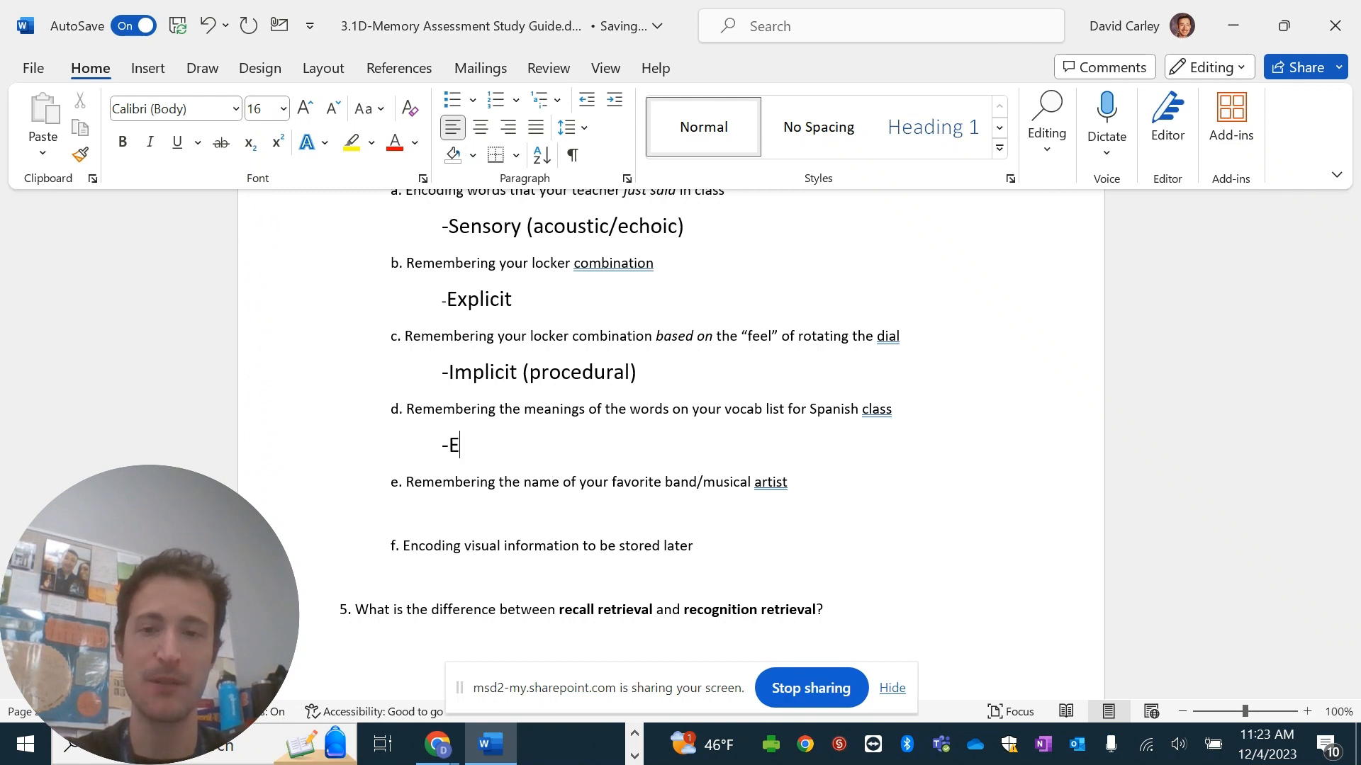
{"action": "type", "text": "xplicit ("}
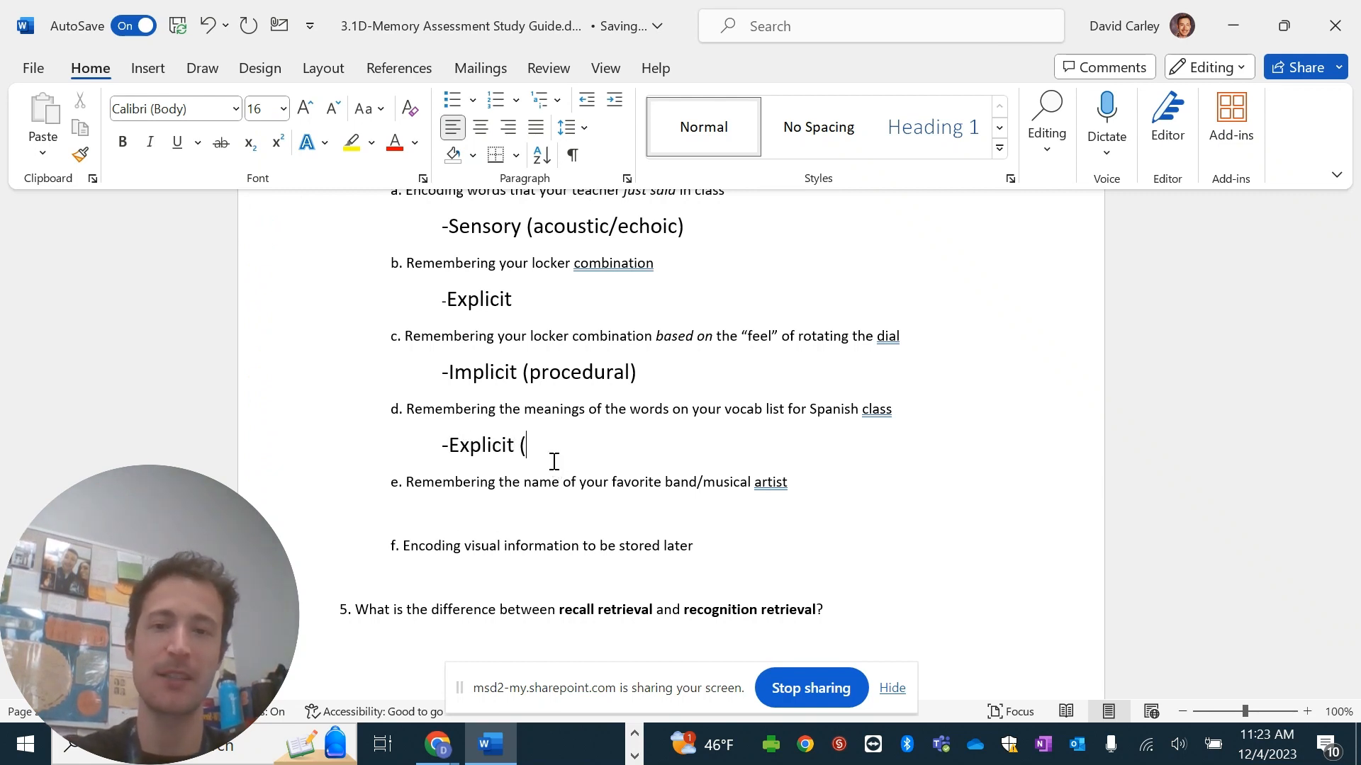
{"action": "type", "text": "semantic)"}
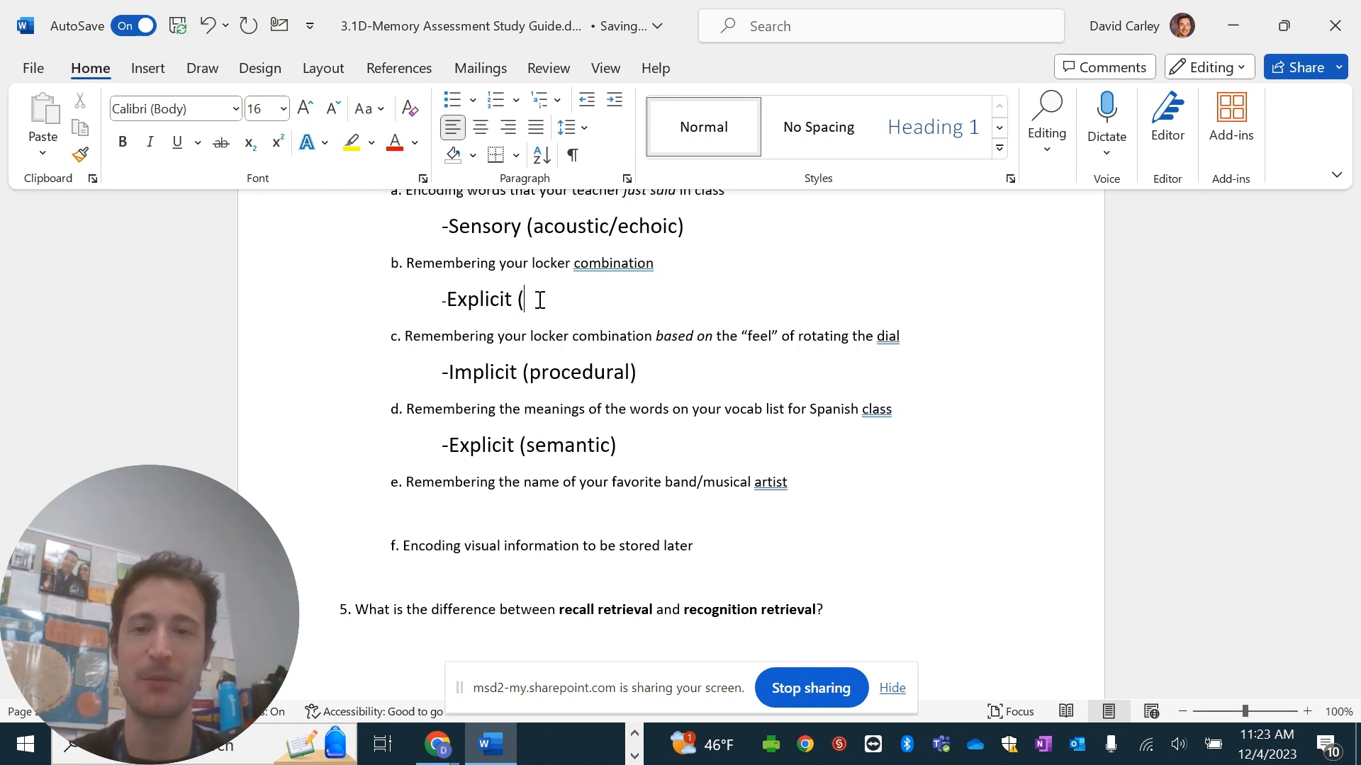
{"action": "type", "text": "semantic)"}
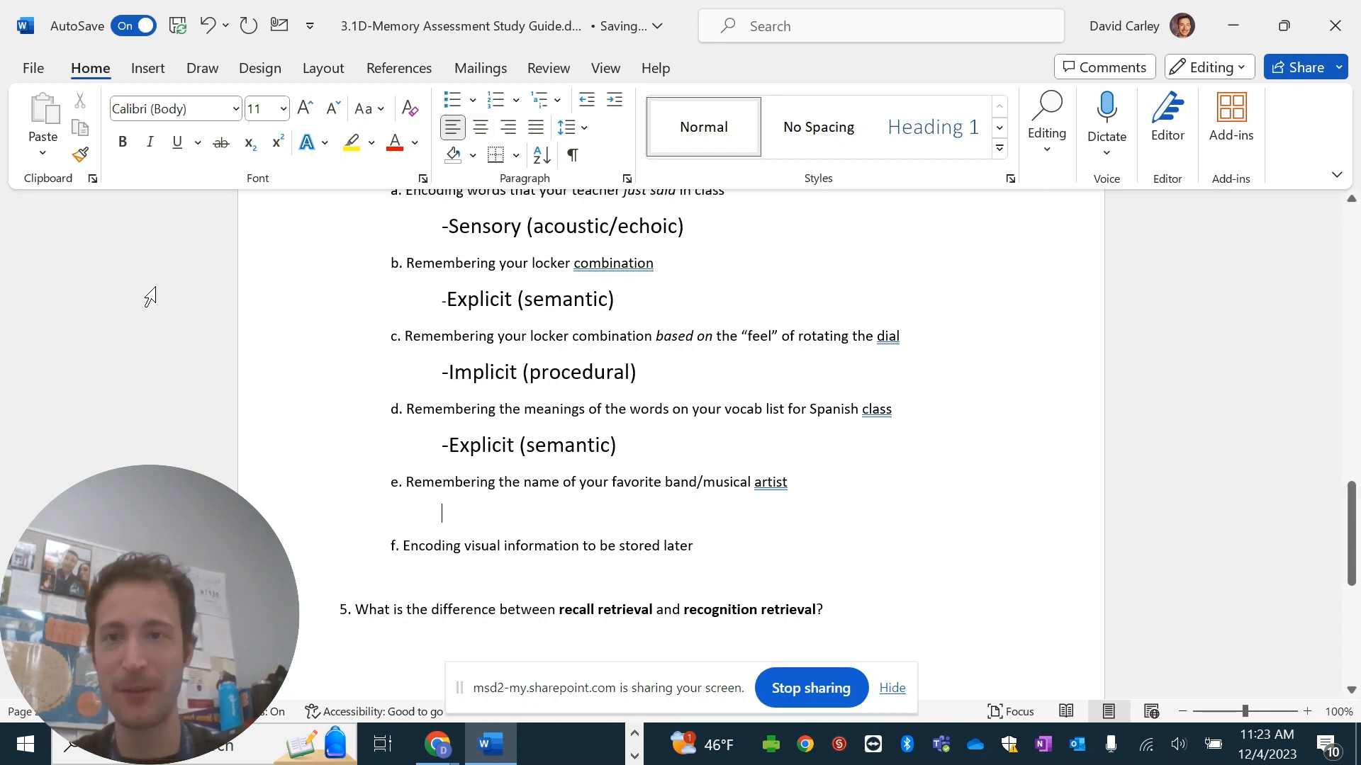
{"action": "left_click", "coordinate": [280, 108]}
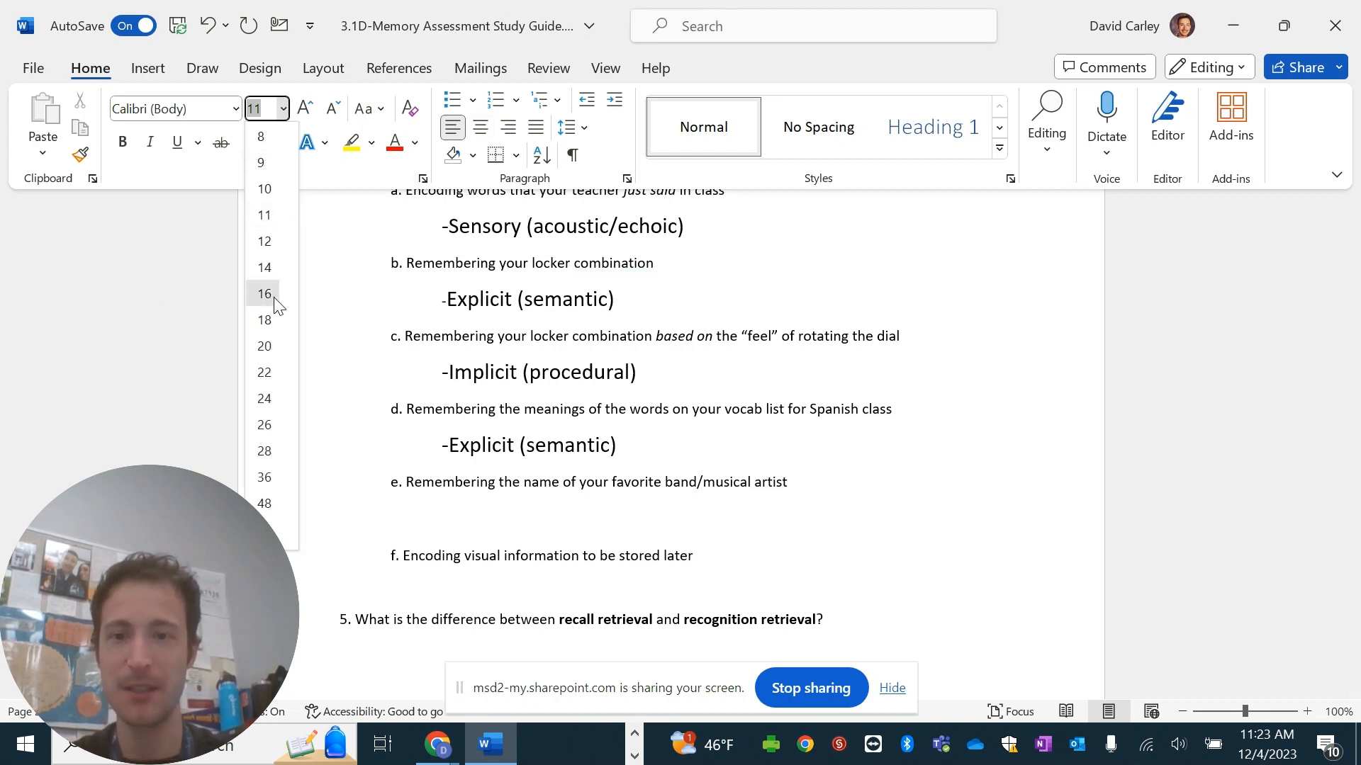
{"action": "left_click", "coordinate": [264, 293]}
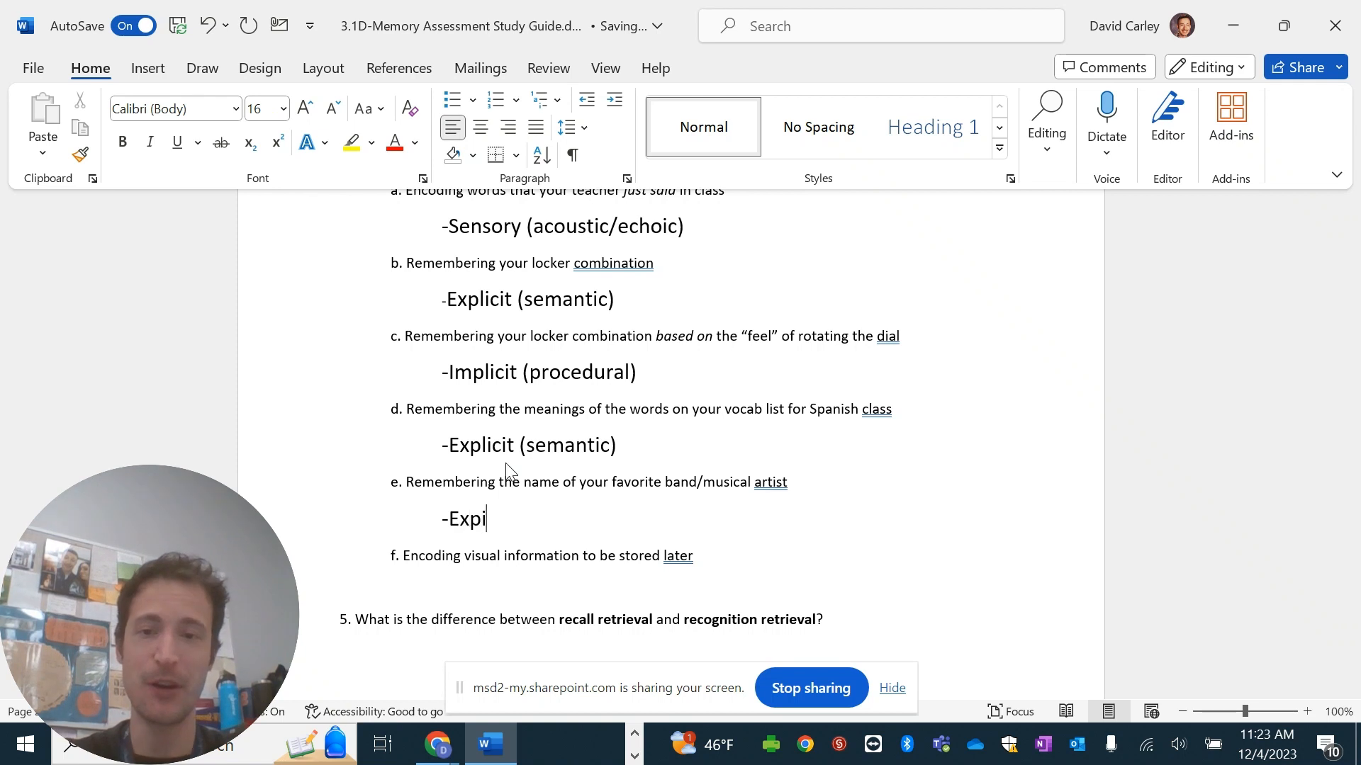
{"action": "type", "text": "icit (semantic"}
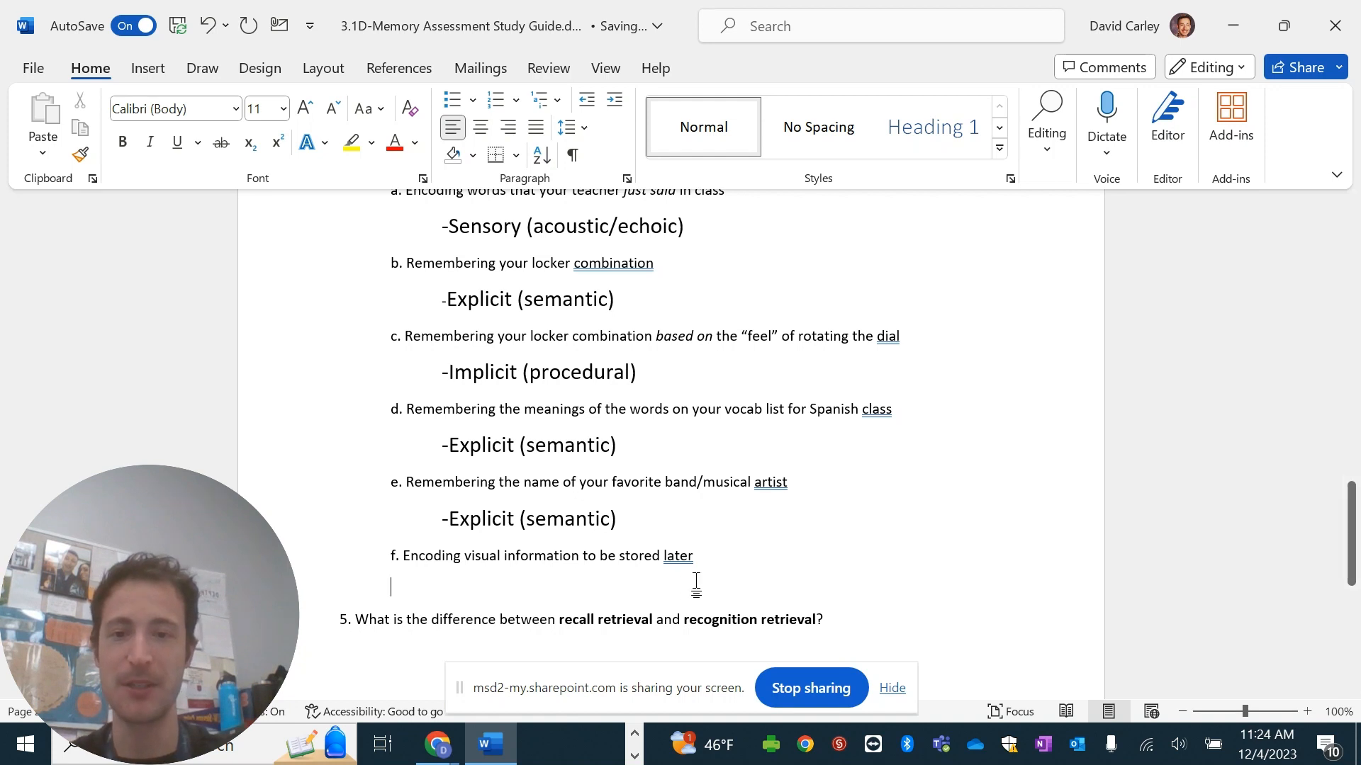
Answer part 4f in large text as Sensory (iconic).
{"action": "left_click", "coordinate": [280, 109]}
{"action": "type", "text": "-"}
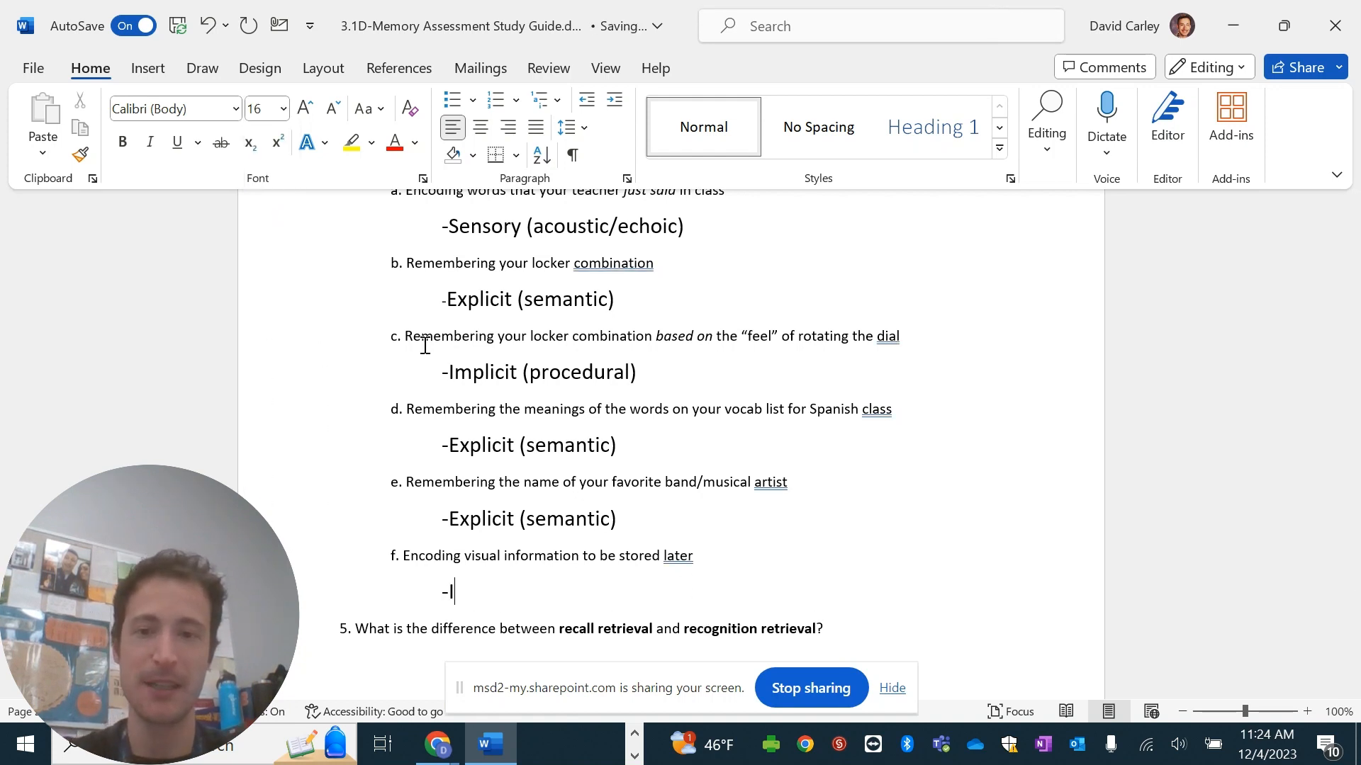
{"action": "type", "text": "Sensory"}
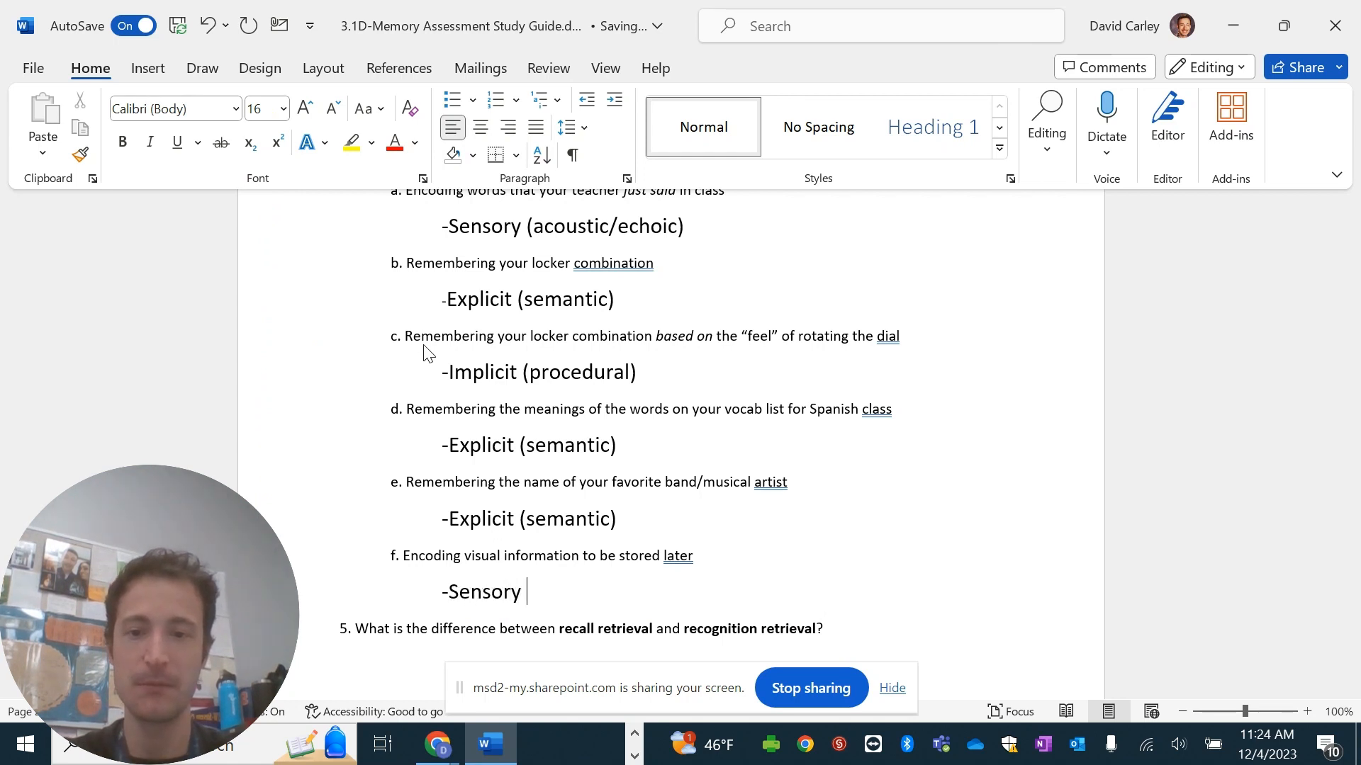
{"action": "type", "text": "(iconic)"}
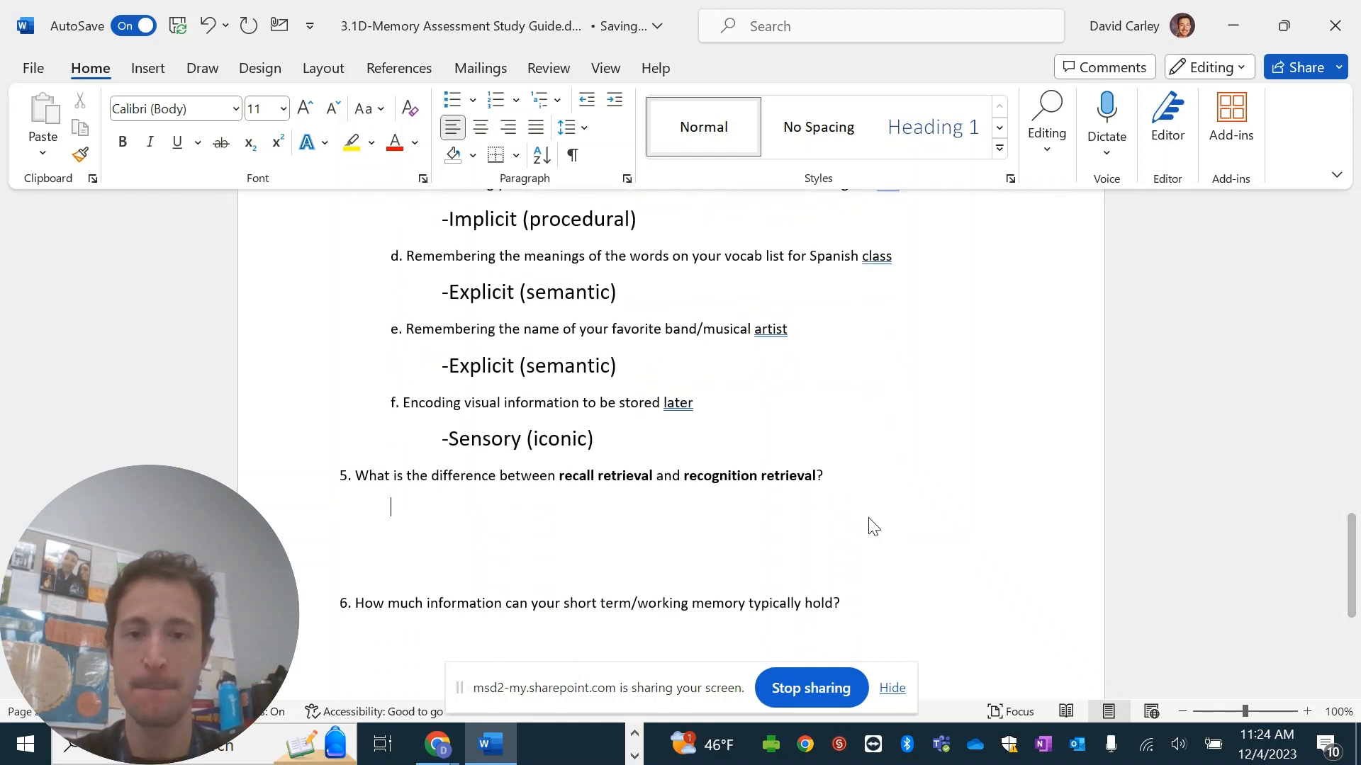
Write question 5's 16-point Recall line: information is retrieved without the information.
{"action": "left_click", "coordinate": [280, 108]}
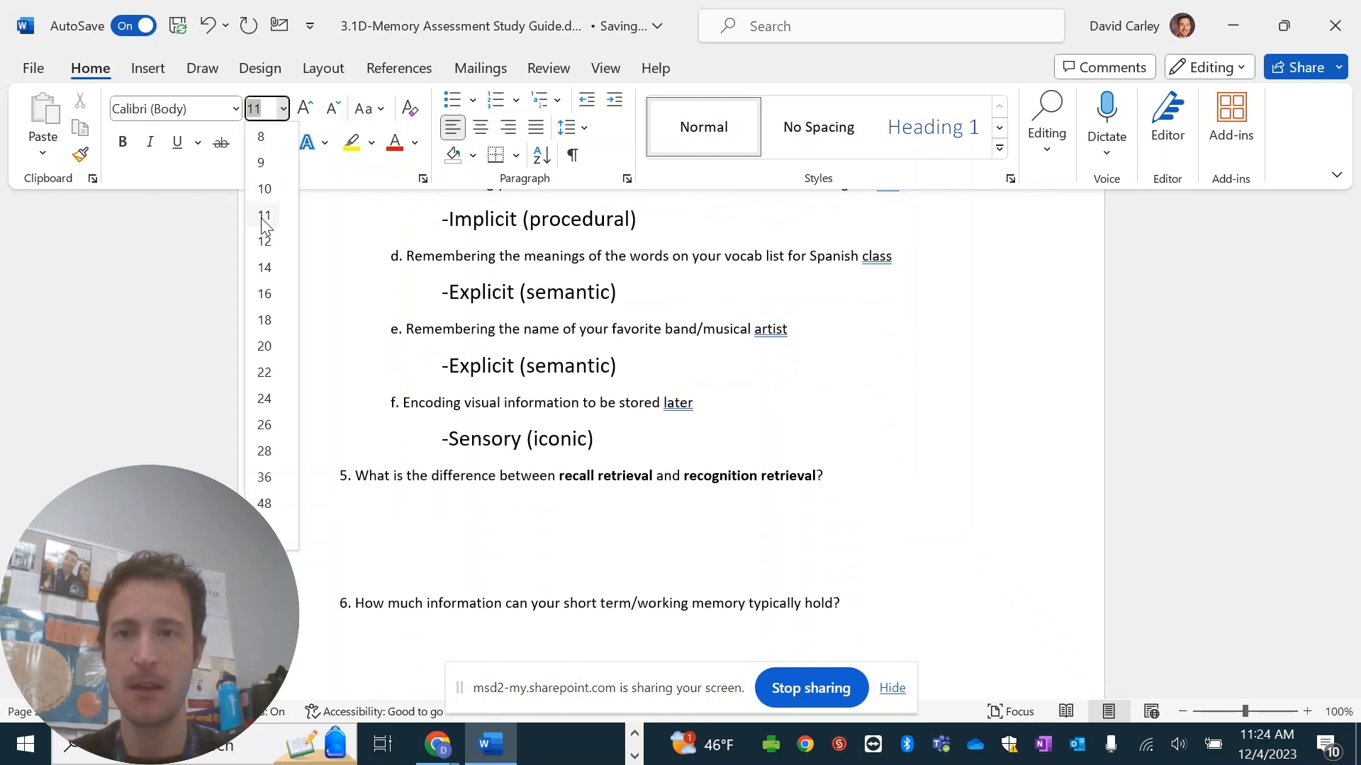
{"action": "left_click", "coordinate": [265, 294]}
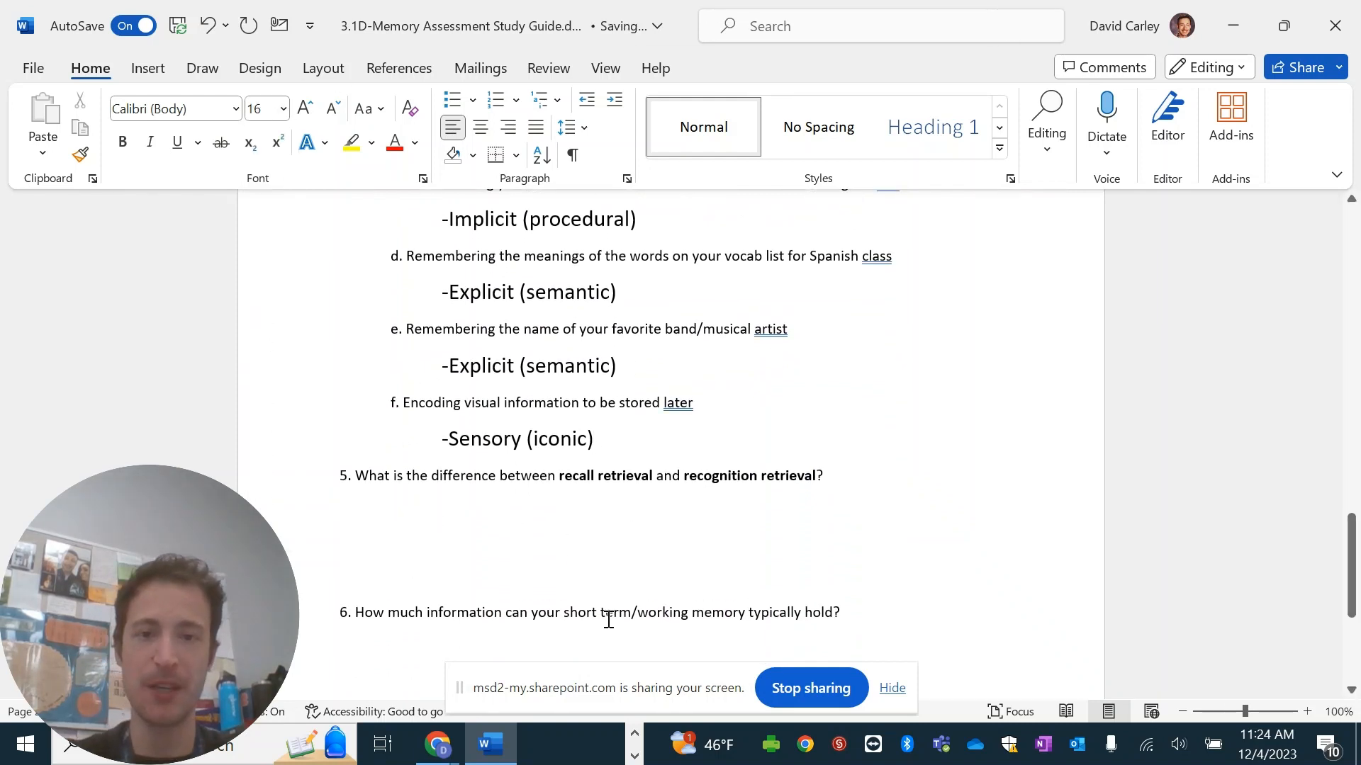
{"action": "type", "text": "Recall;"}
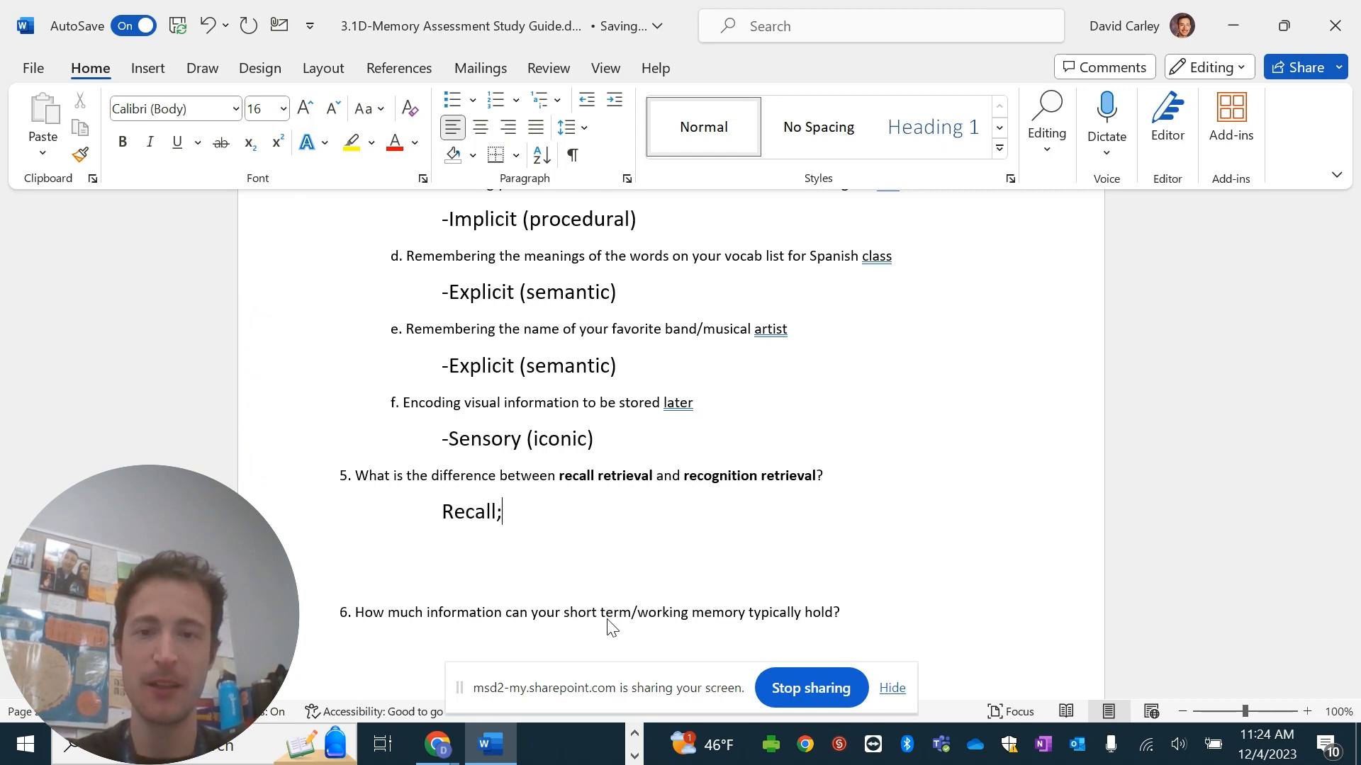
{"action": "type", "text": "inform"}
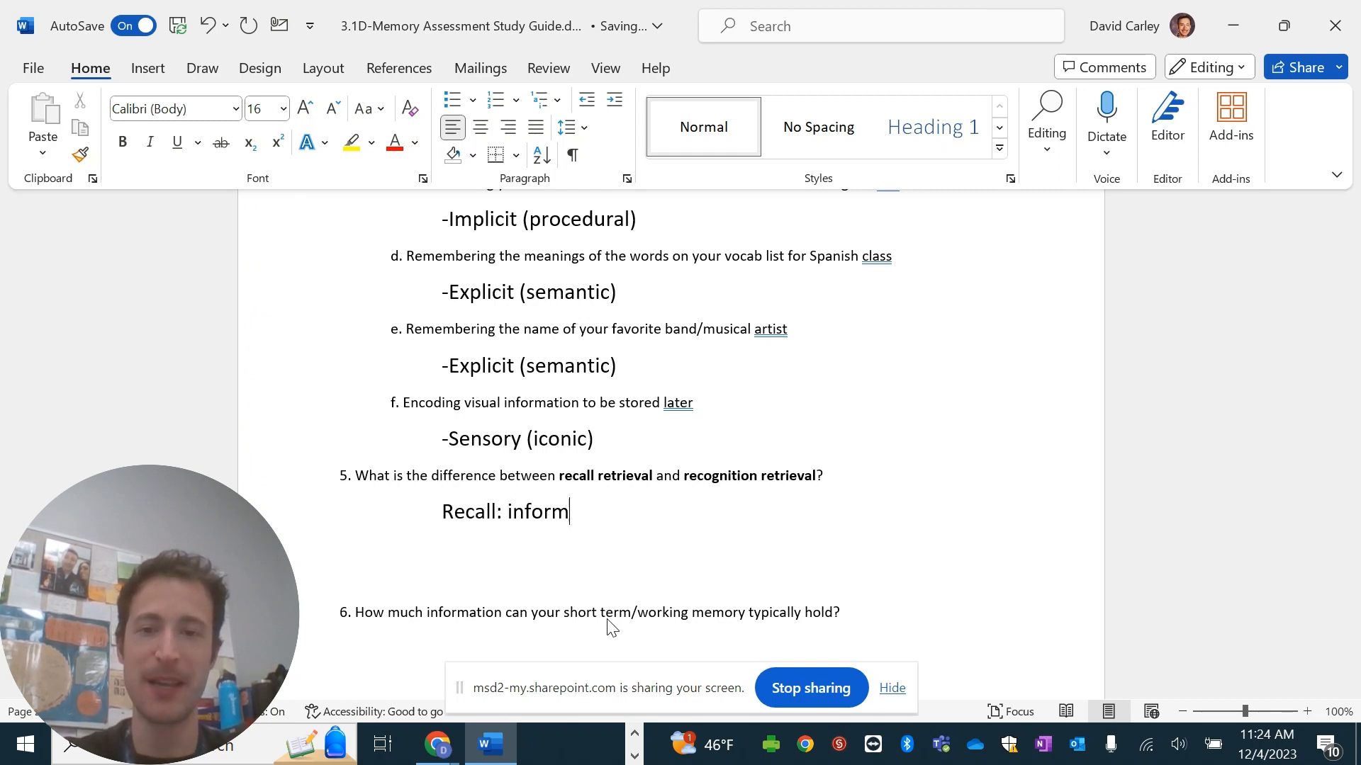
{"action": "type", "text": "ation is"}
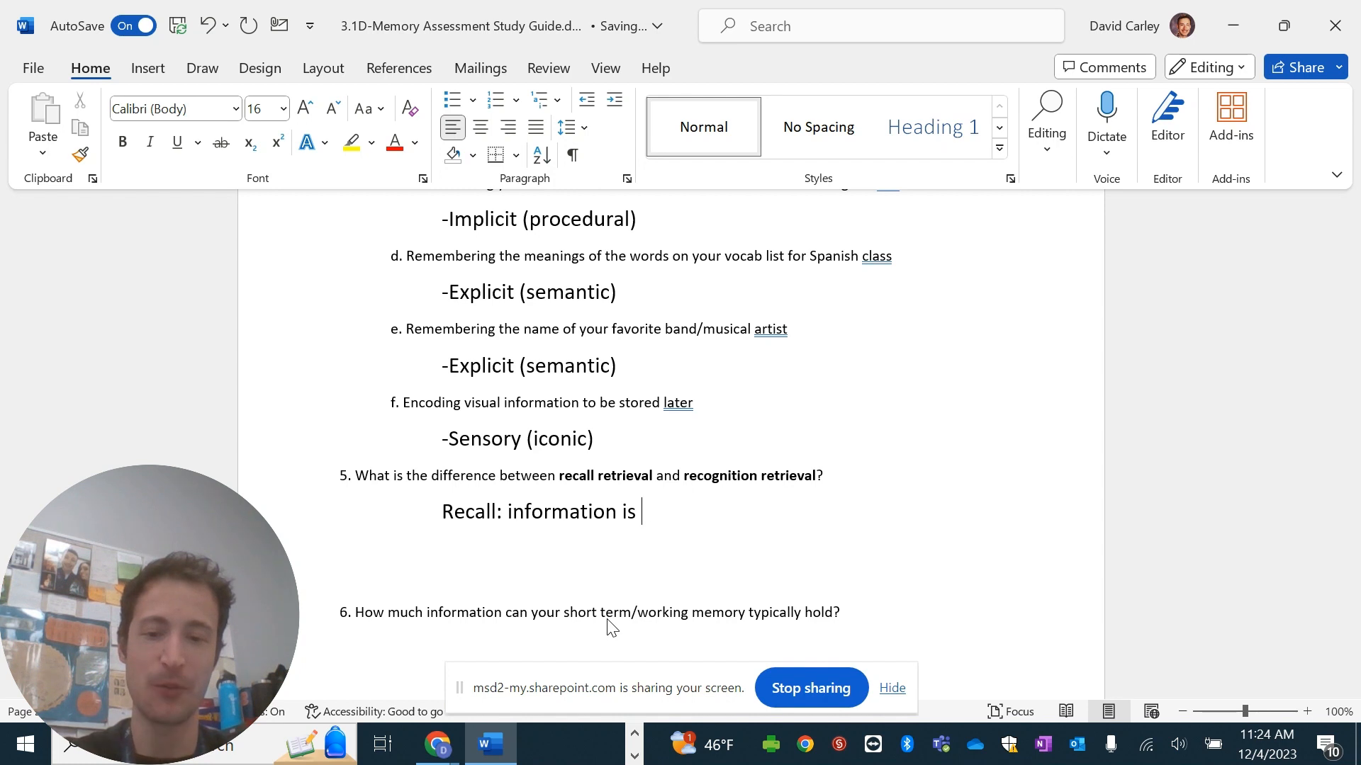
{"action": "type", "text": "retrieved wi"}
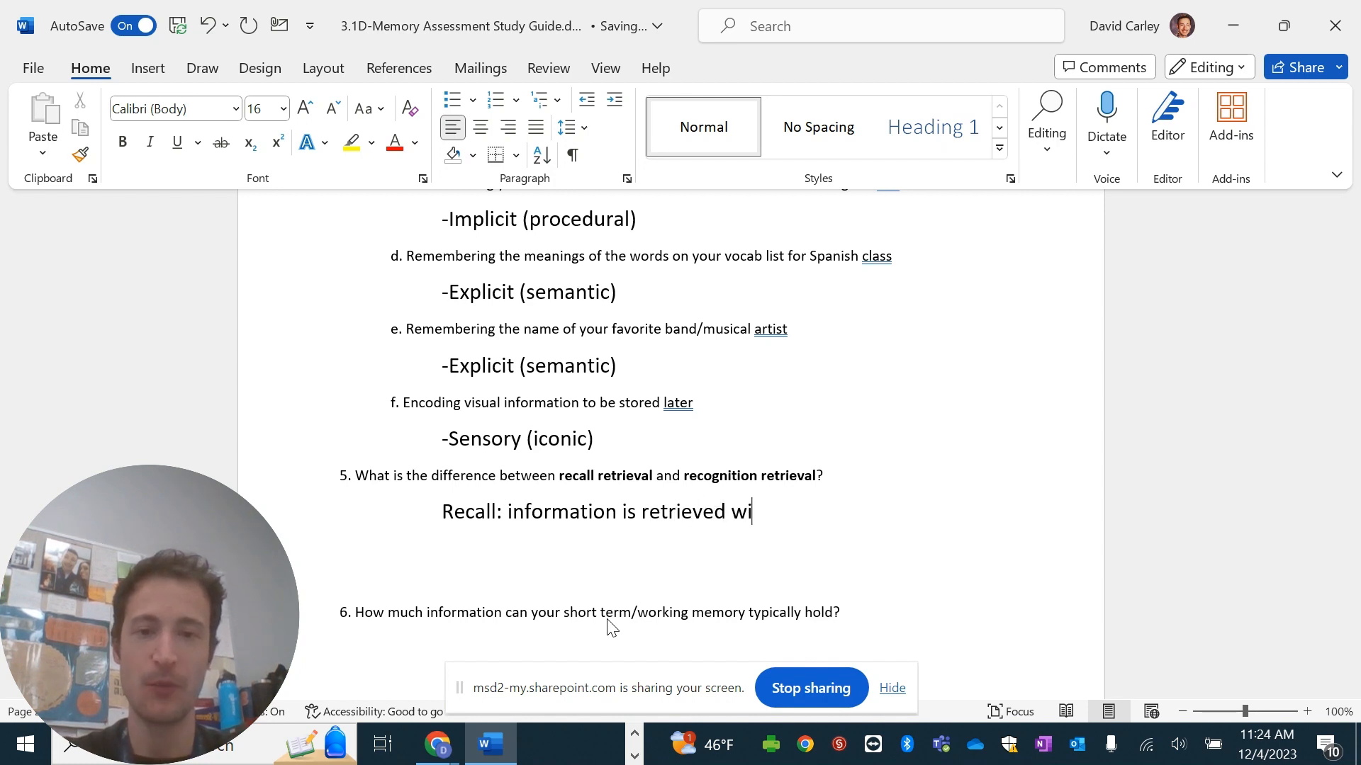
{"action": "type", "text": "thout access to"}
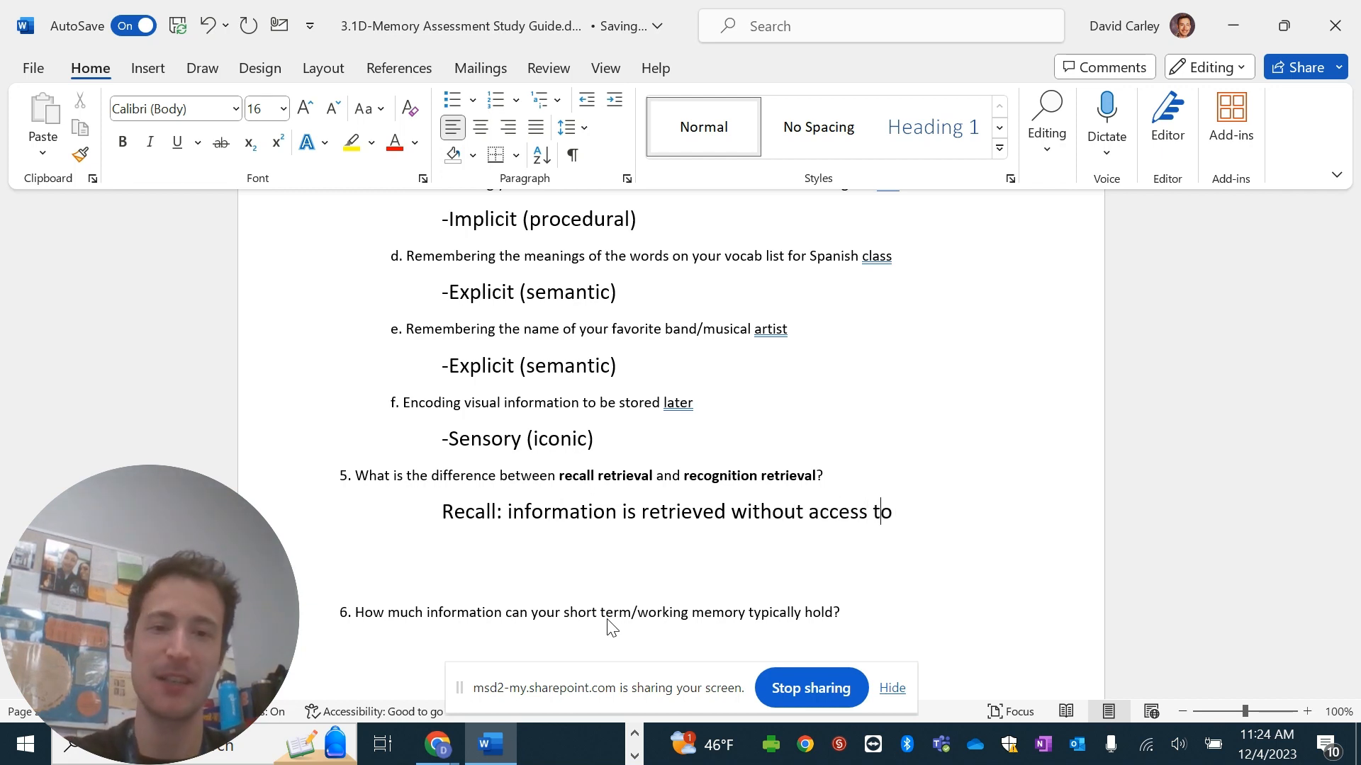
{"action": "type", "text": "the information"}
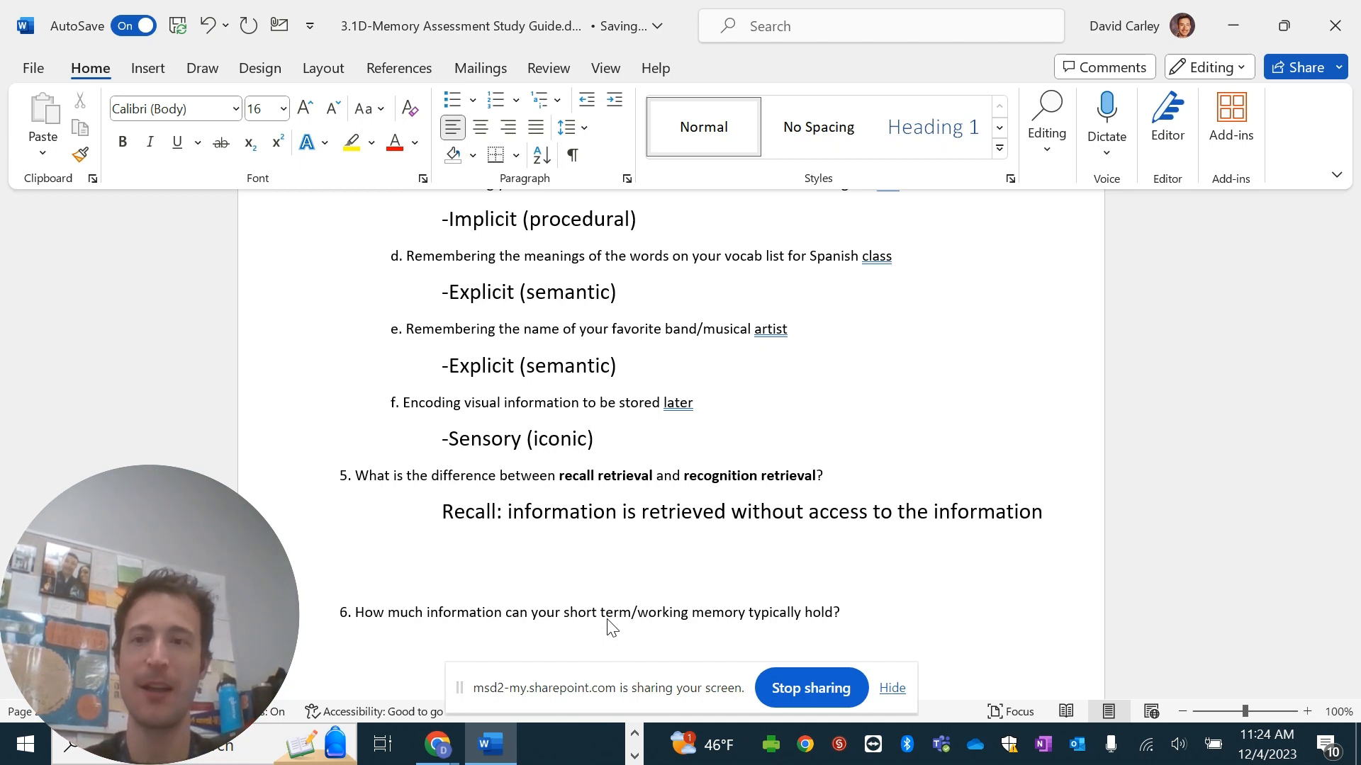
Add the Recognition line: information is retrieved amongst aggregate information (lots of information).
{"action": "left_click", "coordinate": [1045, 512]}
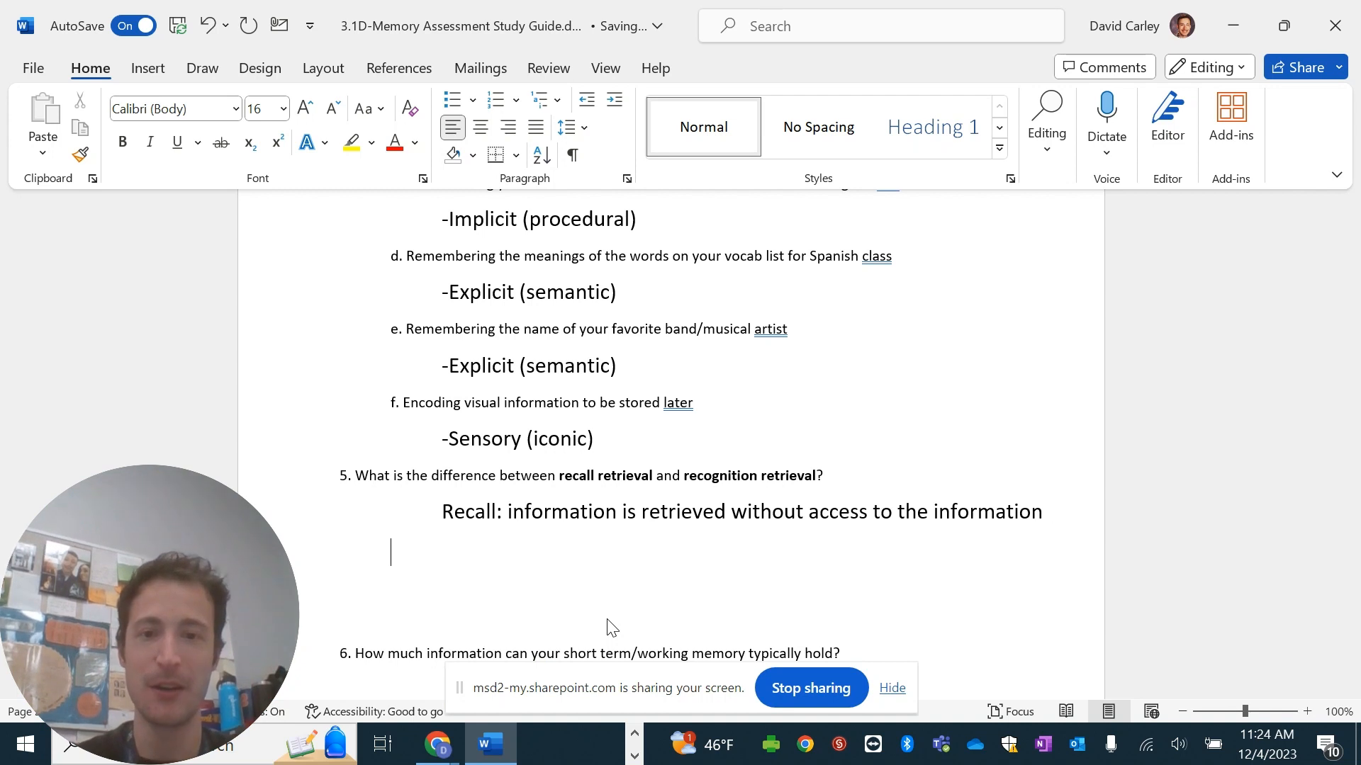
{"action": "type", "text": "Recognition"}
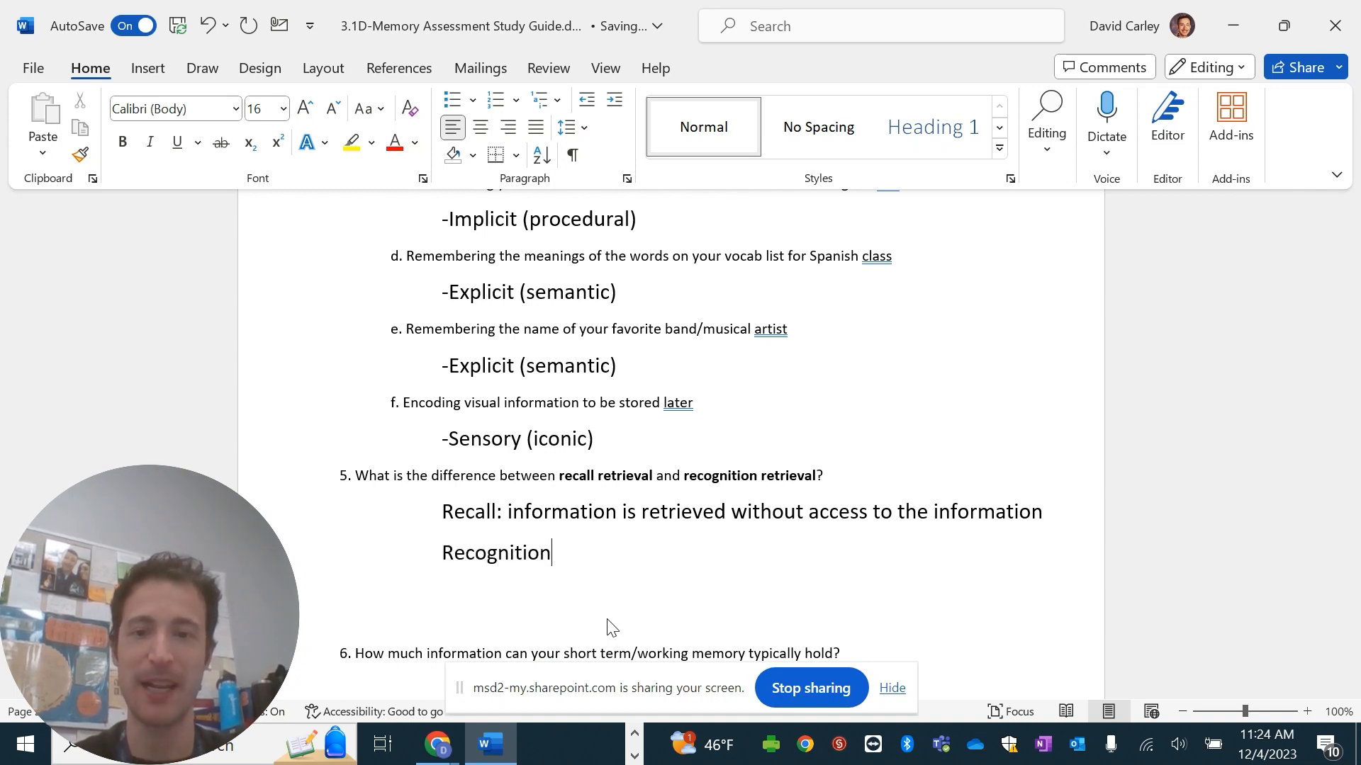
{"action": "type", "text": ": information is retrieved among"}
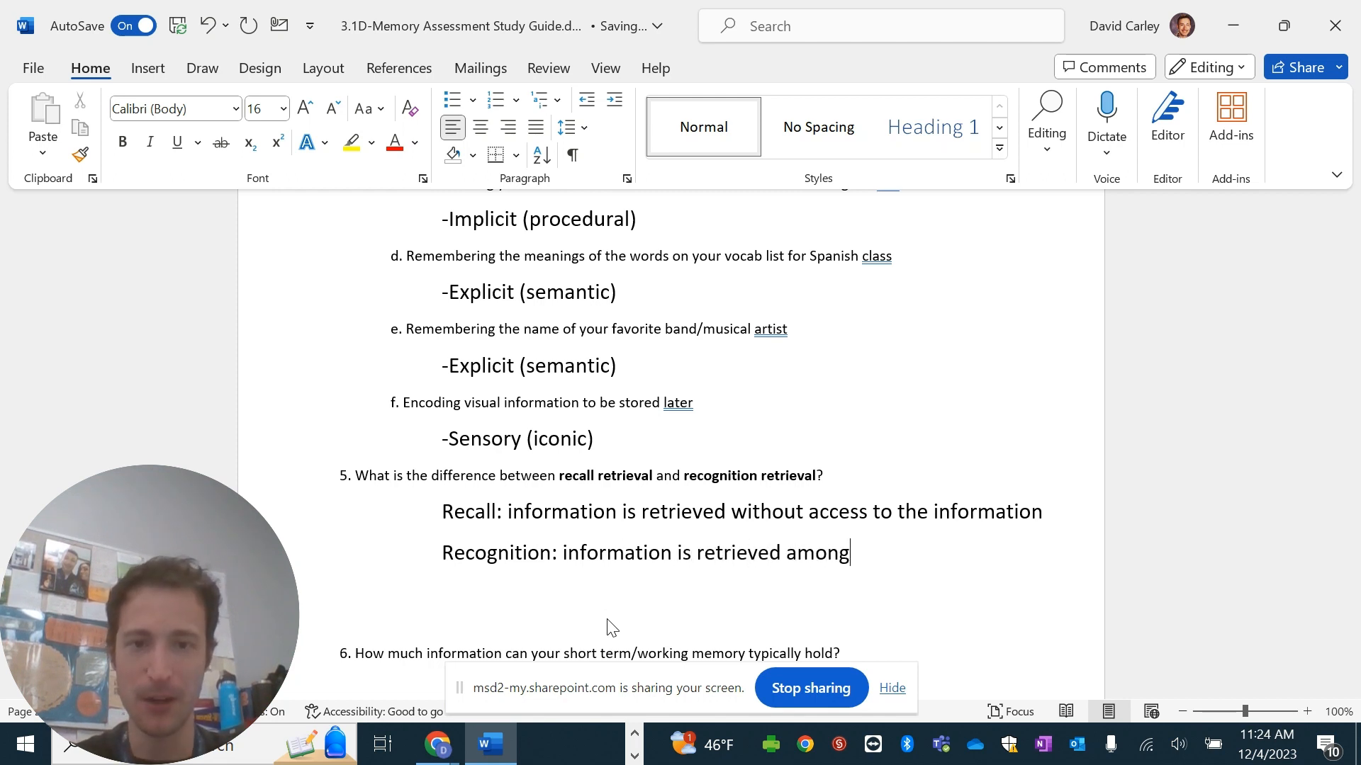
{"action": "type", "text": "st"}
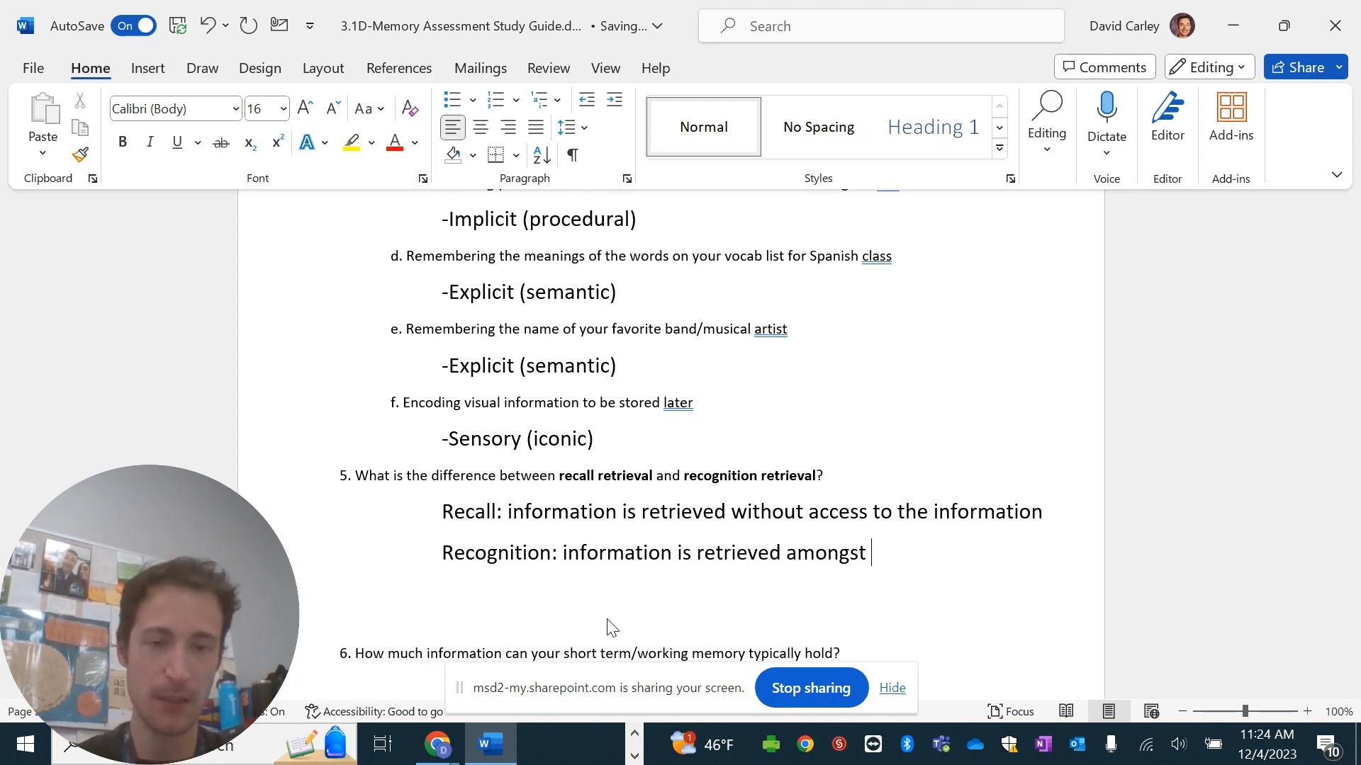
{"action": "type", "text": "aggregate"}
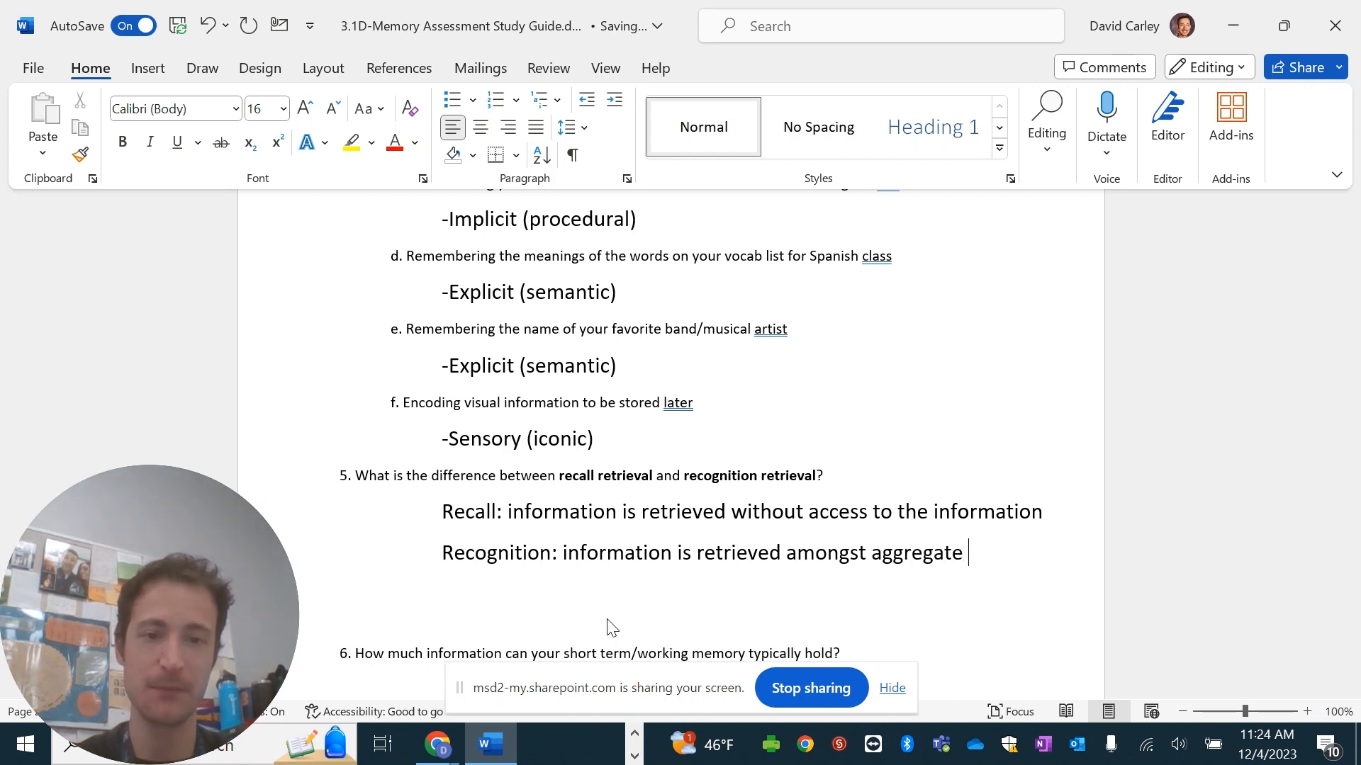
{"action": "type", "text": "information (lo"}
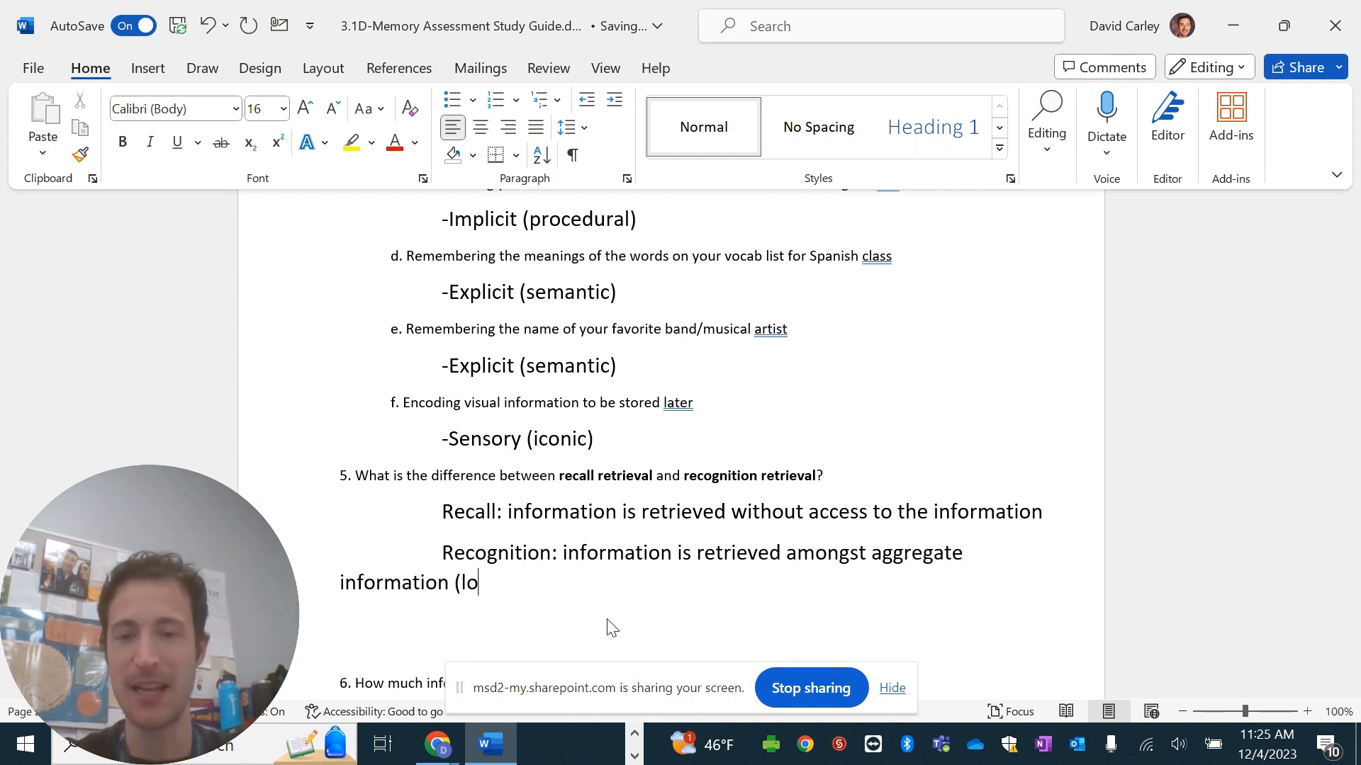
{"action": "type", "text": "ts of information"}
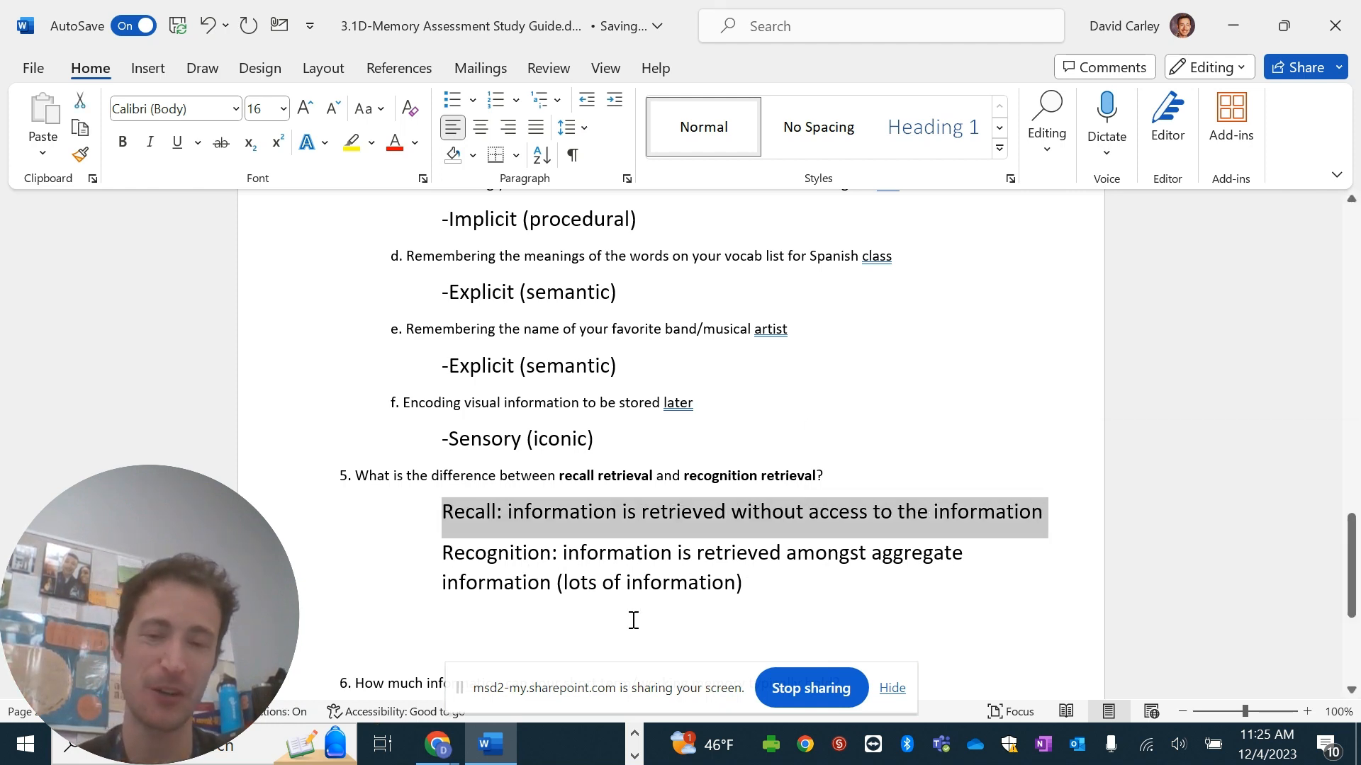
{"action": "scroll", "scroll_direction": "down", "scroll_amount": 3}
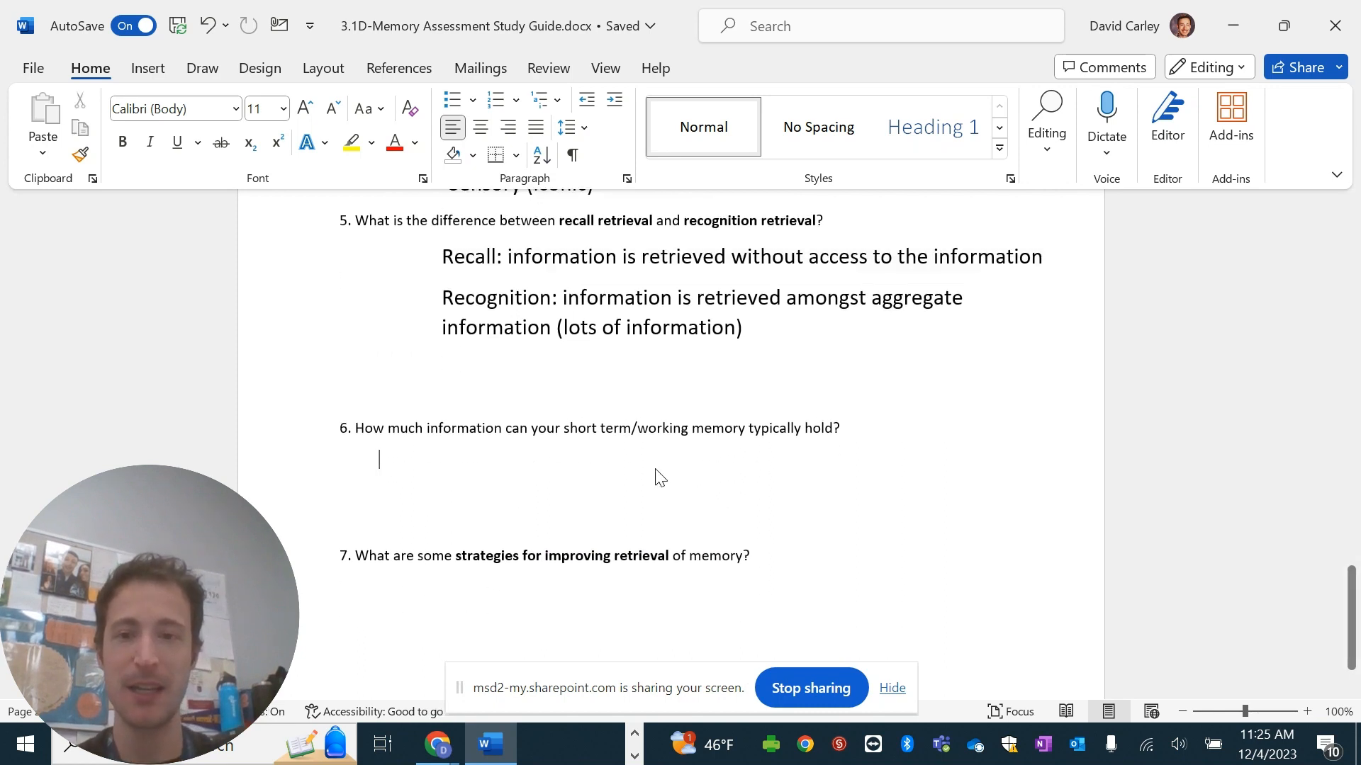
Answer question 6 in 18-point text with 7+/2 "chunks" of information.
{"action": "left_click", "coordinate": [281, 107]}
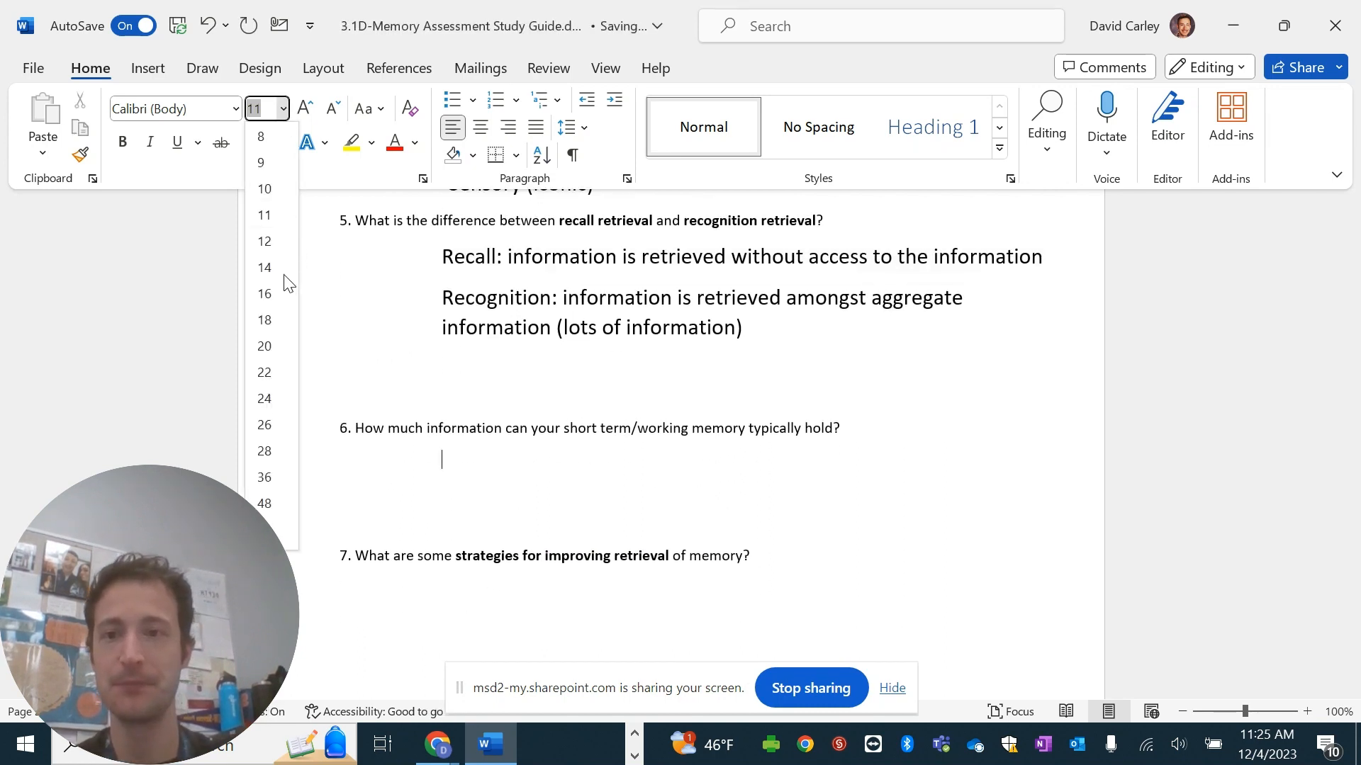
{"action": "left_click", "coordinate": [264, 319]}
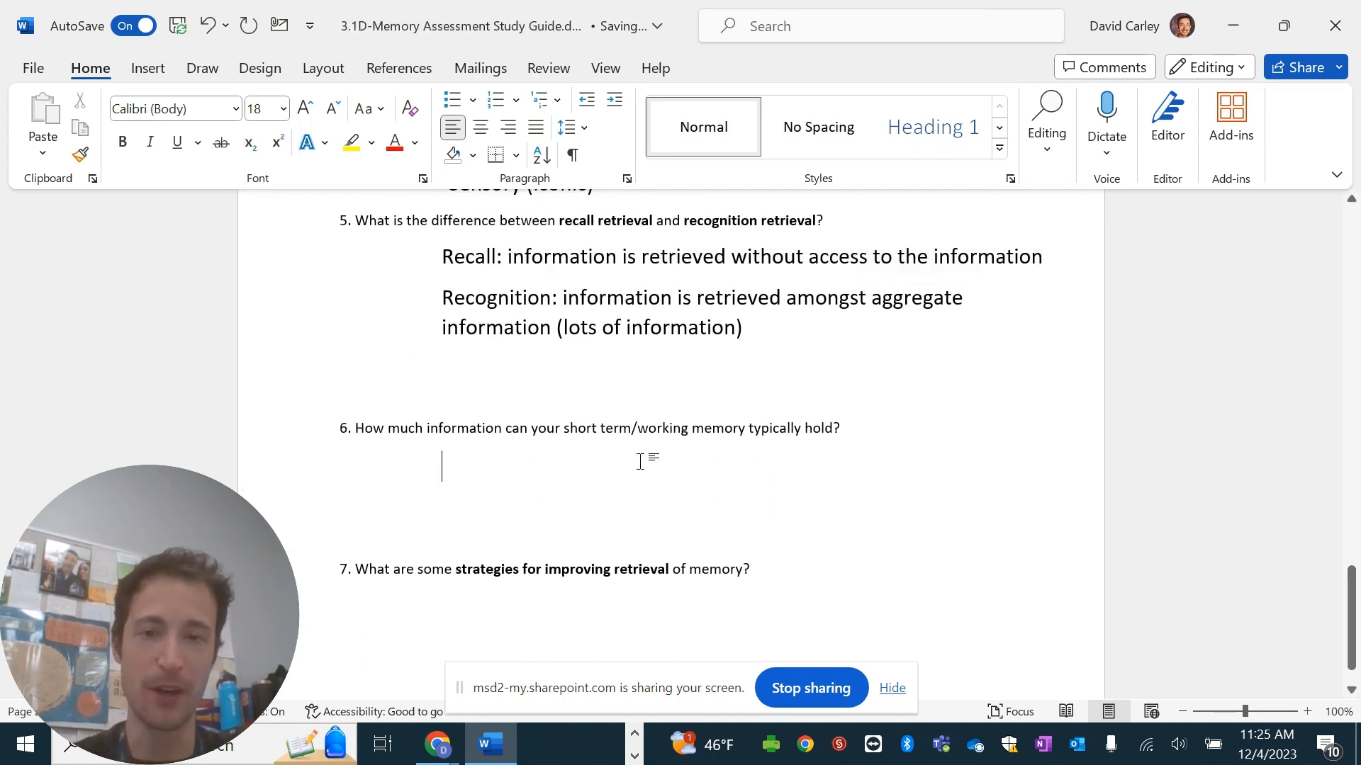
{"action": "type", "text": "7"}
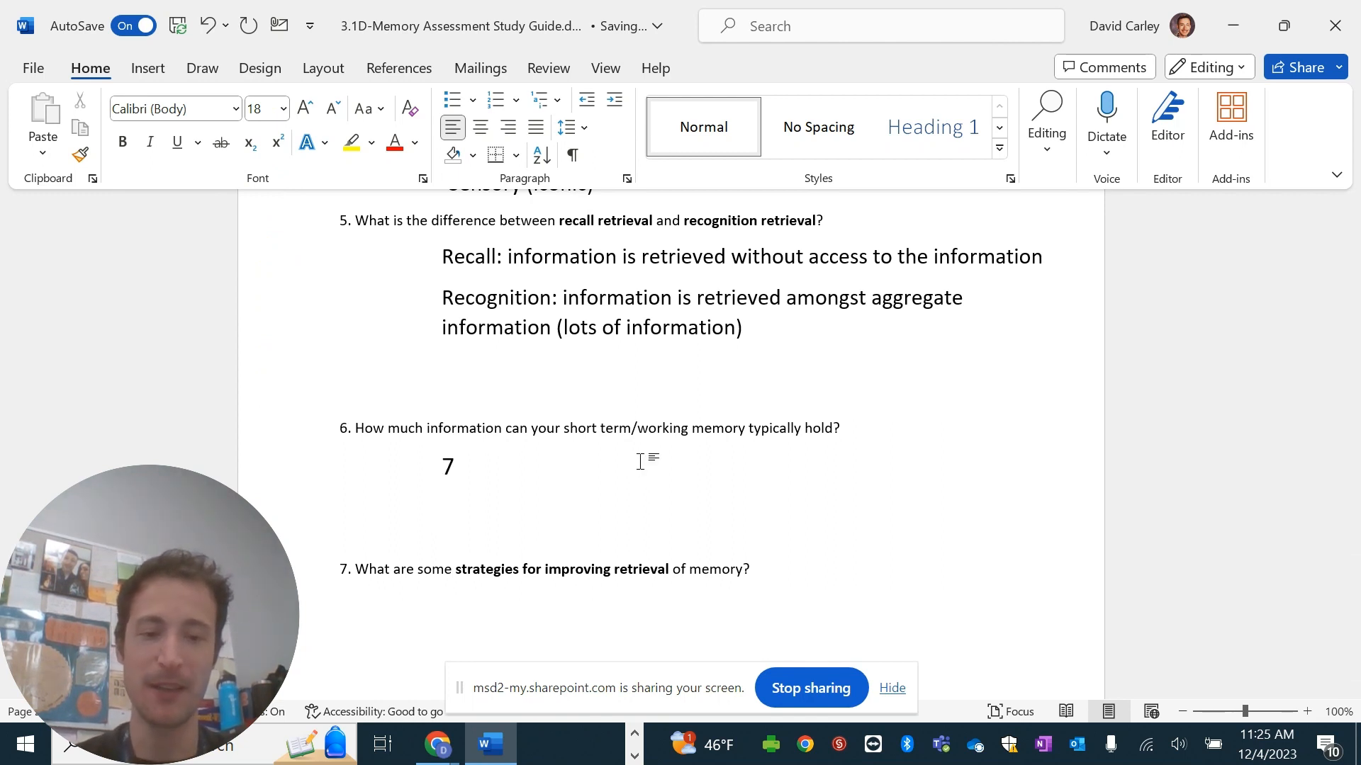
{"action": "type", "text": "+/"}
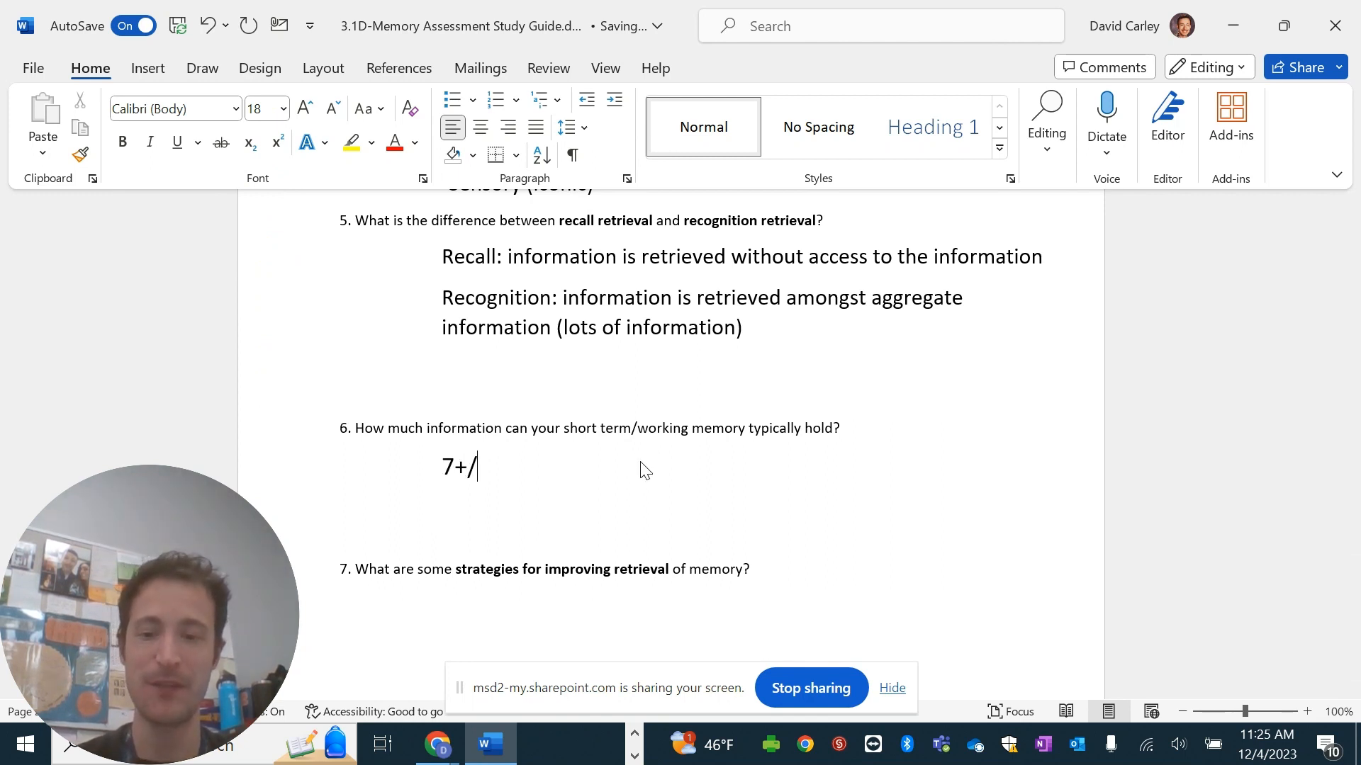
{"action": "type", "text": "2"}
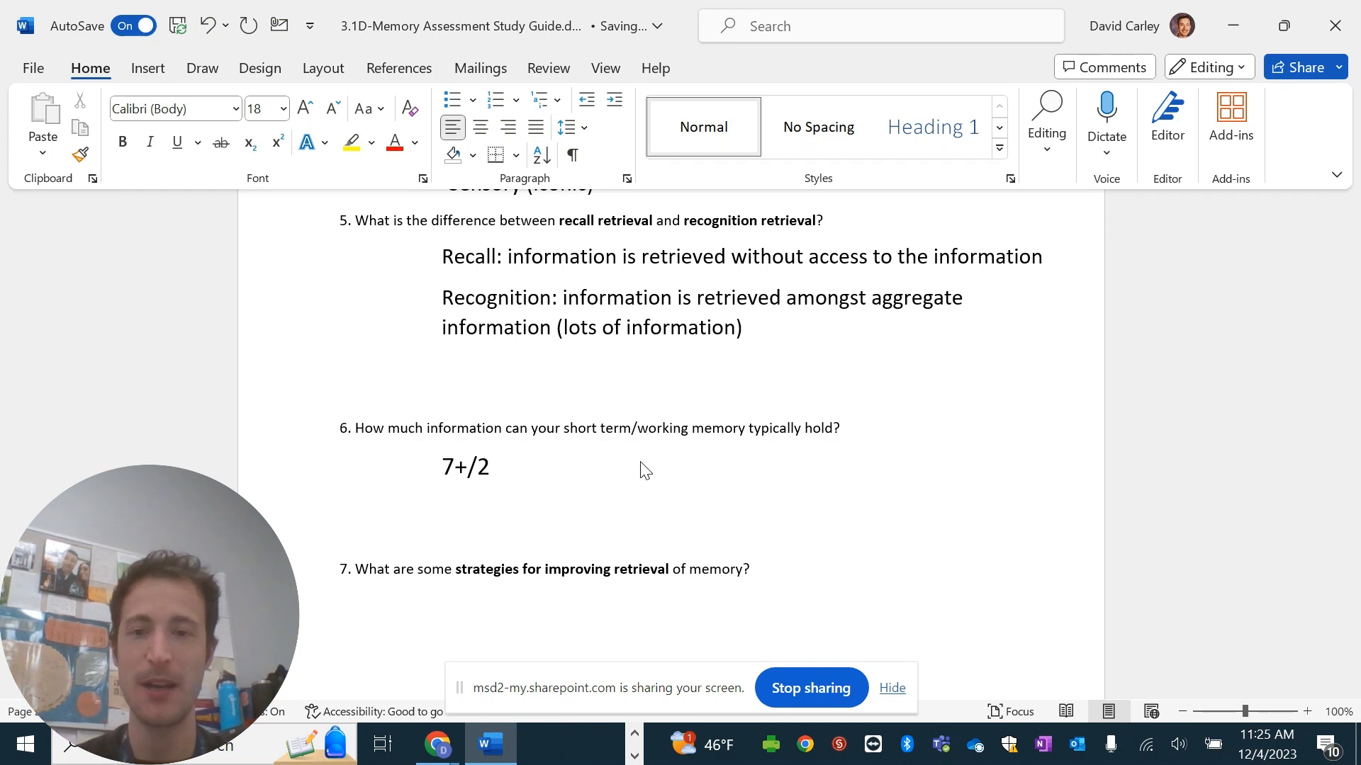
{"action": "type", "text": "\"chunk"}
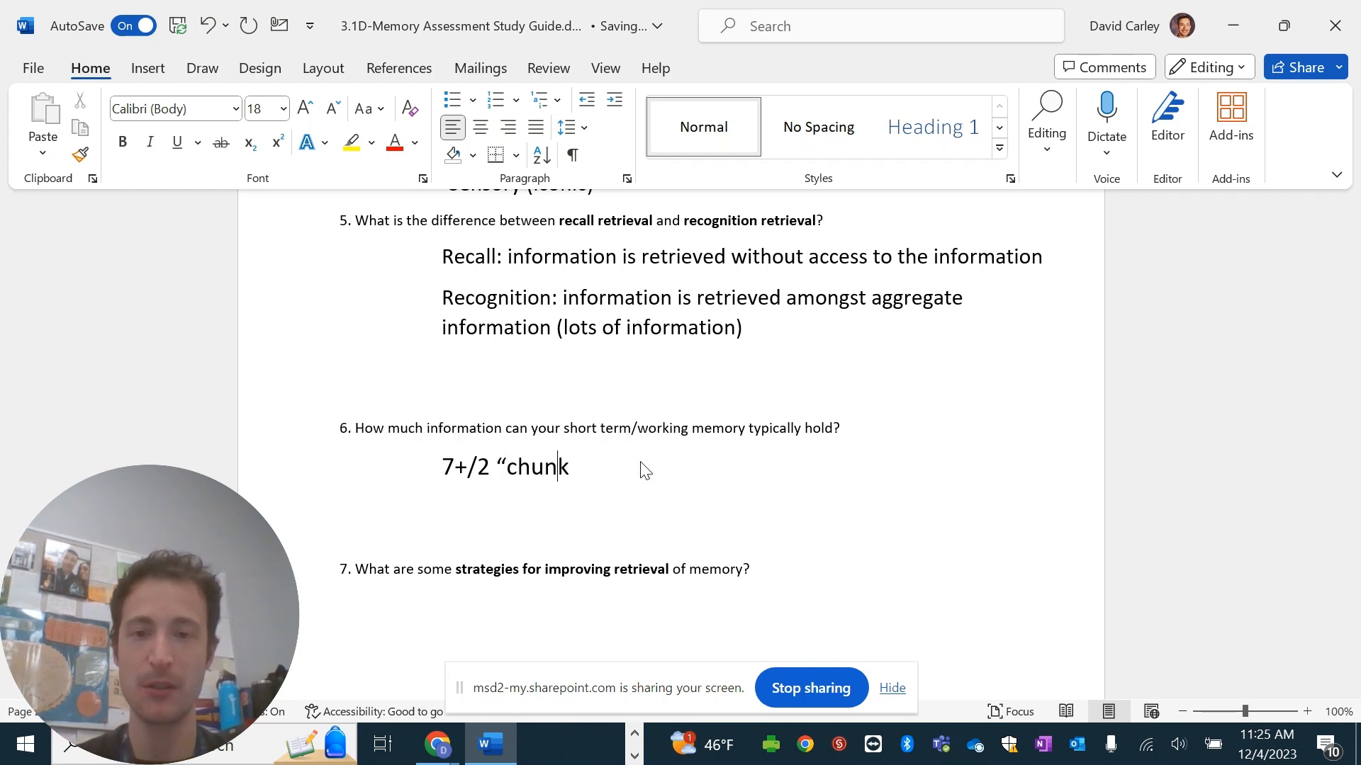
{"action": "type", "text": "s\" of information"}
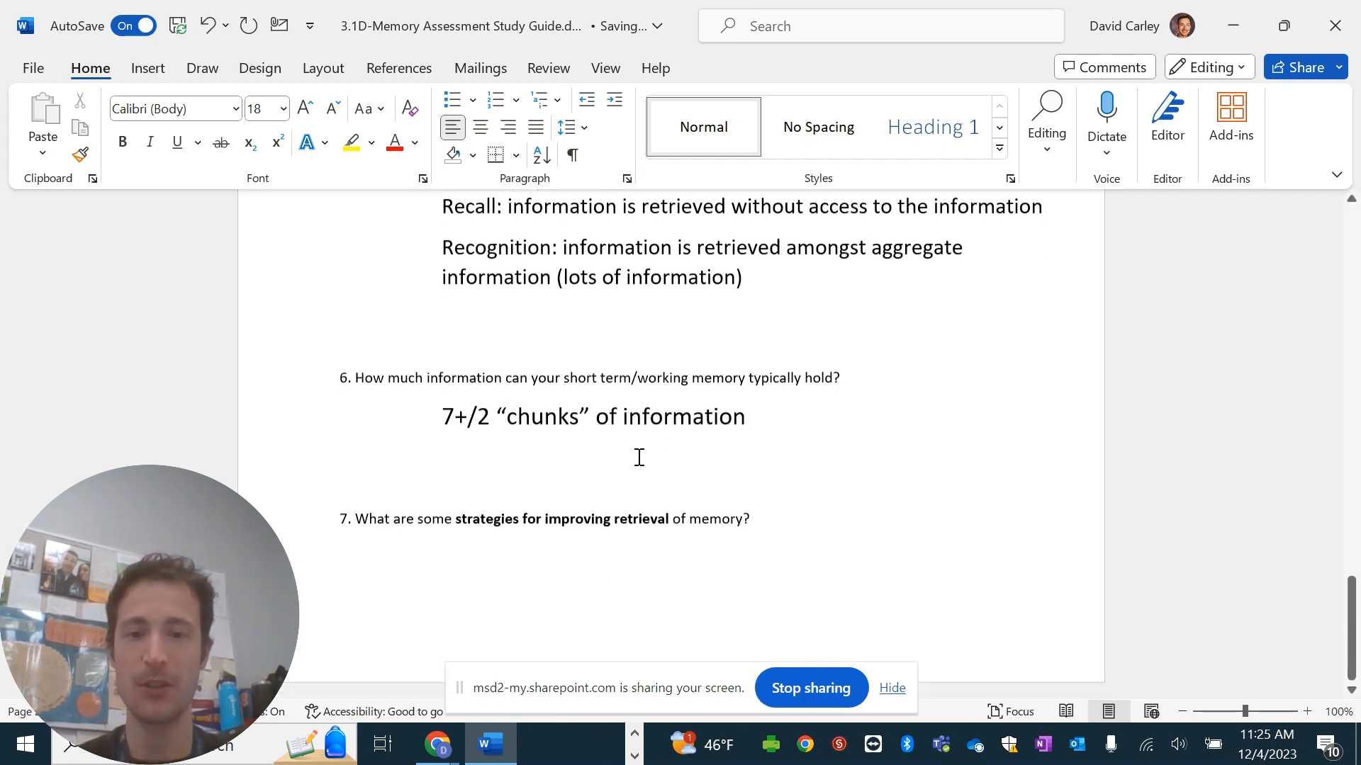
{"action": "left_click", "coordinate": [443, 548]}
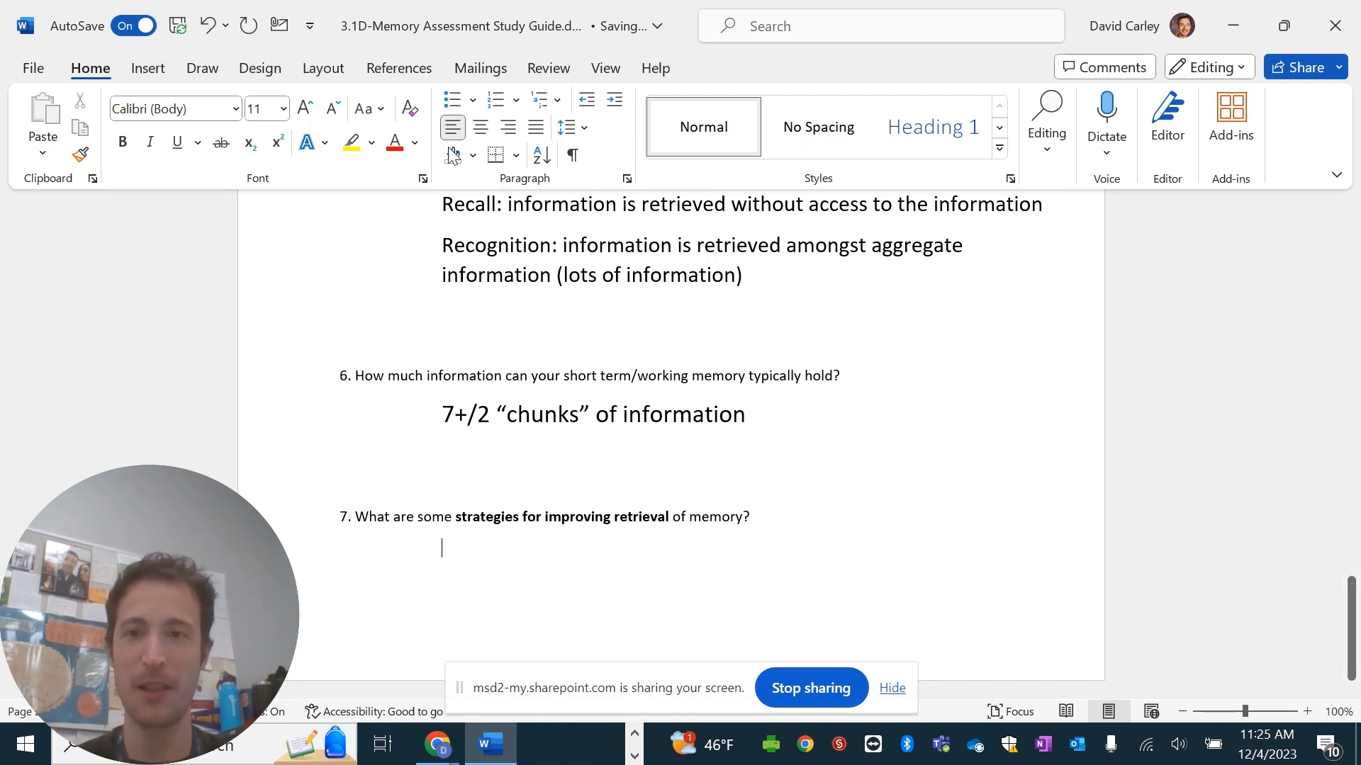
List -Chunking, -Mnemonic (peg words) and -Self reference in 16-point text under question 7.
{"action": "left_click", "coordinate": [281, 110]}
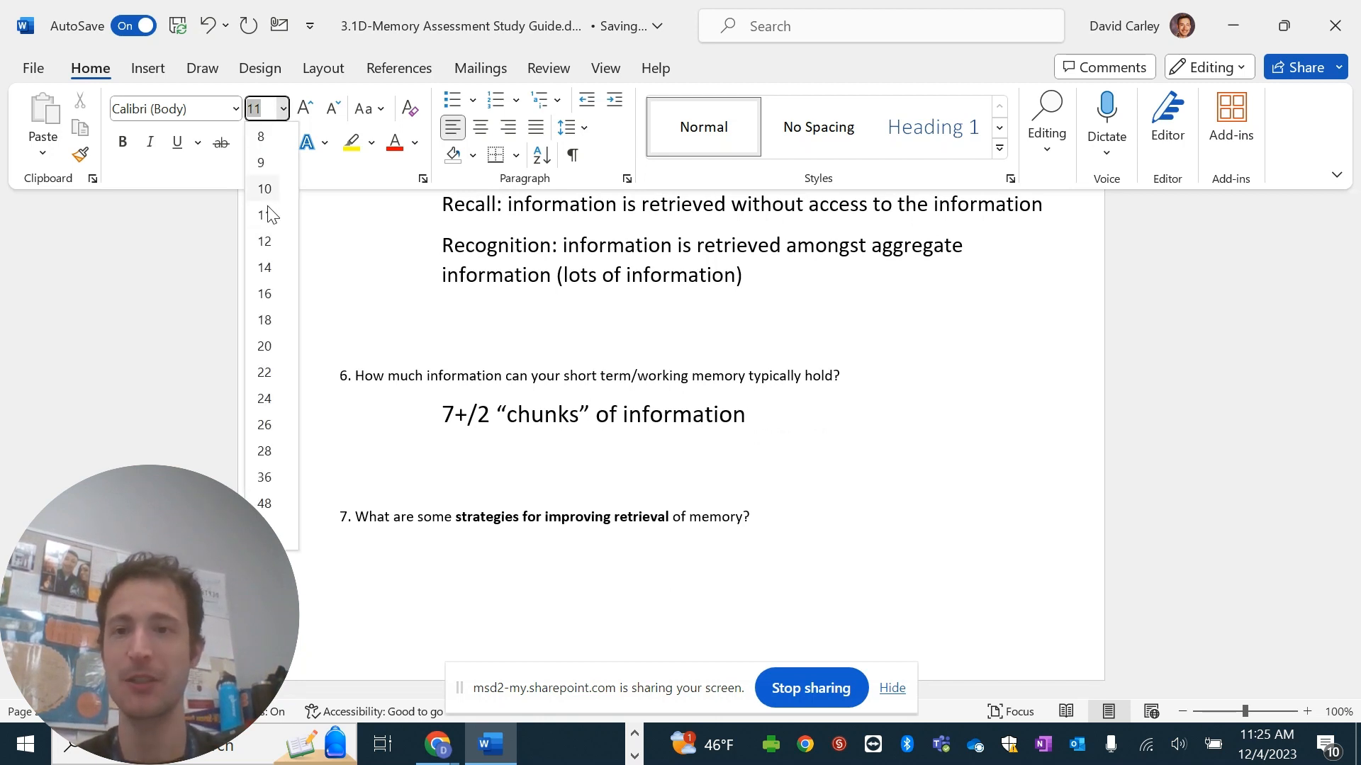
{"action": "left_click", "coordinate": [264, 293]}
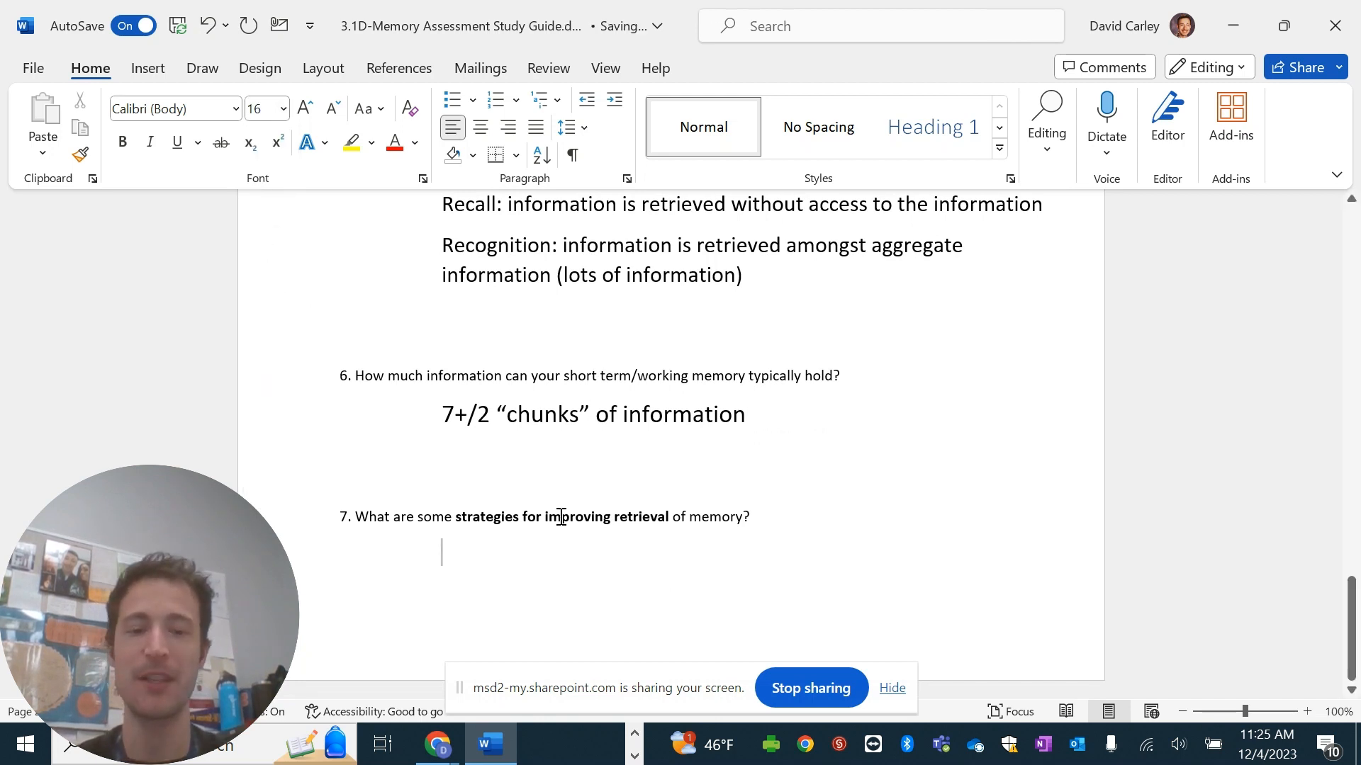
{"action": "type", "text": "-Ch"}
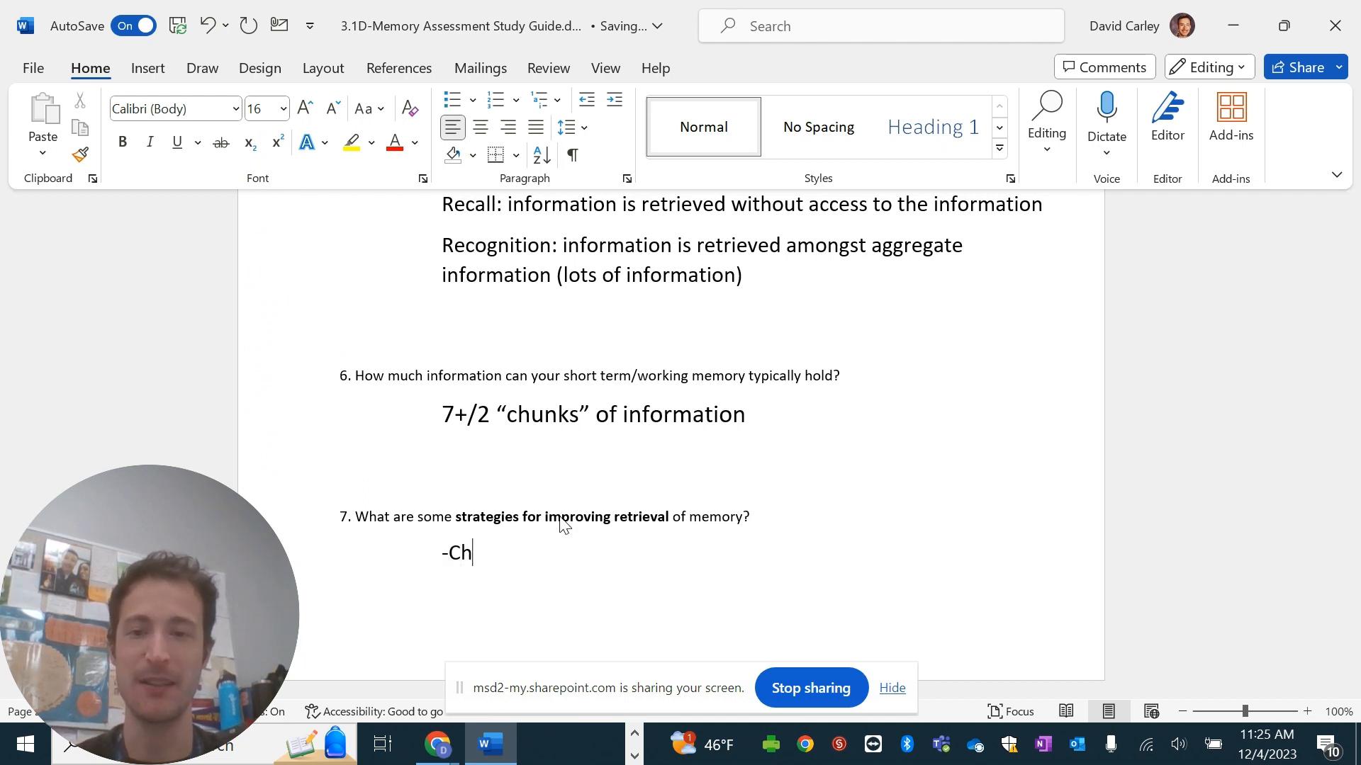
{"action": "type", "text": "unking"}
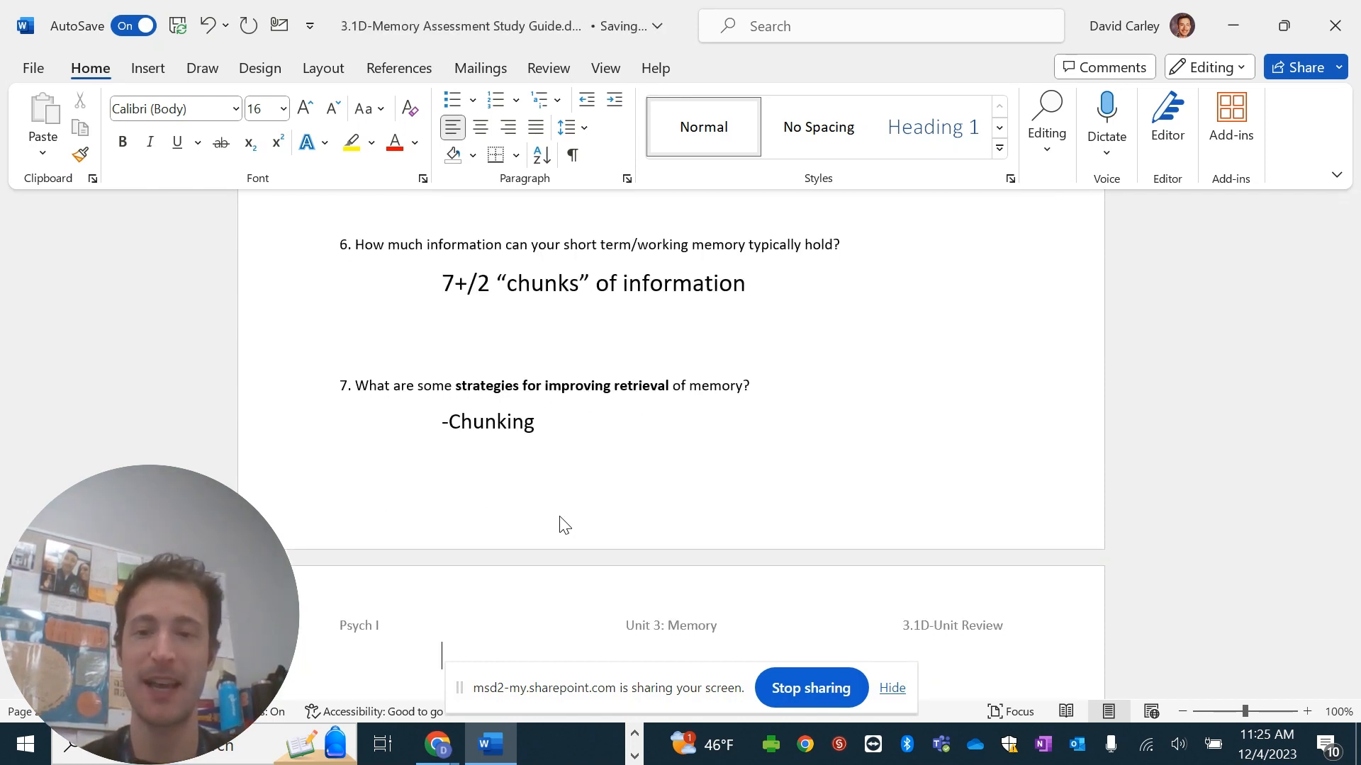
{"action": "type", "text": "-M"}
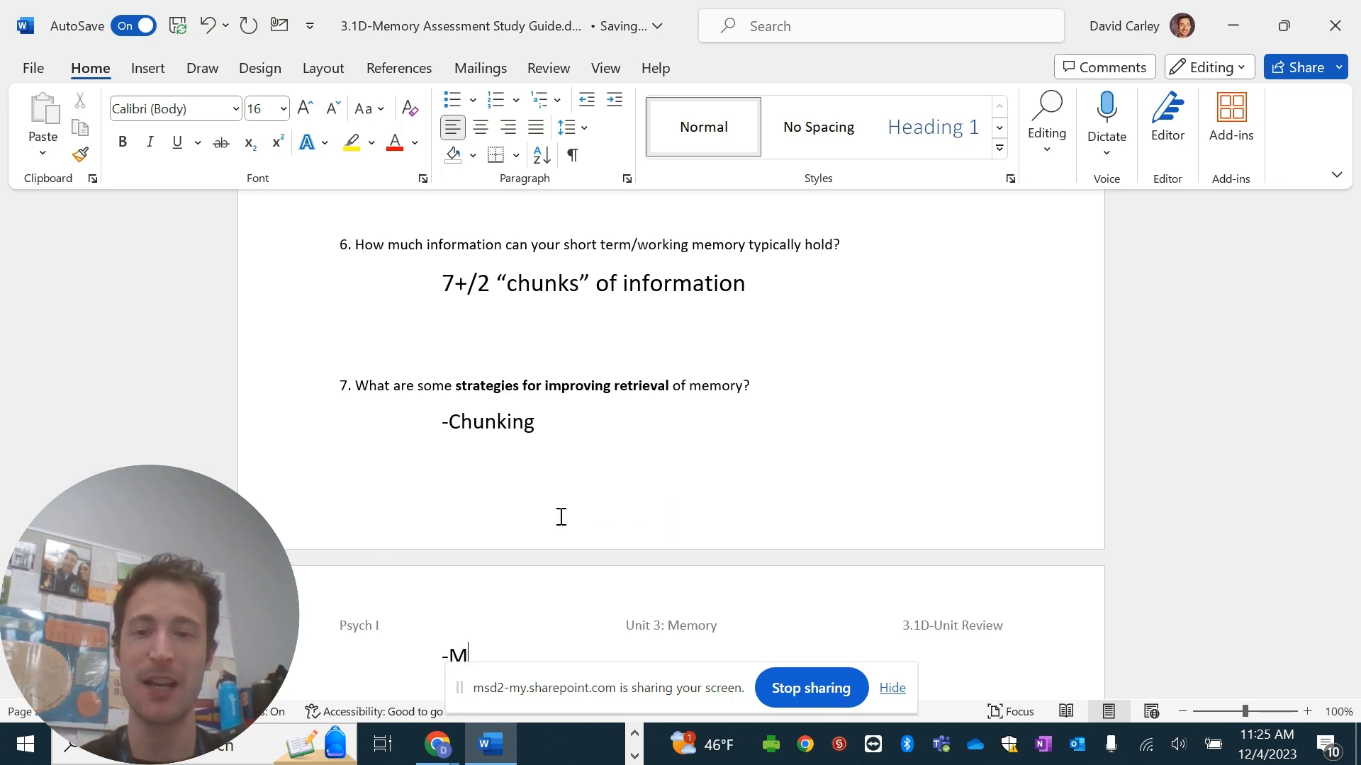
{"action": "type", "text": "nemonic"}
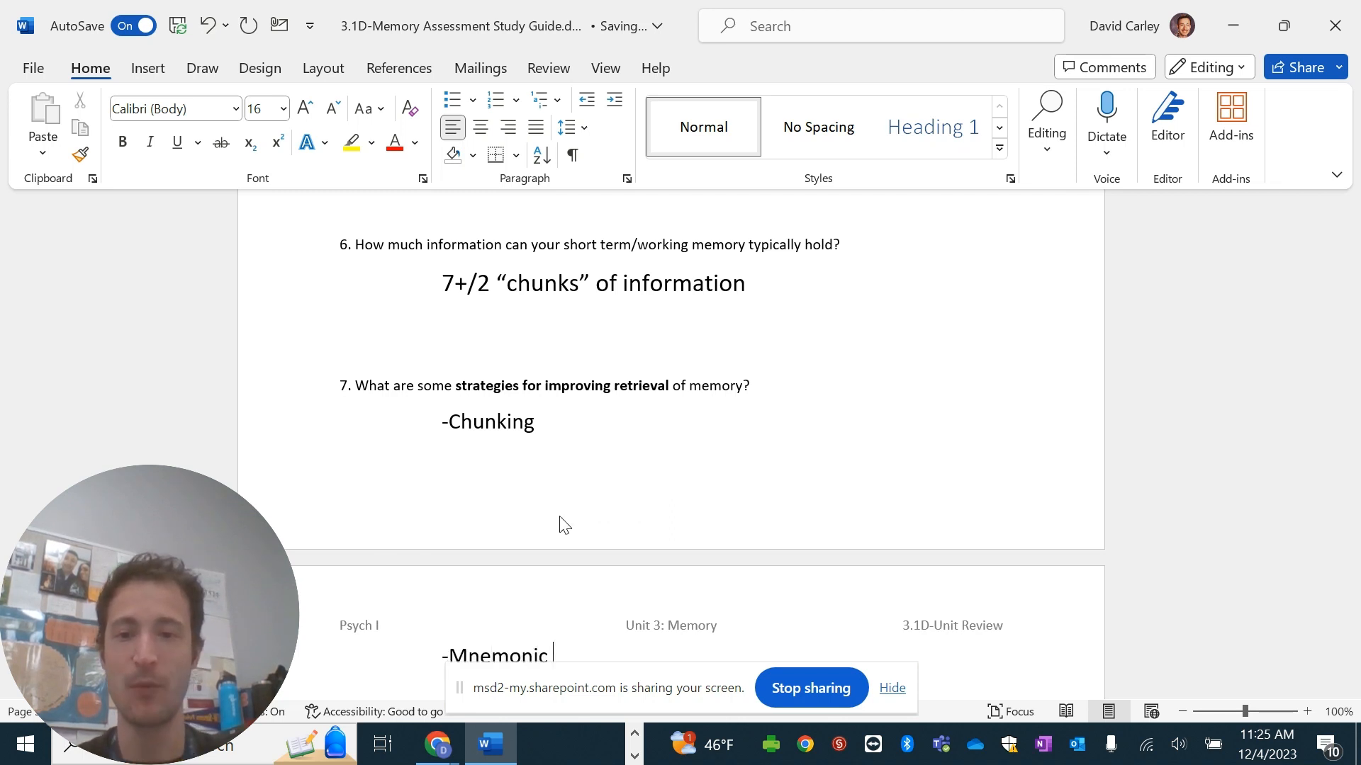
{"action": "type", "text": "("}
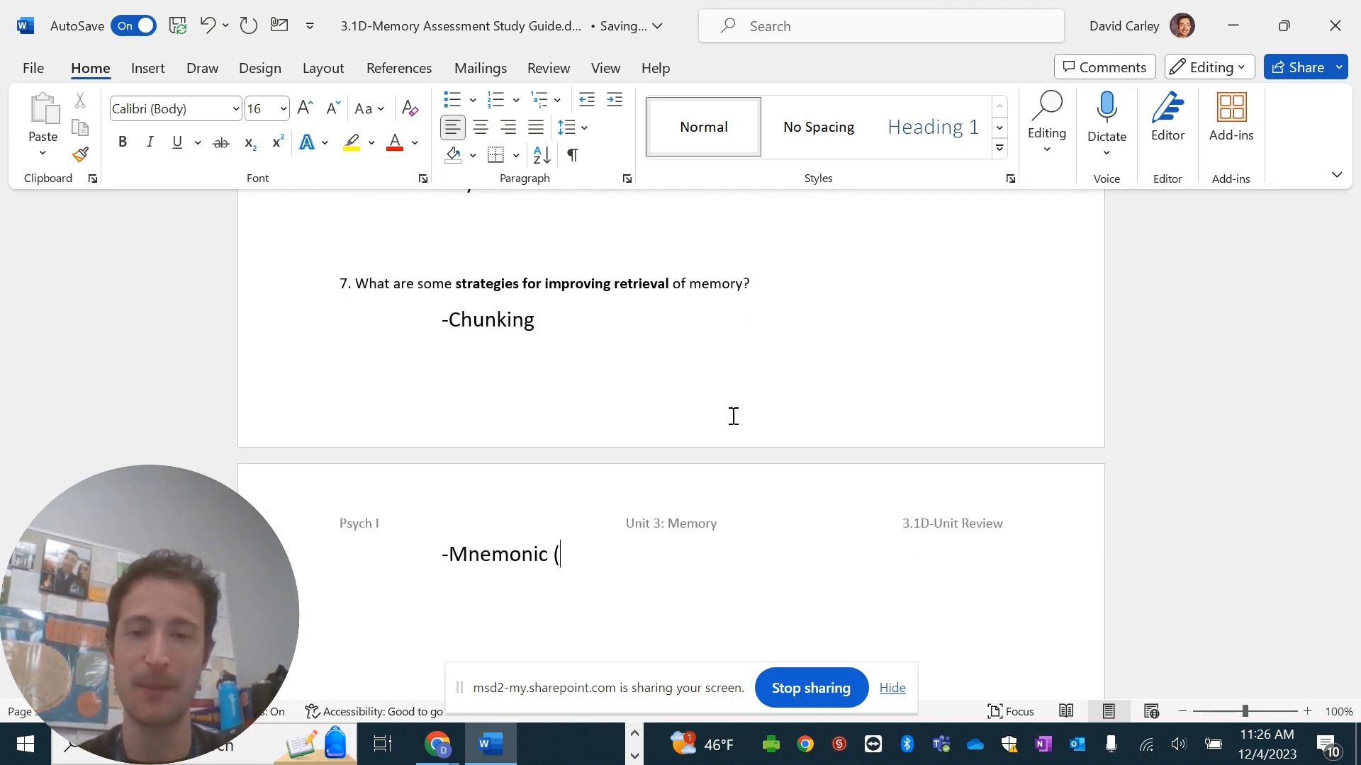
{"action": "type", "text": "peg words)"}
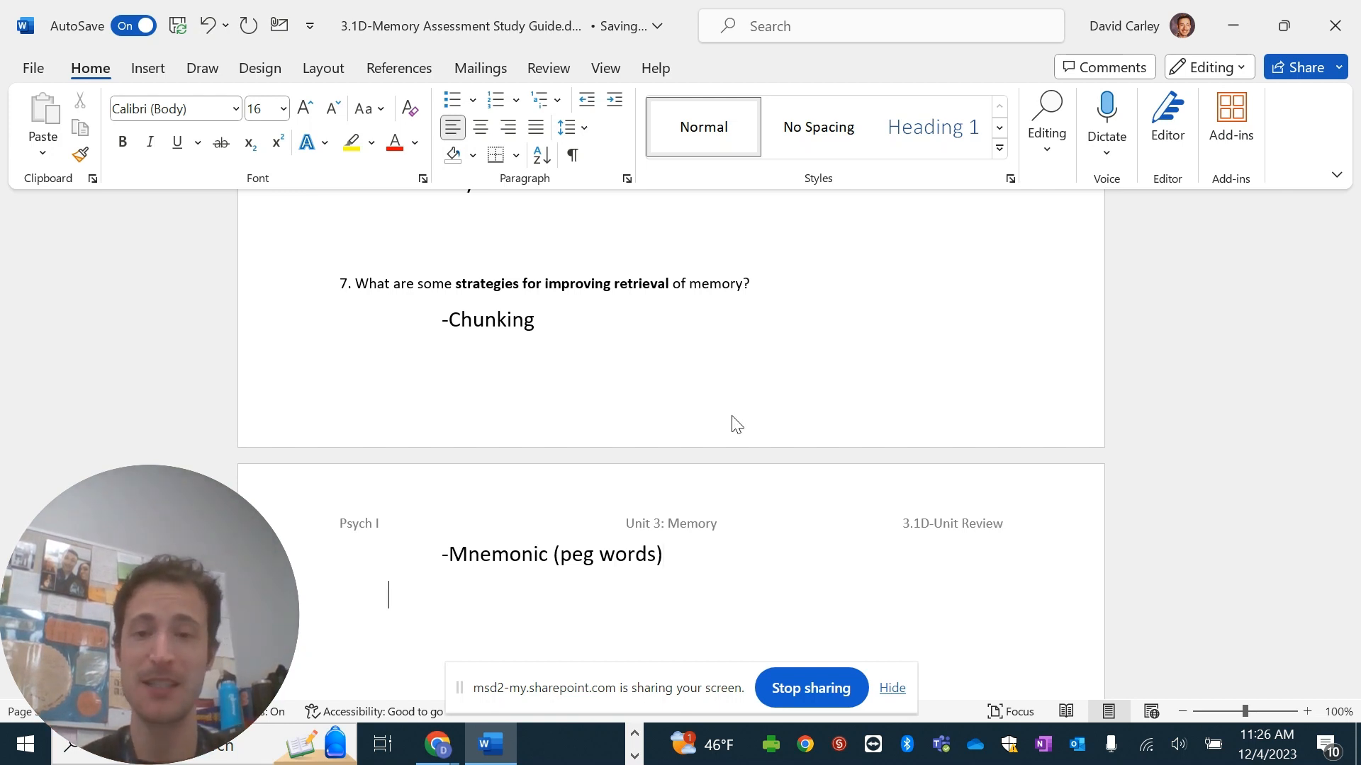
{"action": "type", "text": "-Sefl"}
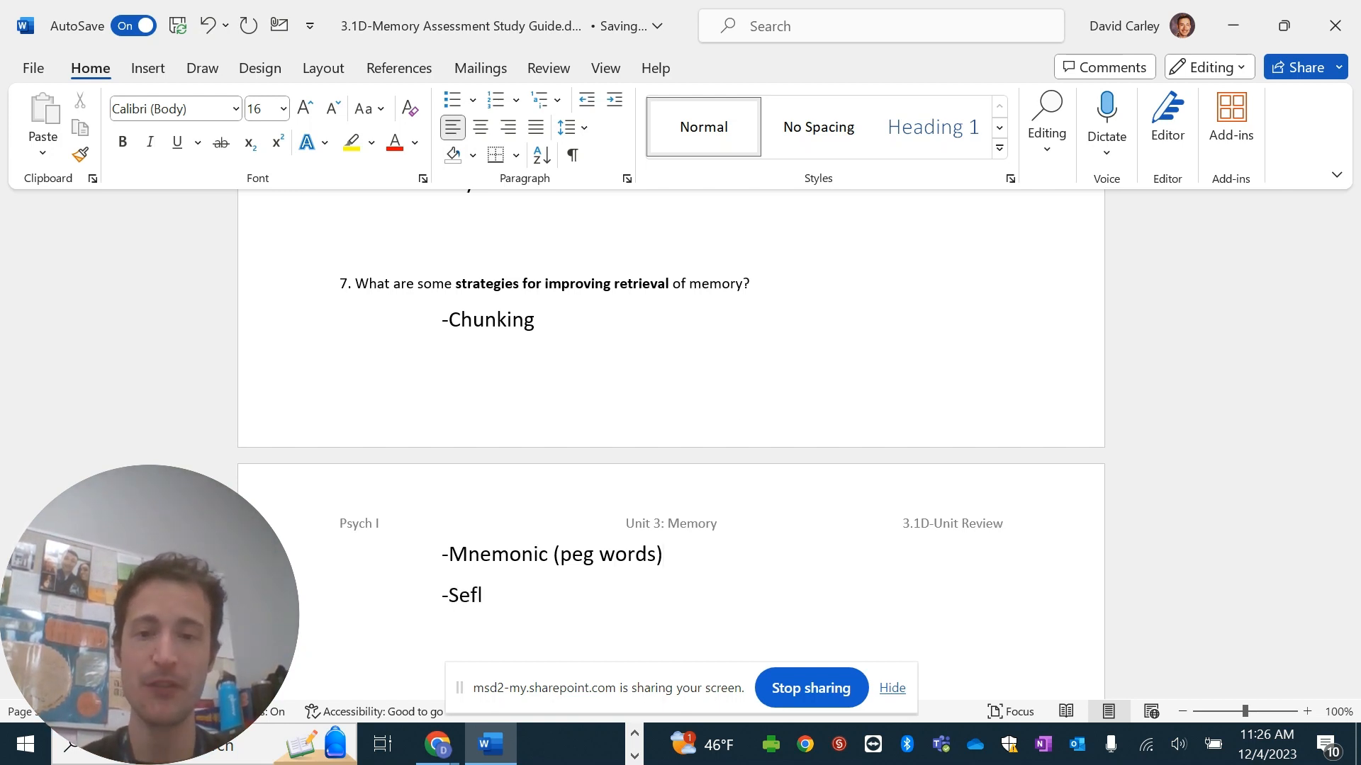
{"action": "type", "text": "Self referenc"}
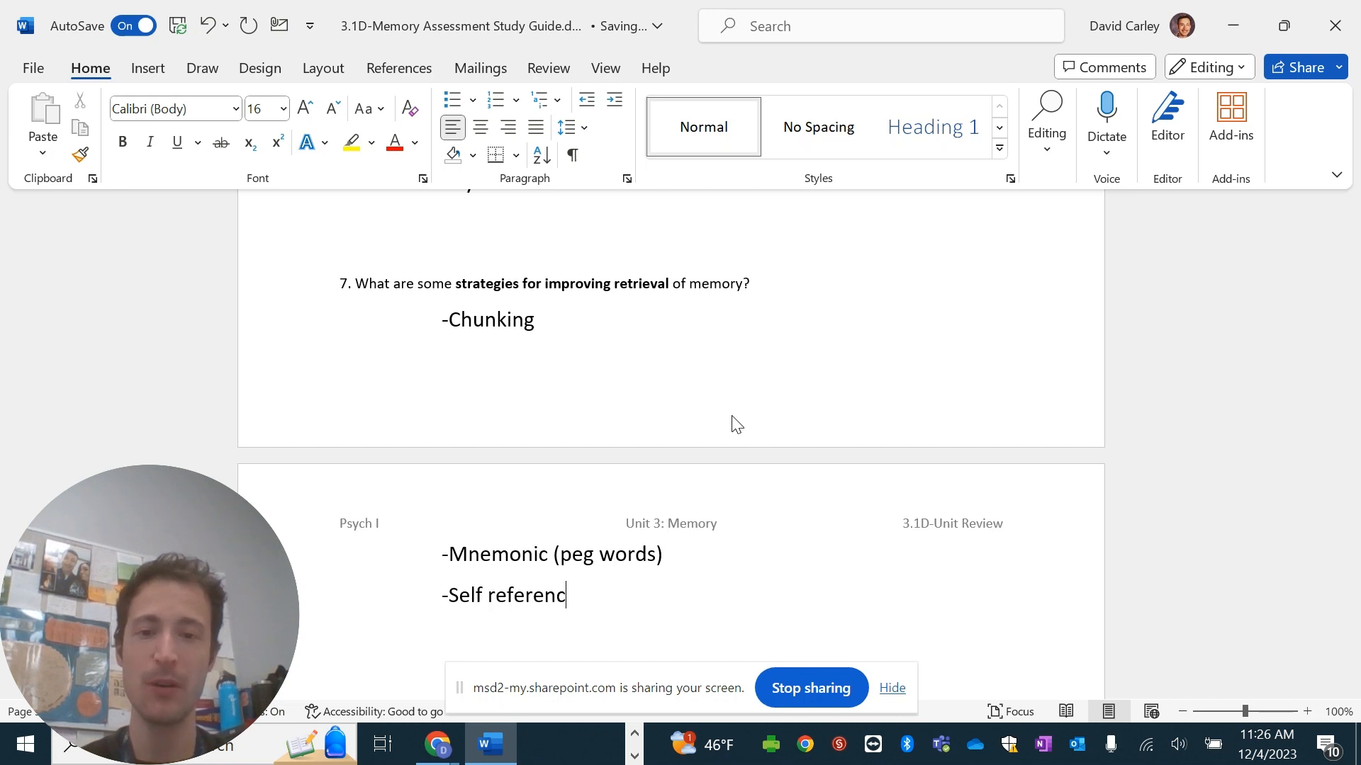
{"action": "type", "text": "e"}
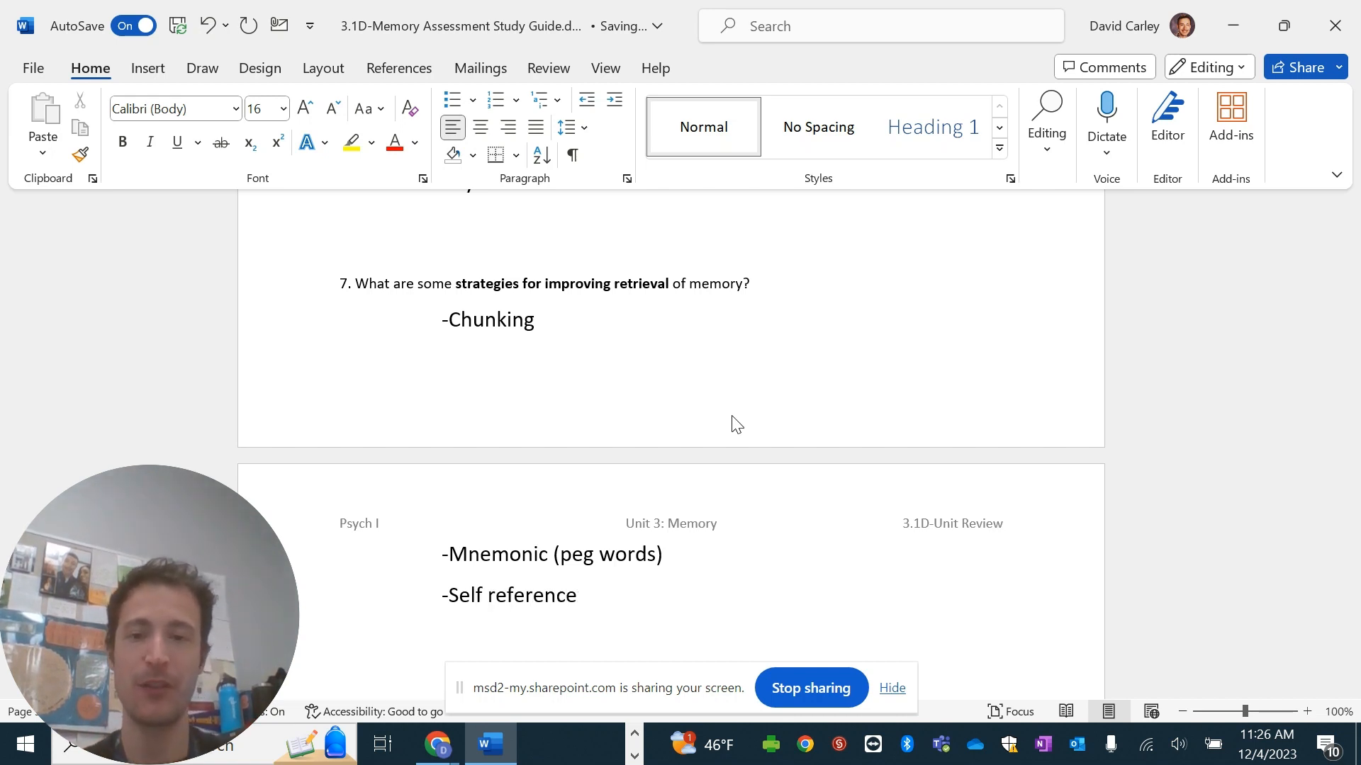
{"action": "scroll", "scroll_direction": "down", "scroll_amount": 3}
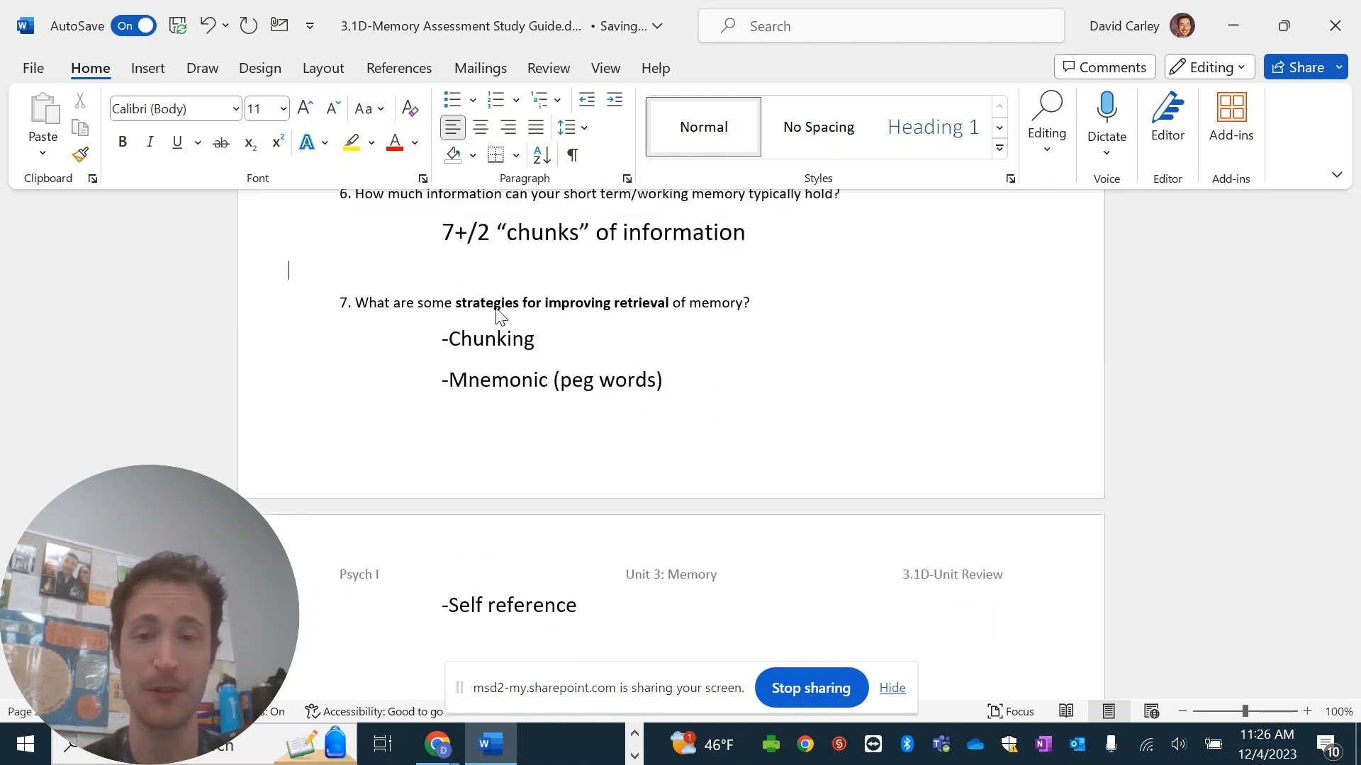
Scroll back over the question 1 answers and switch to the Stream page in Chrome.
{"action": "scroll", "scroll_direction": "down", "scroll_amount": 3}
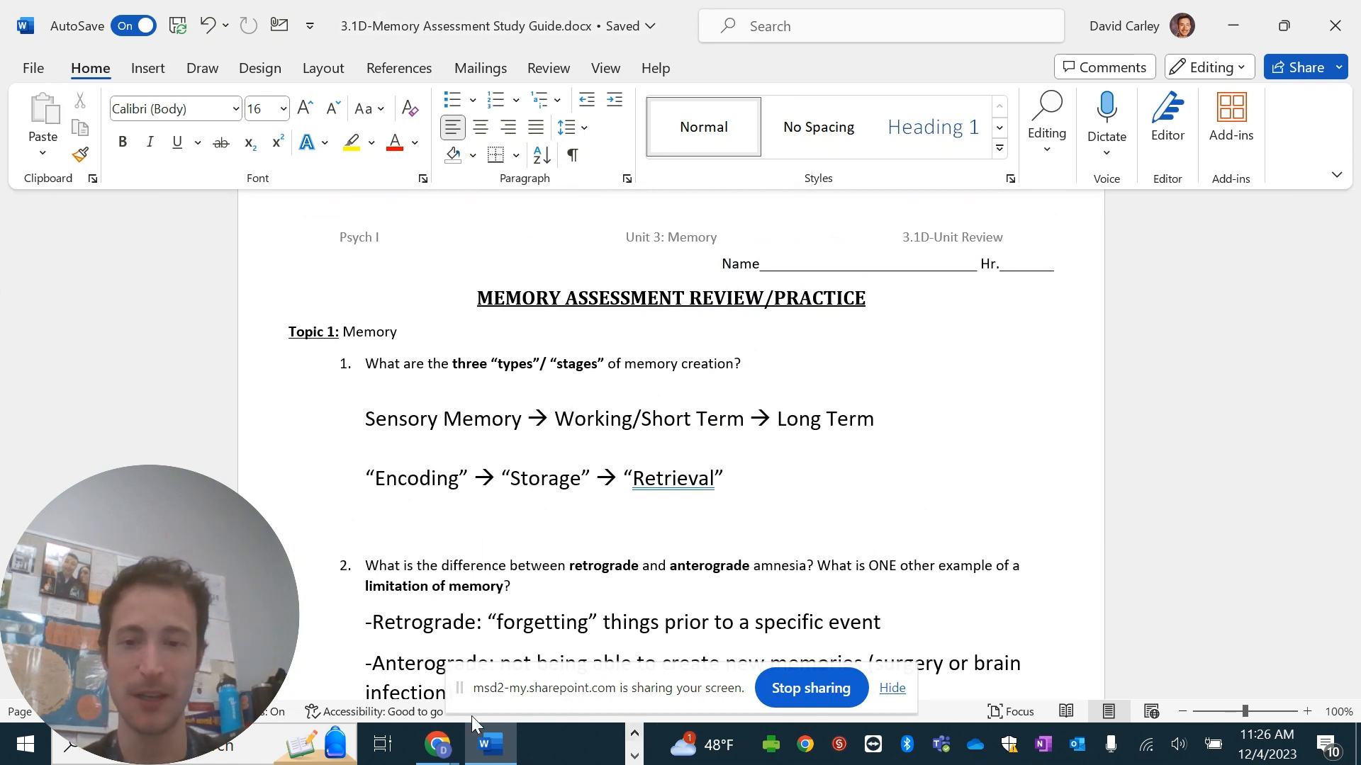
{"action": "left_click", "coordinate": [435, 744]}
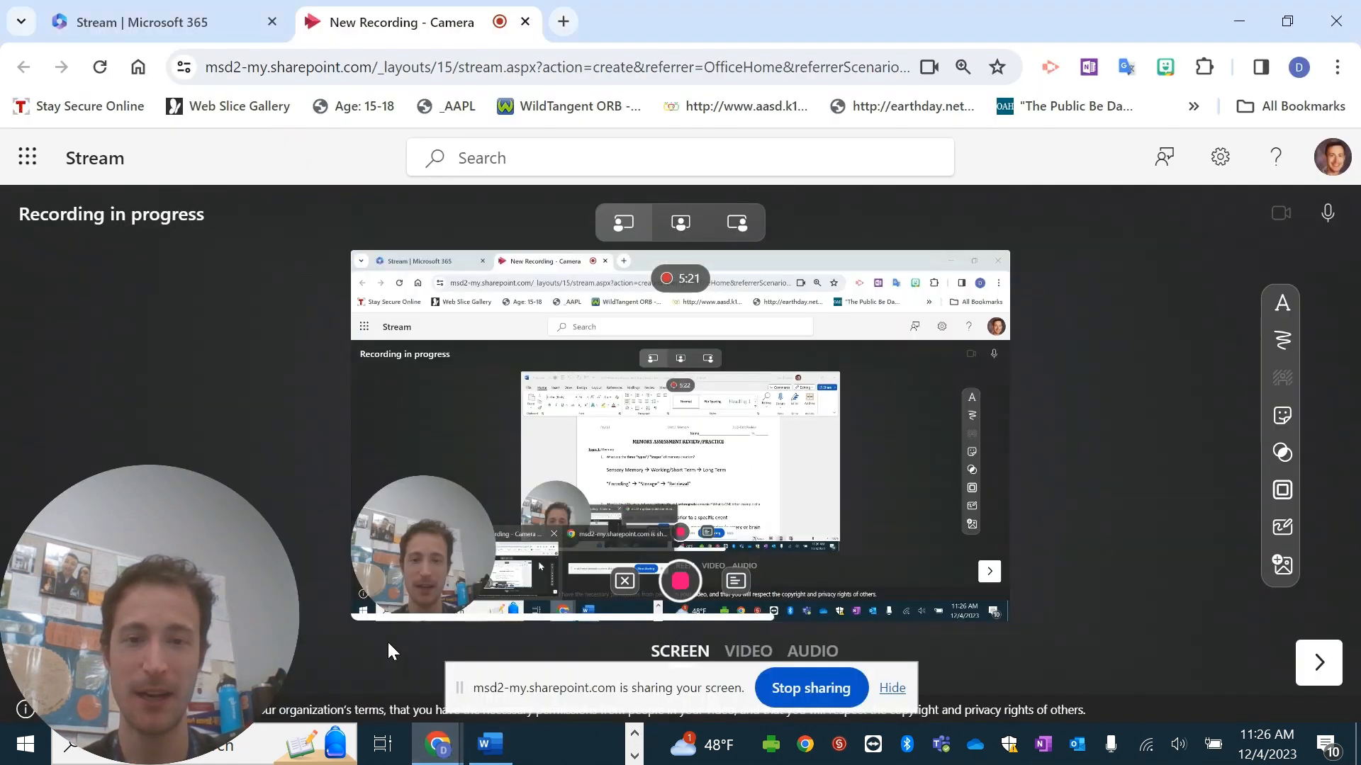